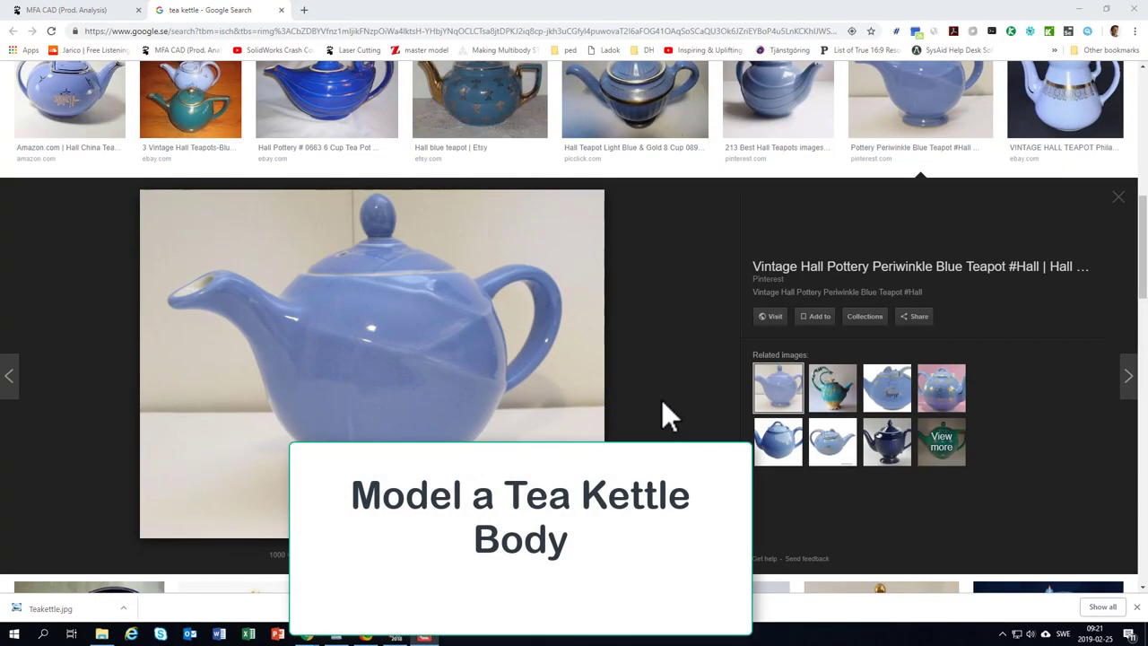
mouse_move(298, 298)
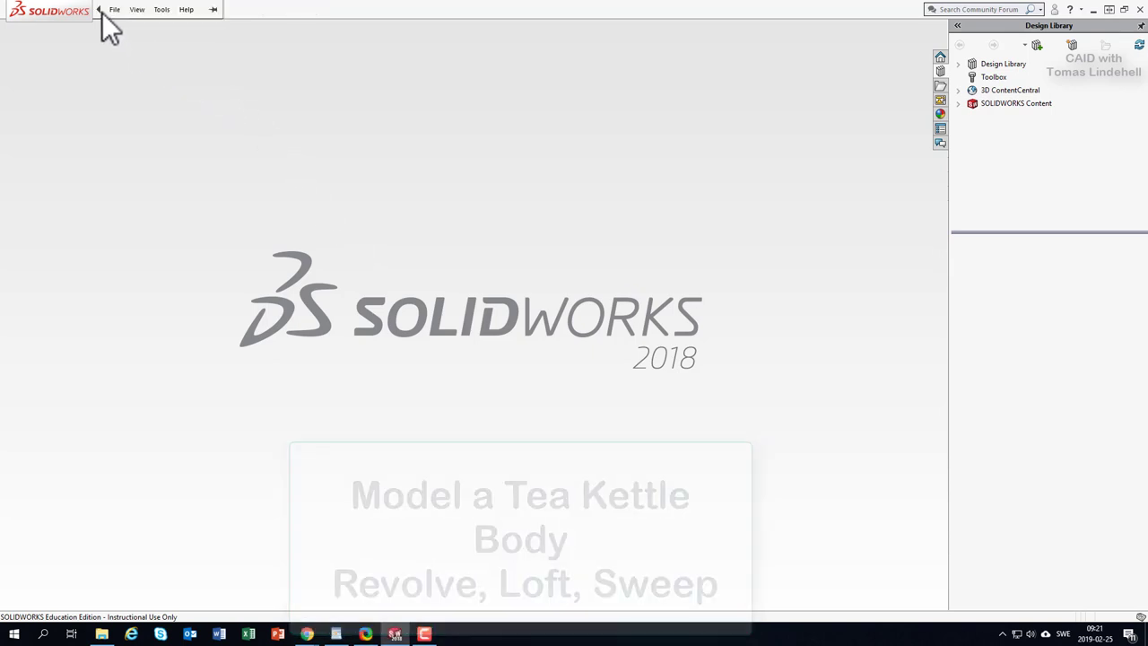
- Pin the menu bar and create a new empty Part document via File > New
click(186, 9)
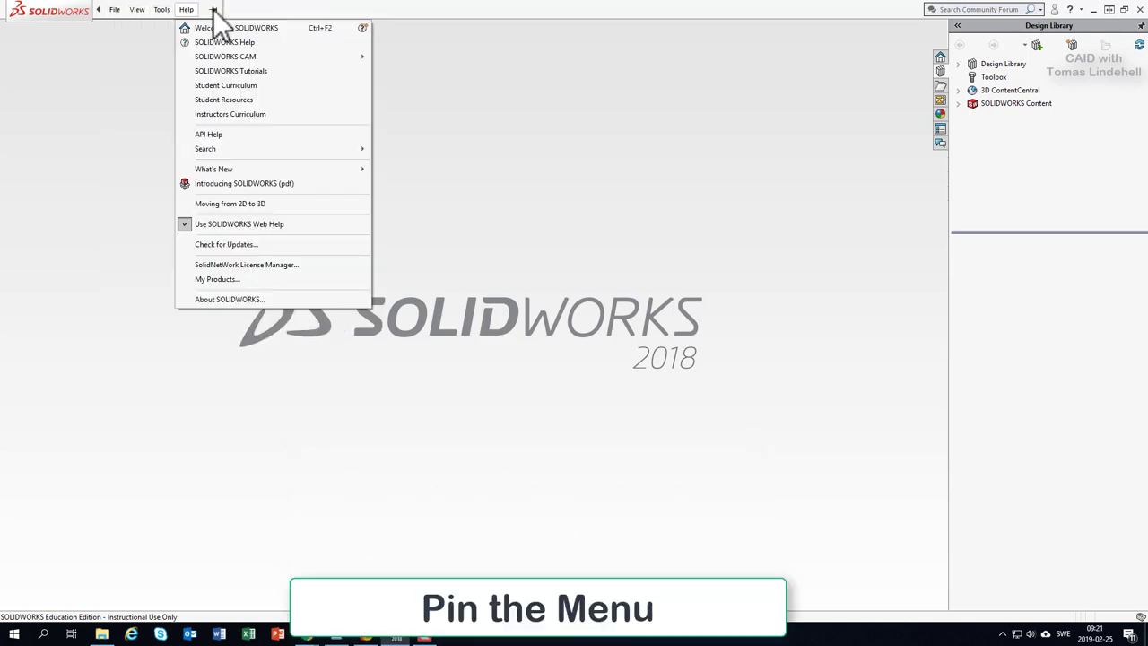
click(211, 9)
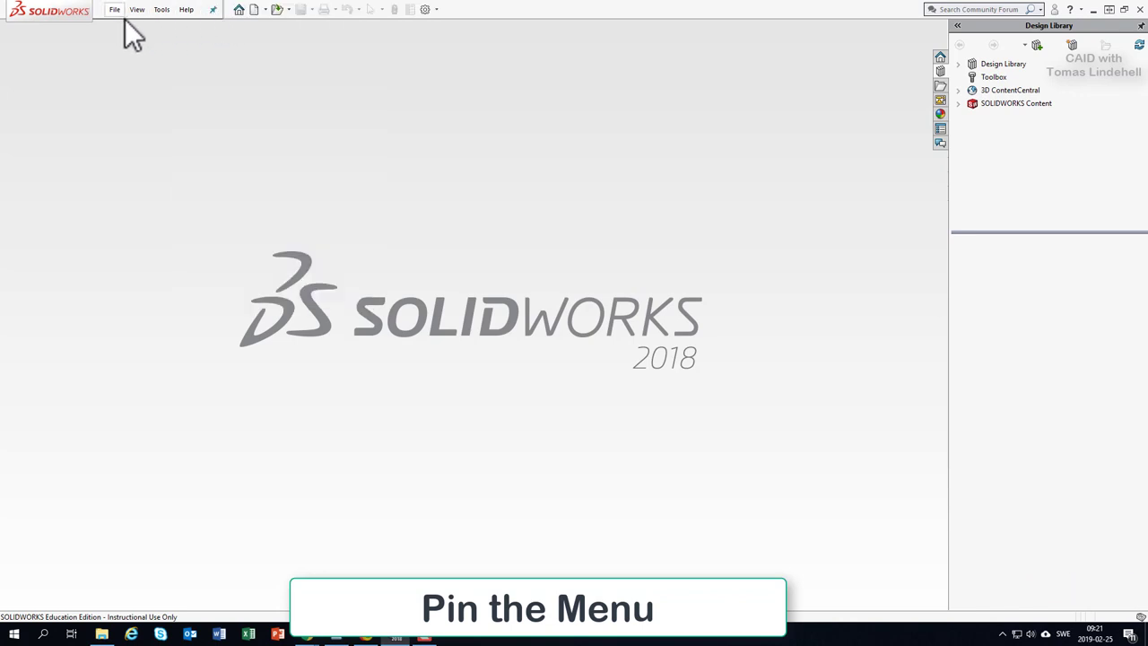
mouse_move(117, 54)
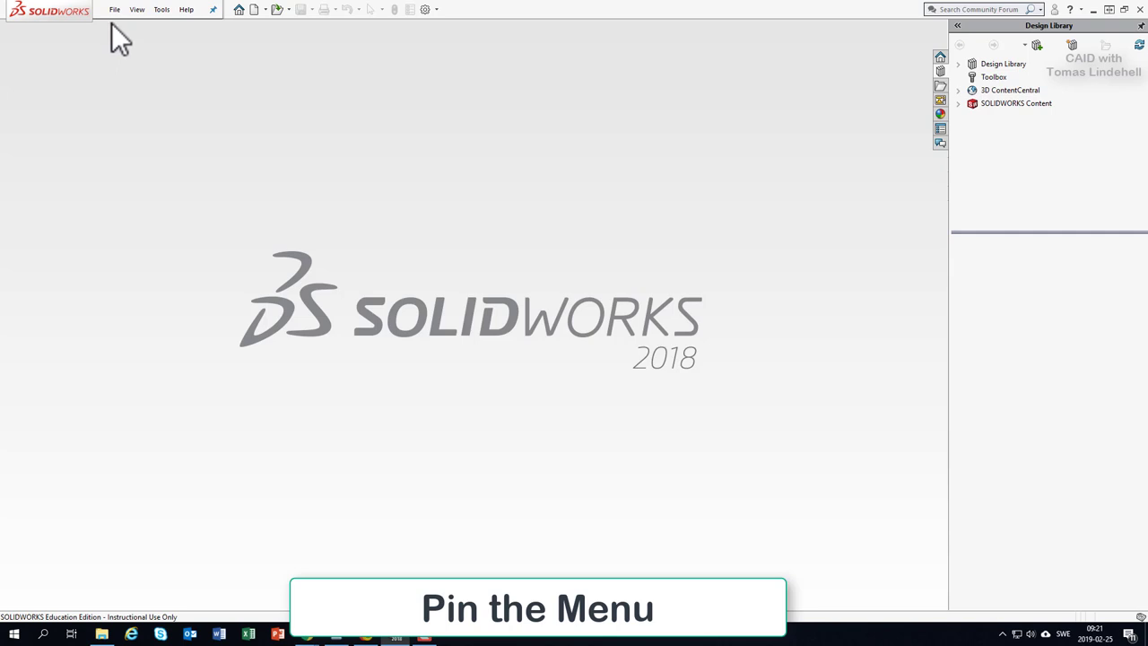
click(115, 9)
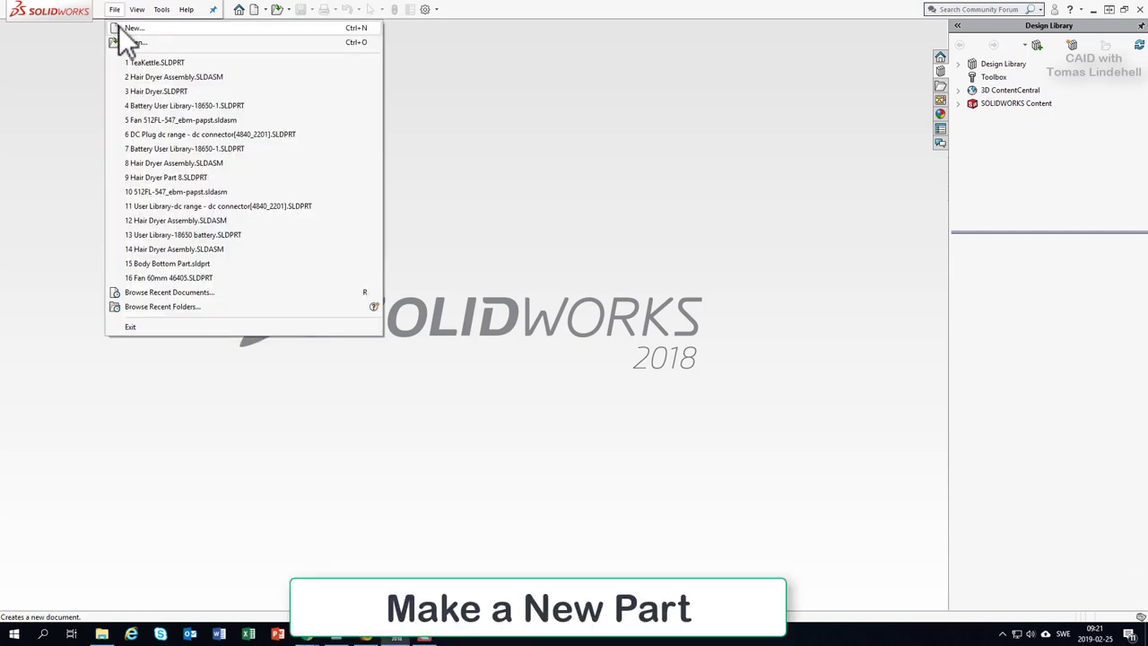
click(134, 29)
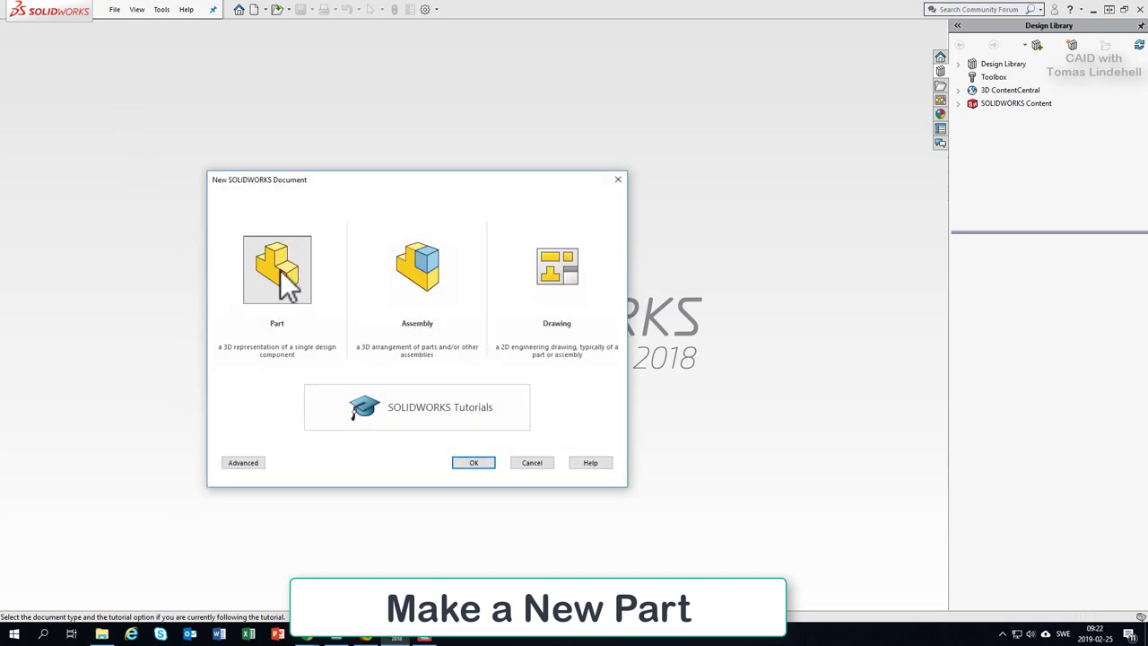
double_click(276, 269)
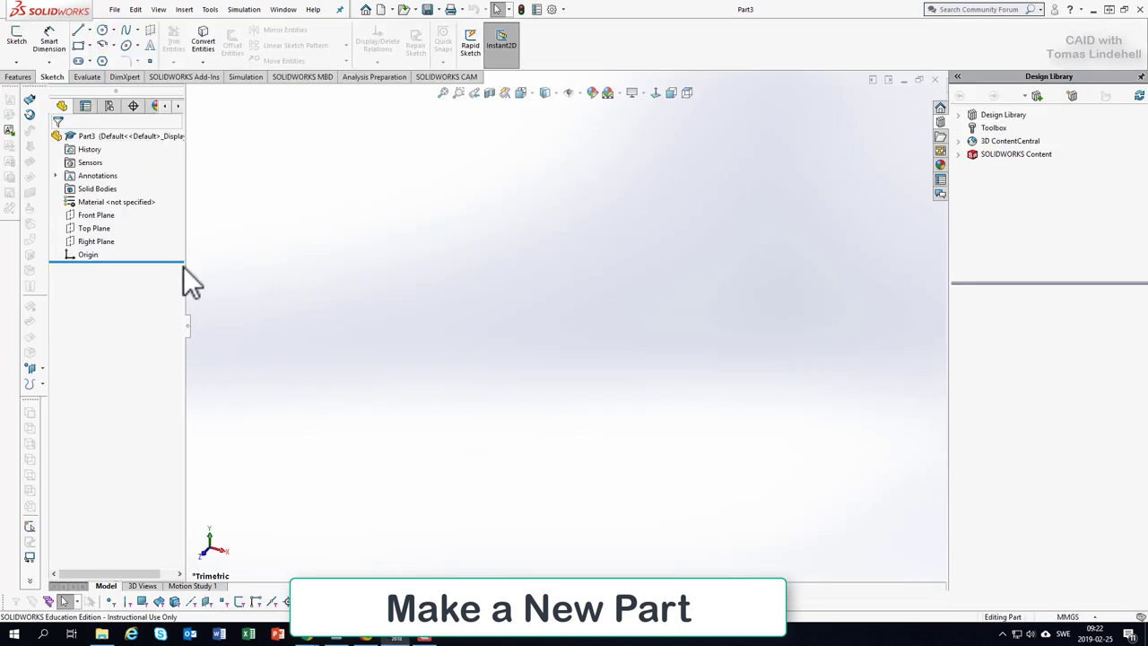
- Begin a sketch on the Front Plane and check the teapot reference photo
click(97, 215)
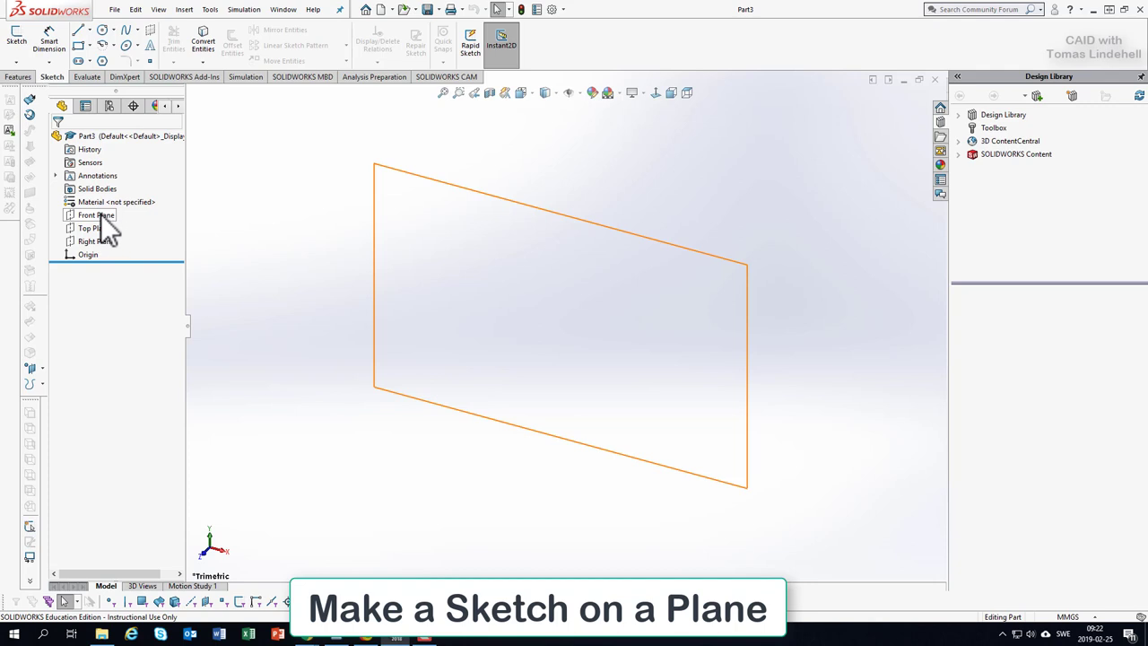
click(97, 216)
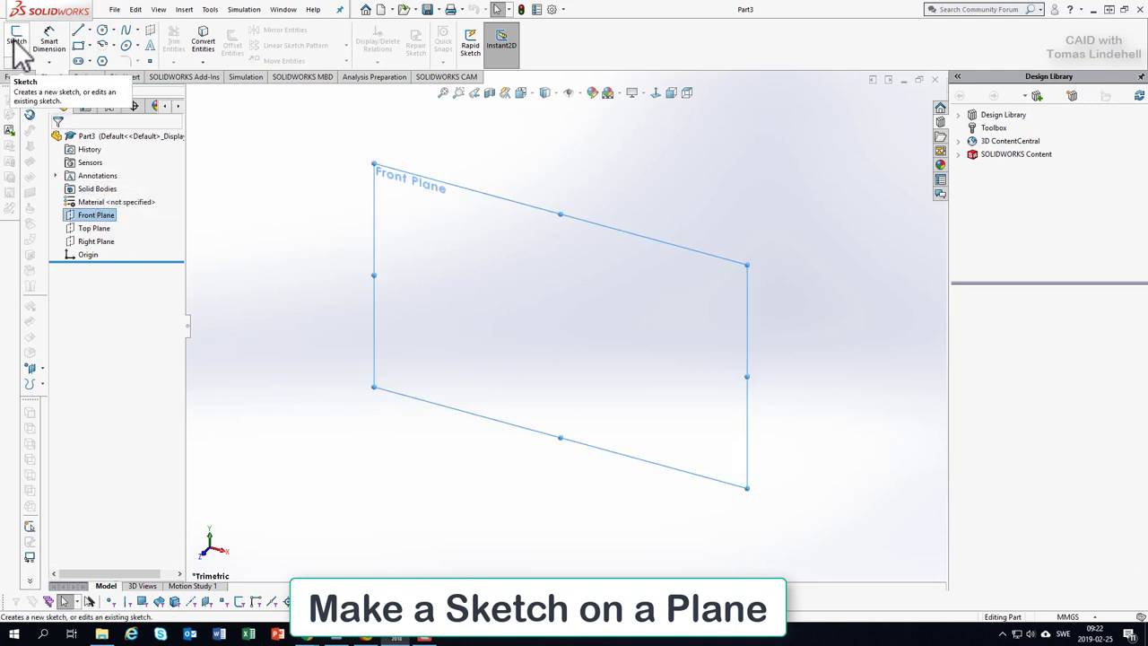
click(16, 39)
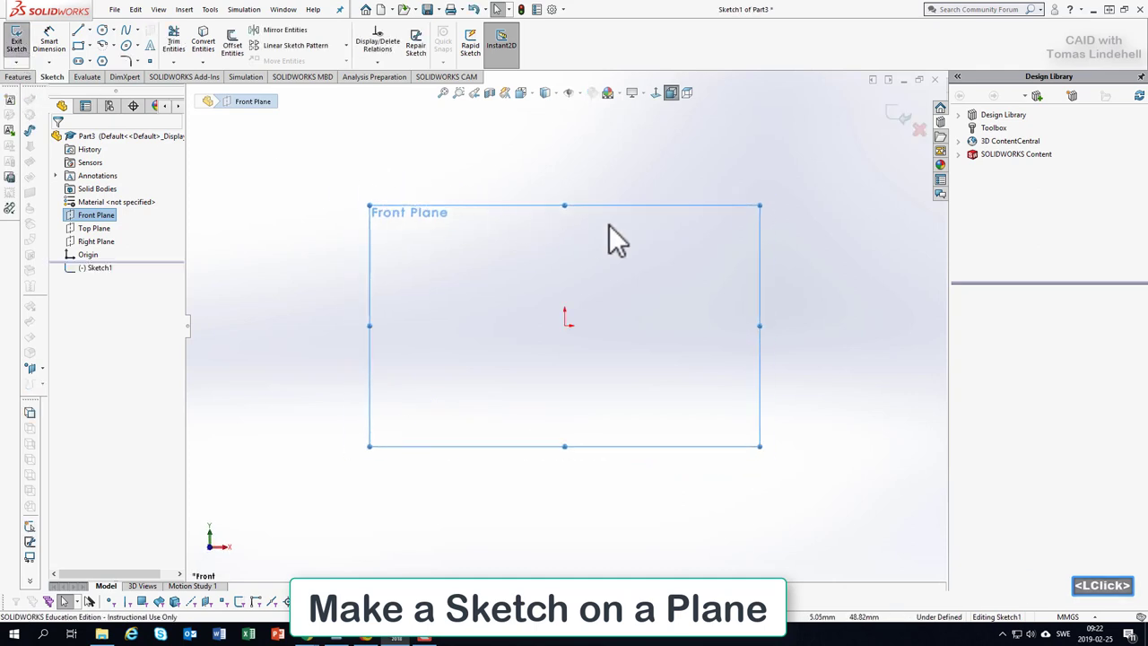
mouse_move(703, 410)
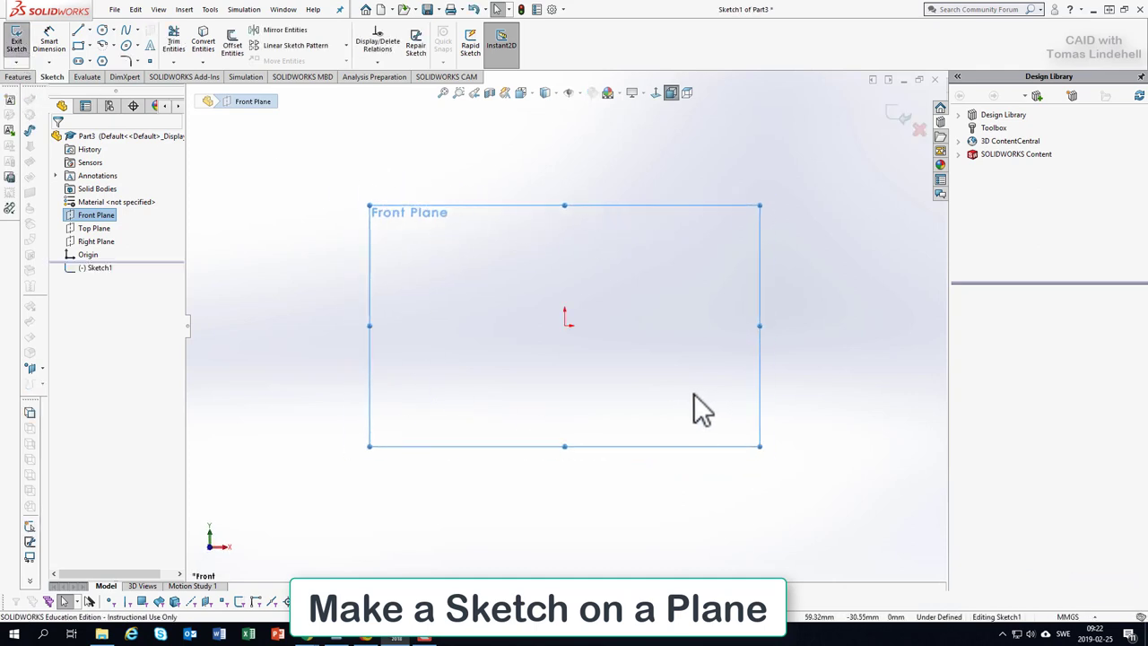
key(alt+tab)
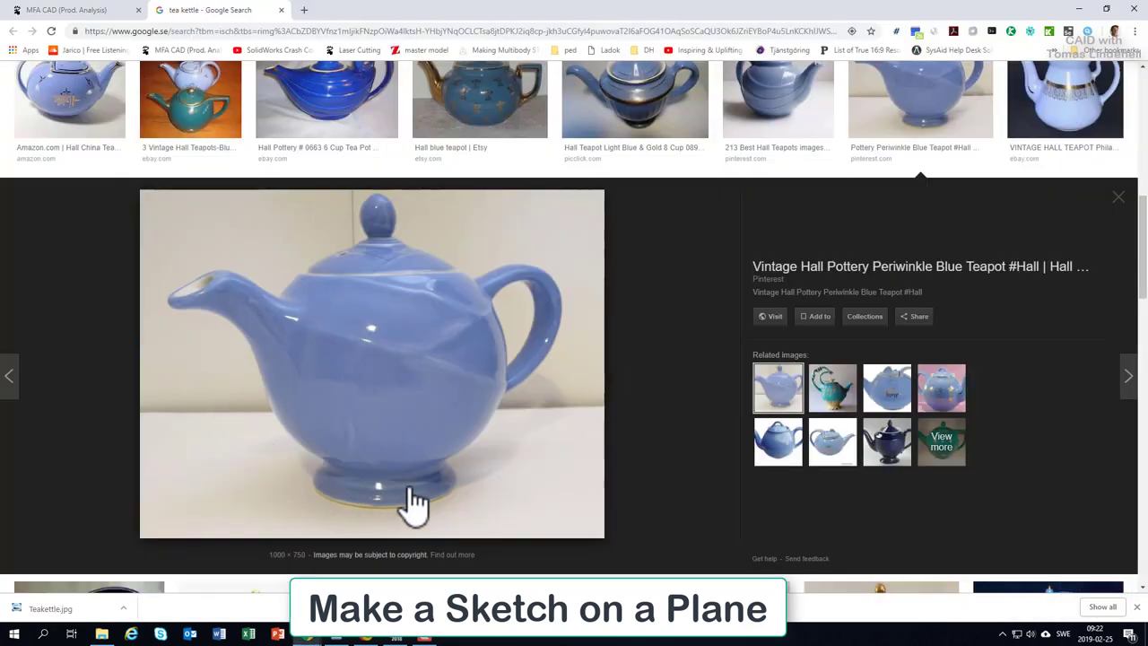
mouse_move(509, 427)
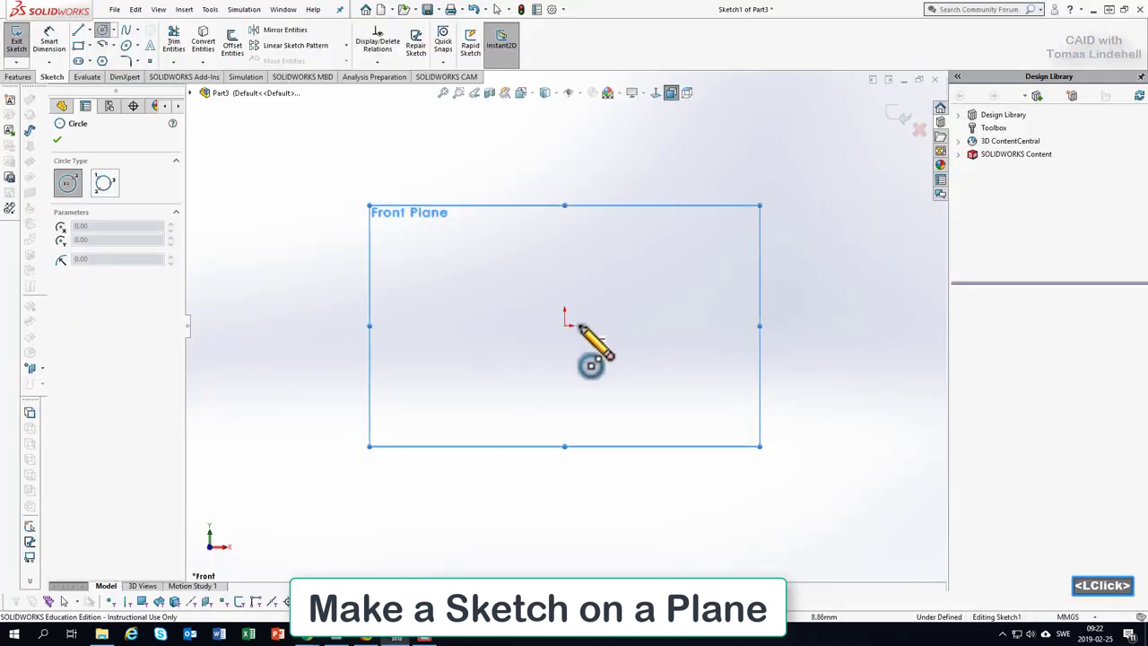
mouse_move(577, 323)
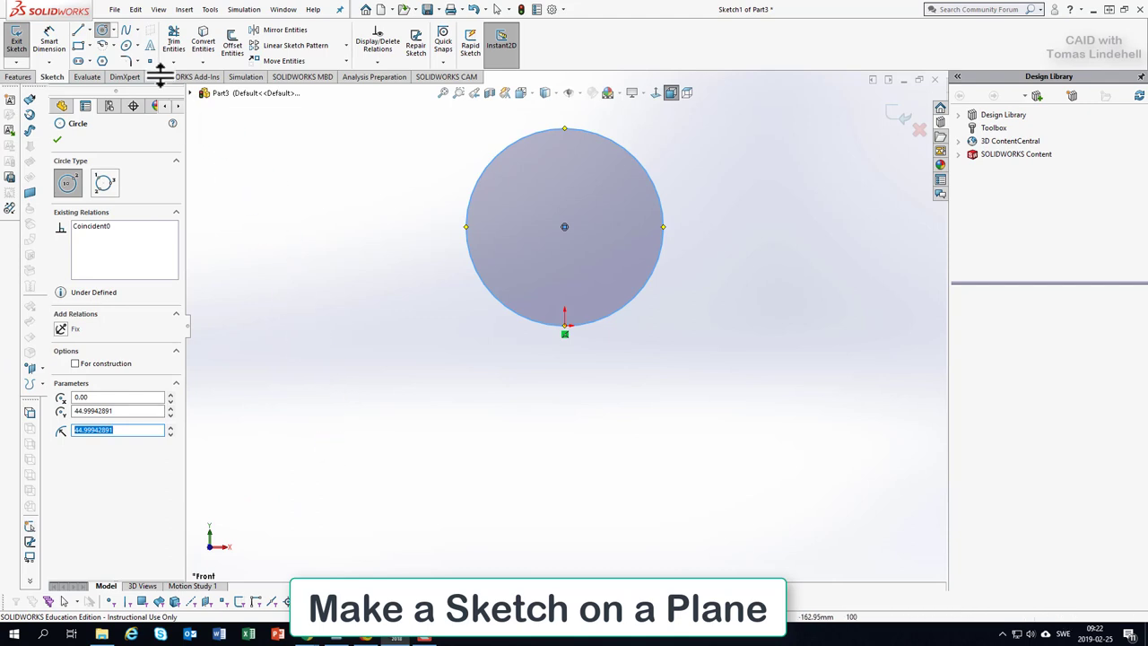
mouse_move(48, 39)
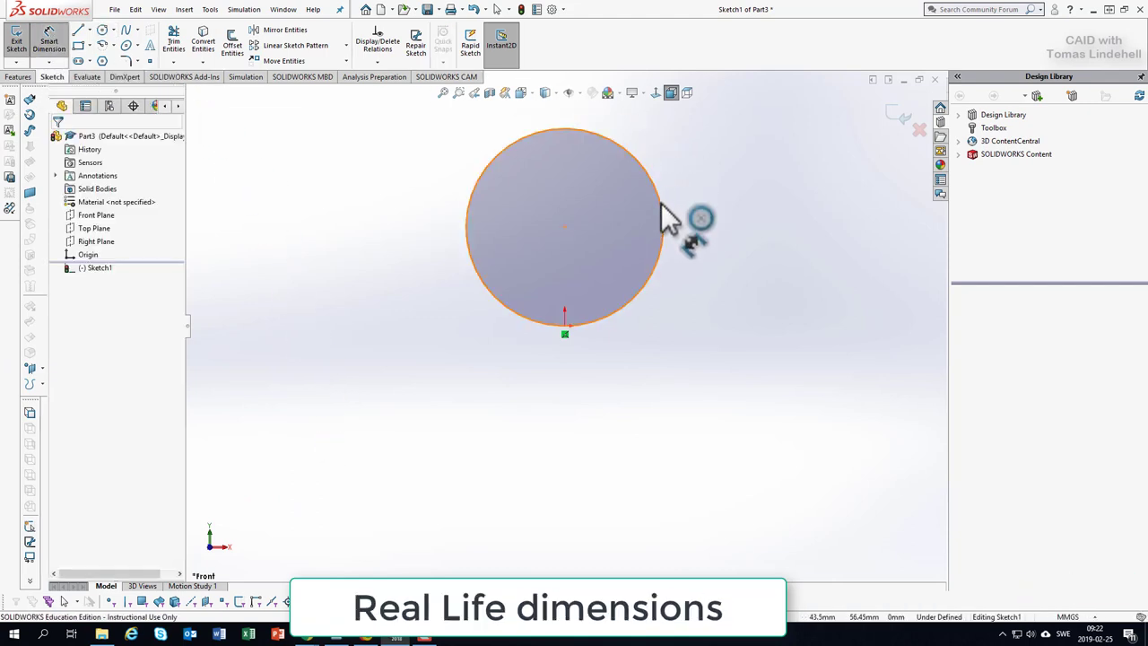
- Dimension the kettle body circle to a 150 mm diameter, checking the reference photo
click(667, 229)
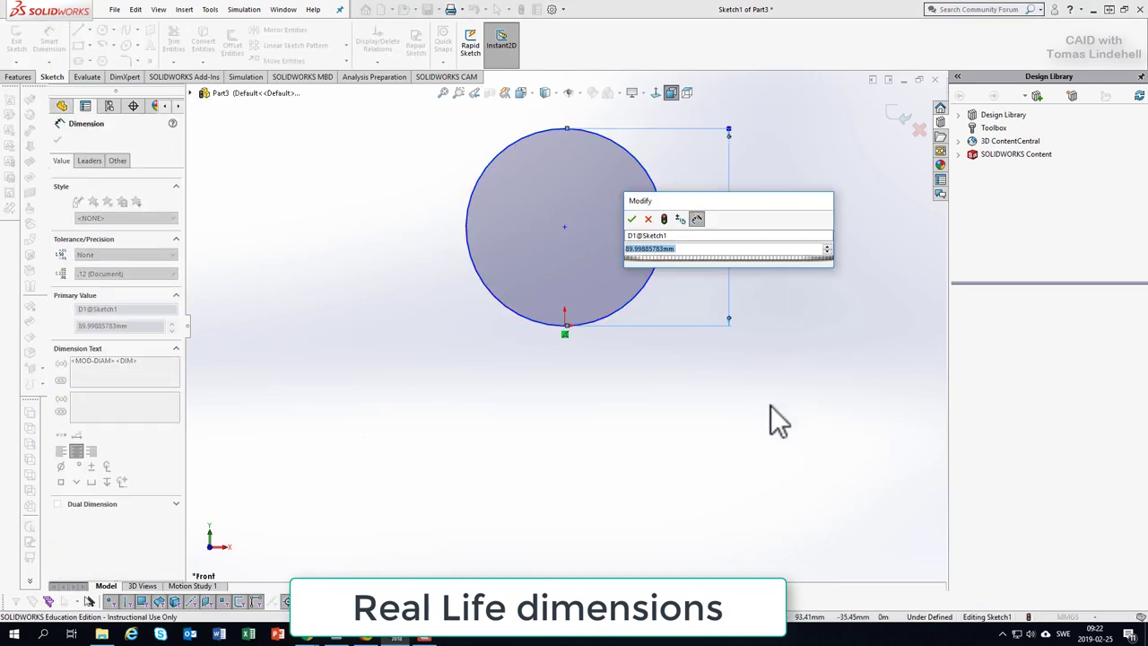
key(alt+tab)
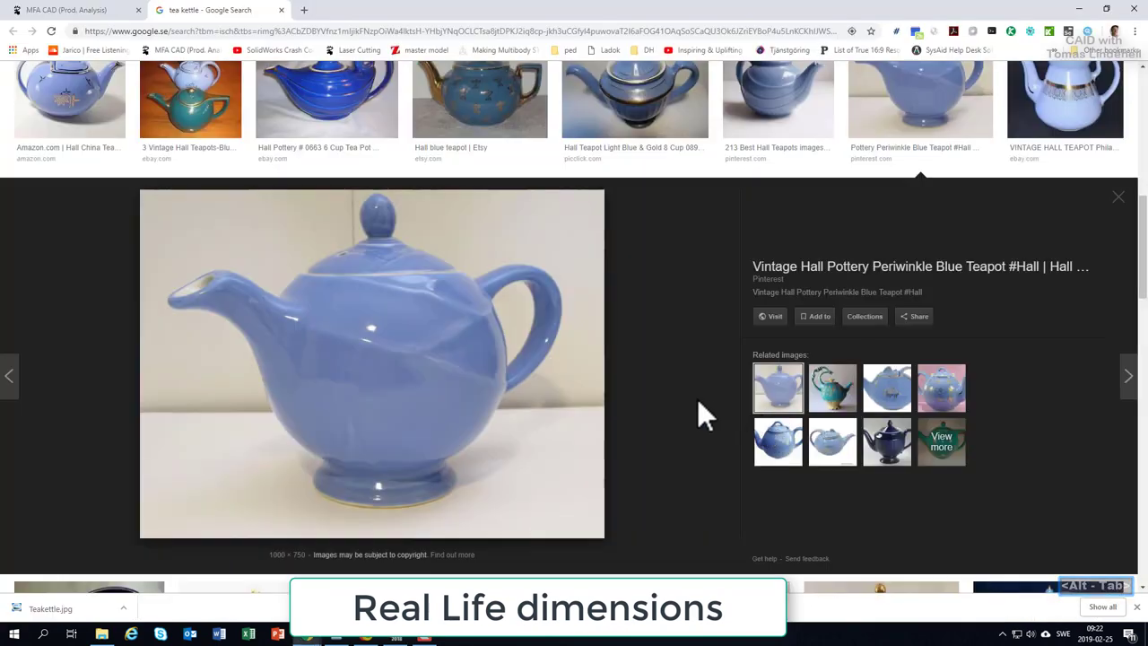
mouse_move(466, 448)
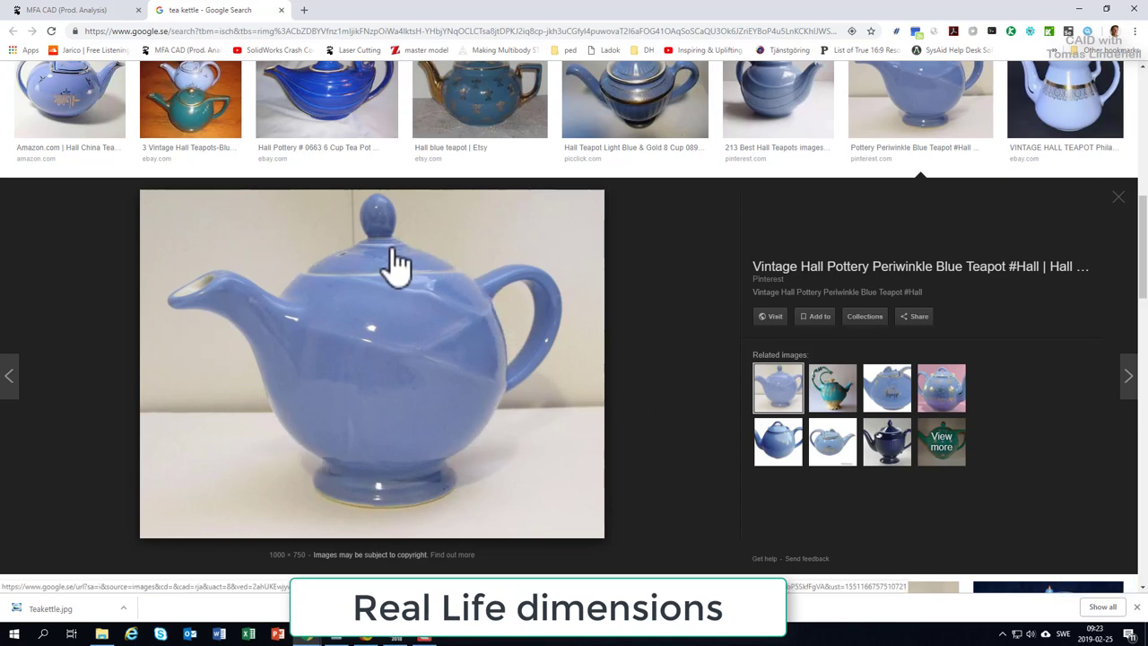
mouse_move(387, 399)
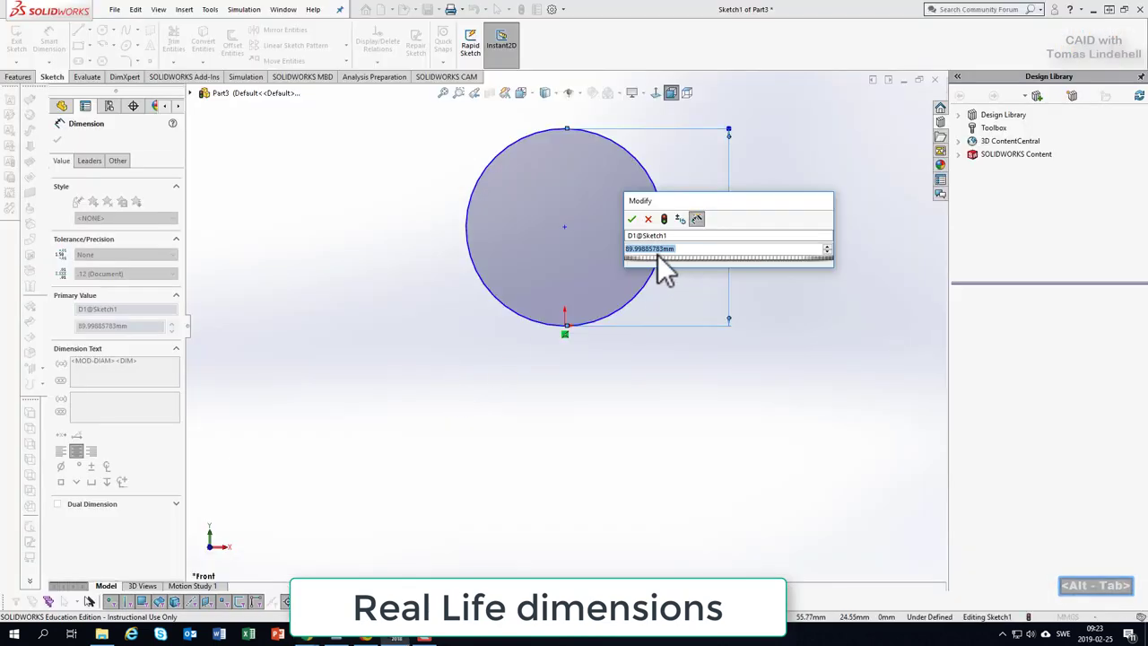
text(150)
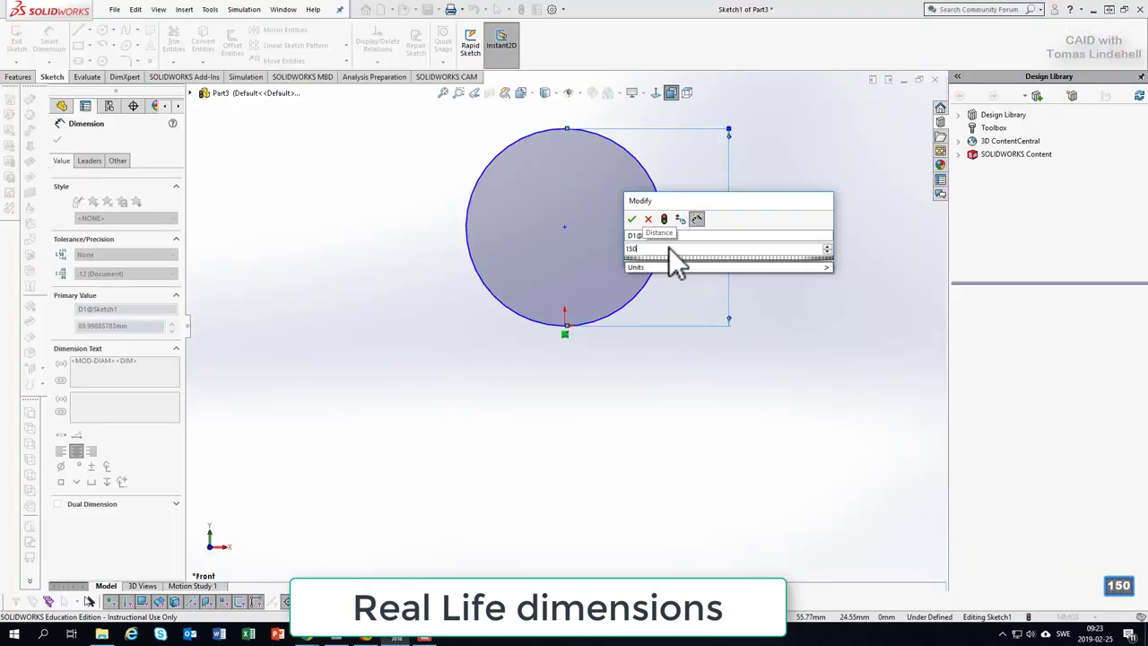
click(631, 218)
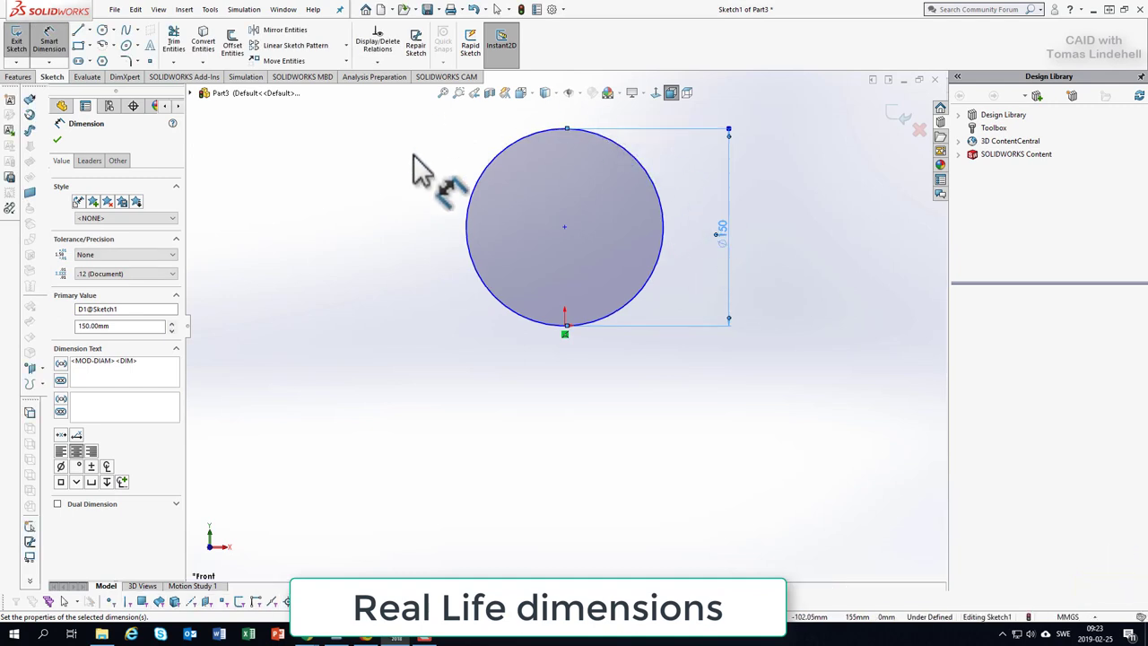
mouse_move(667, 394)
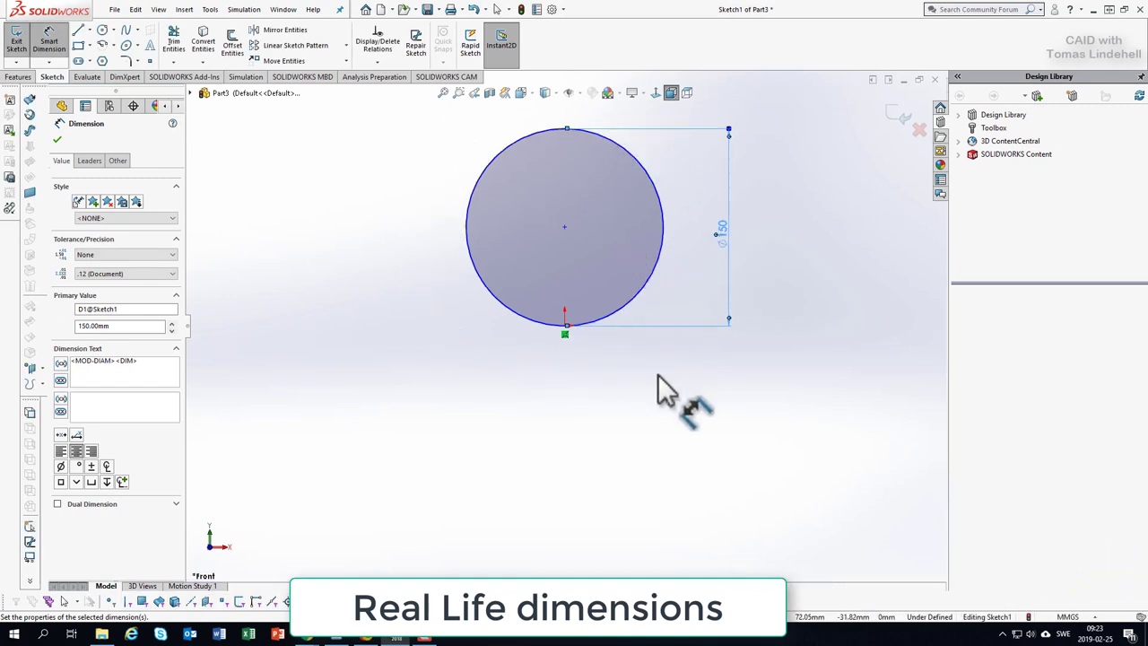
mouse_move(663, 380)
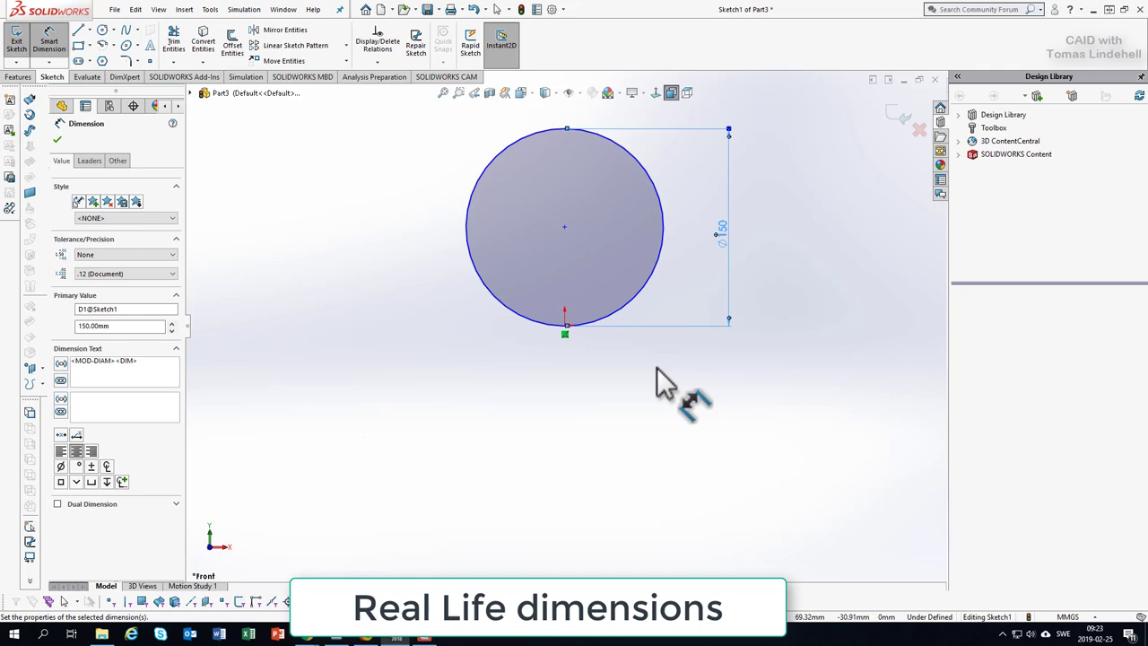
key(alt+tab)
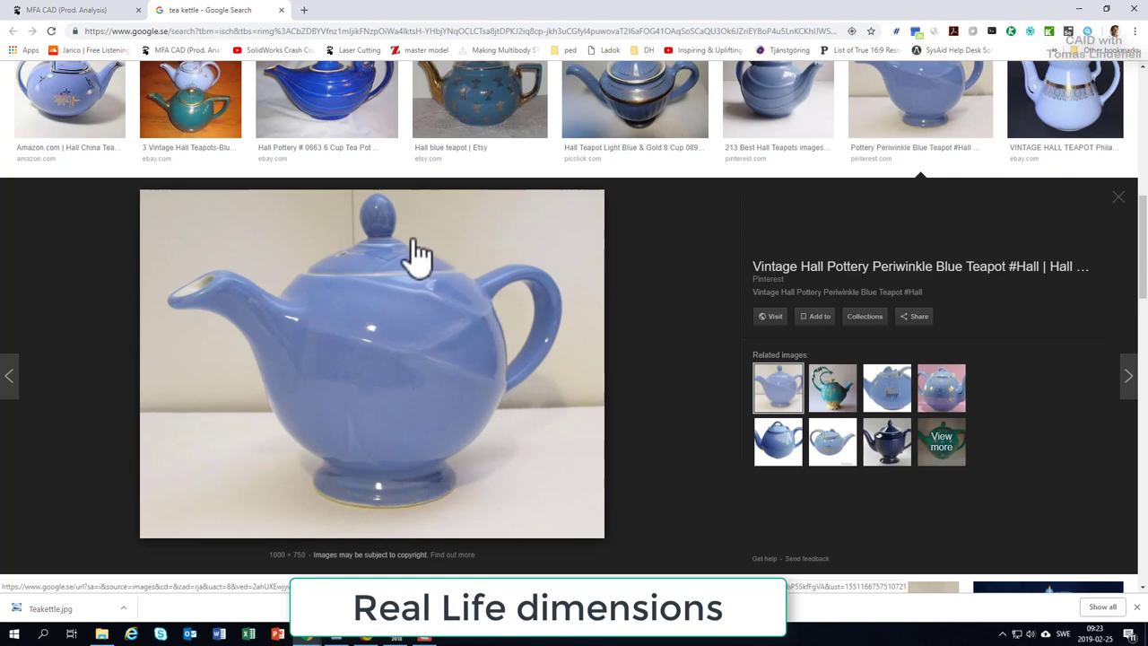
mouse_move(386, 260)
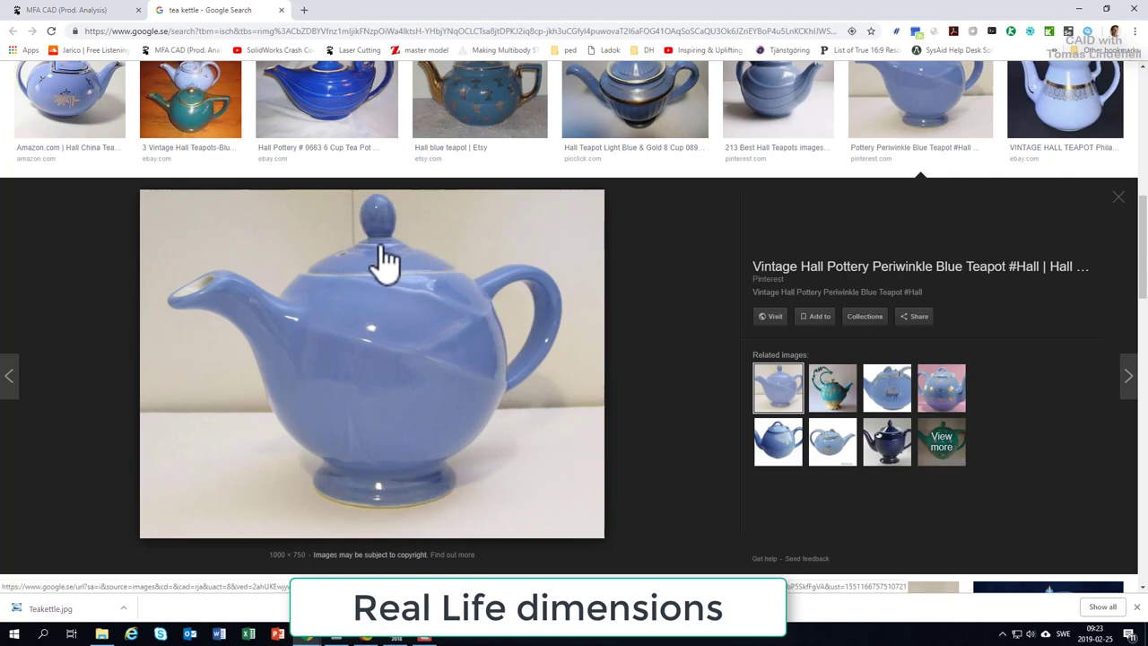
mouse_move(445, 465)
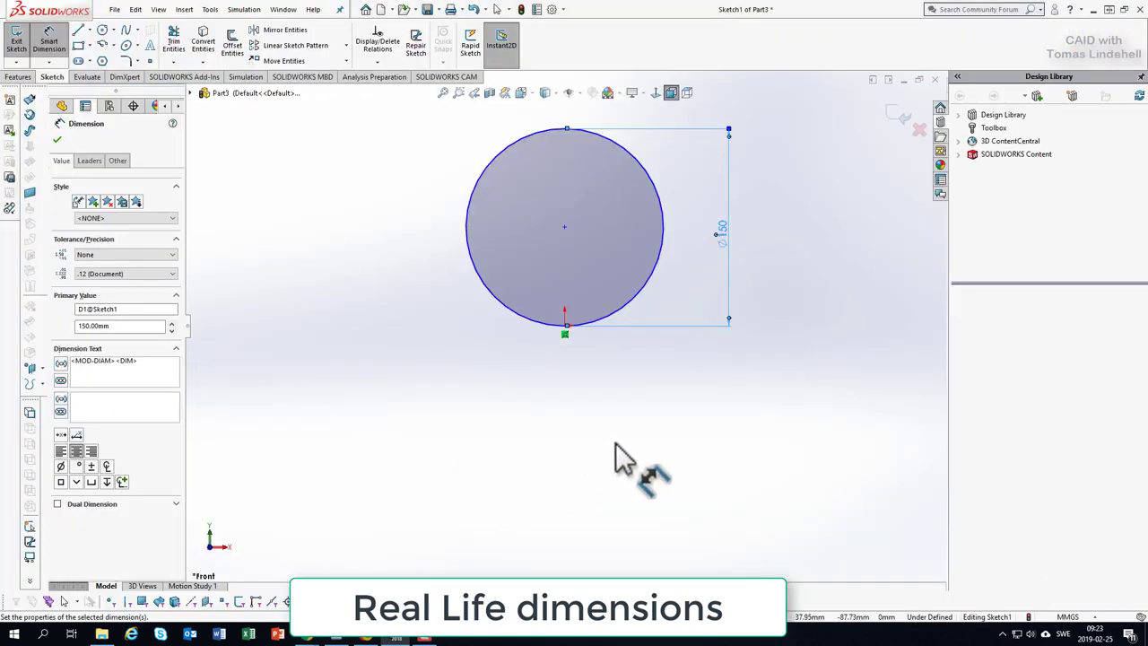
mouse_move(667, 319)
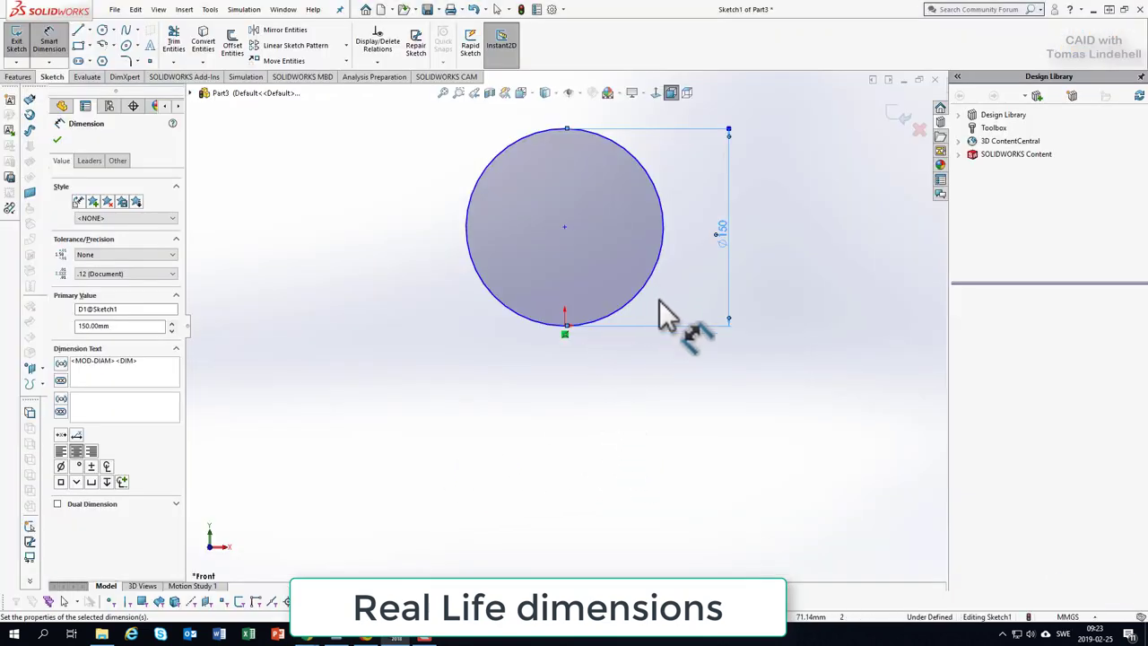
mouse_move(574, 183)
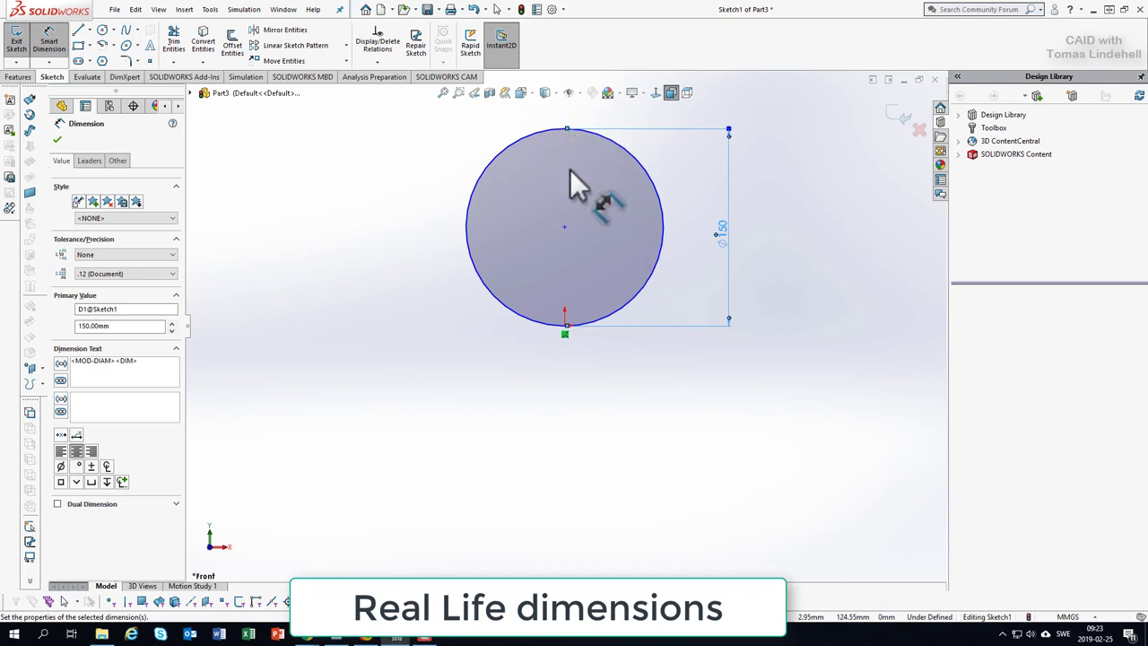
mouse_move(560, 380)
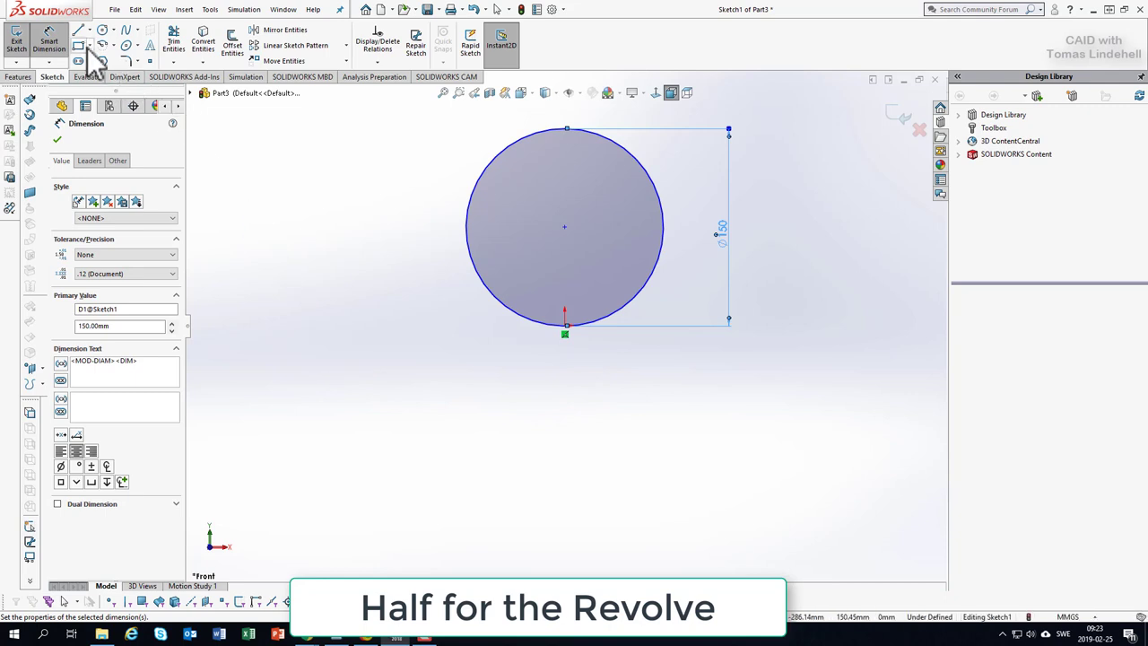
- Draw a vertical centre line through the circle and trim away its left half
click(79, 28)
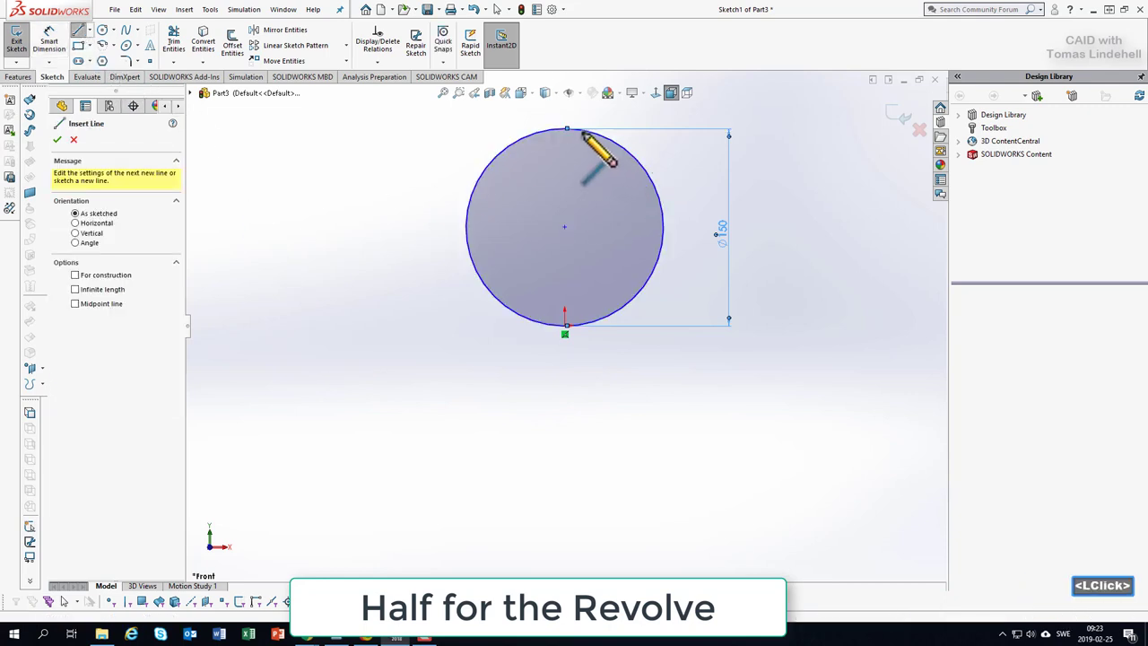
drag(564, 135, 565, 322)
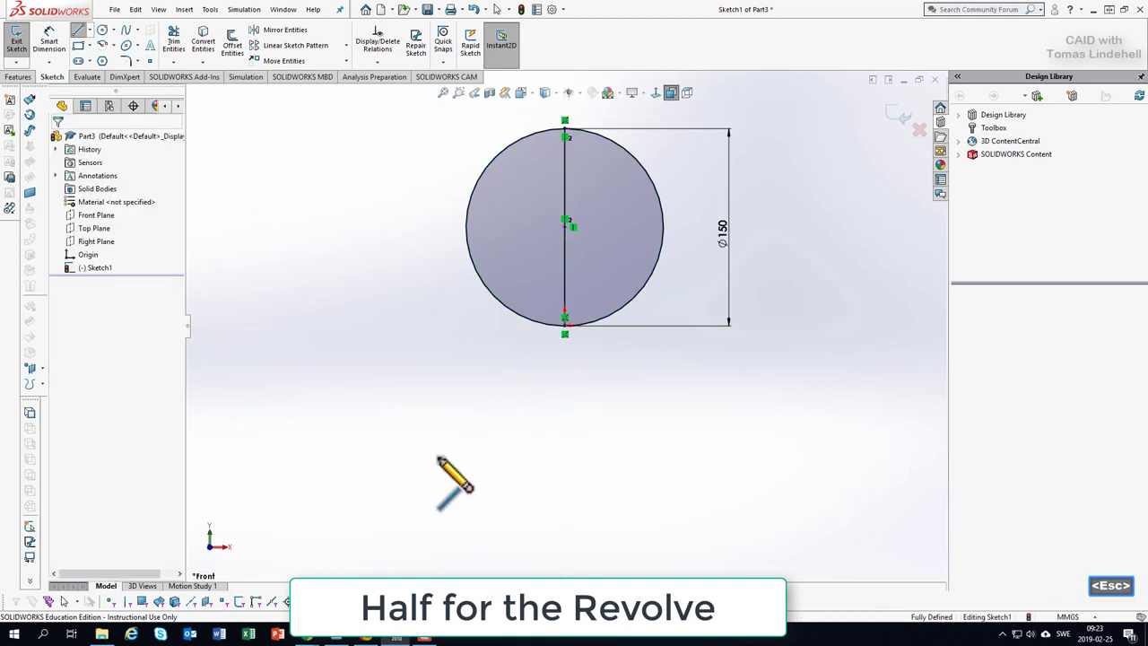
mouse_move(440, 463)
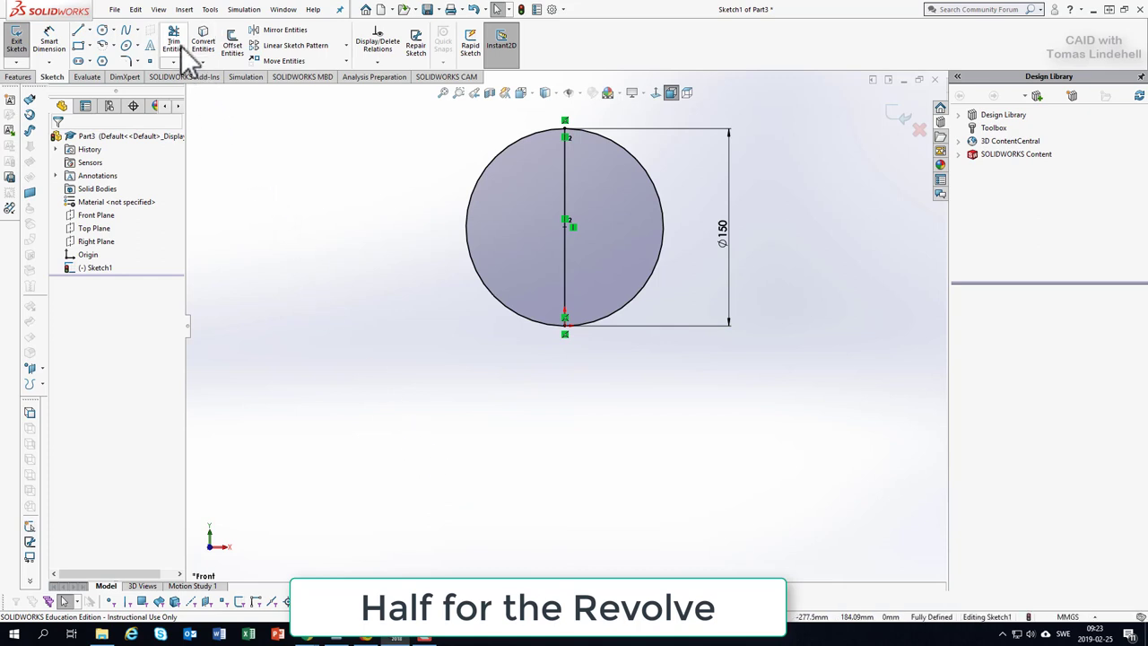
click(172, 43)
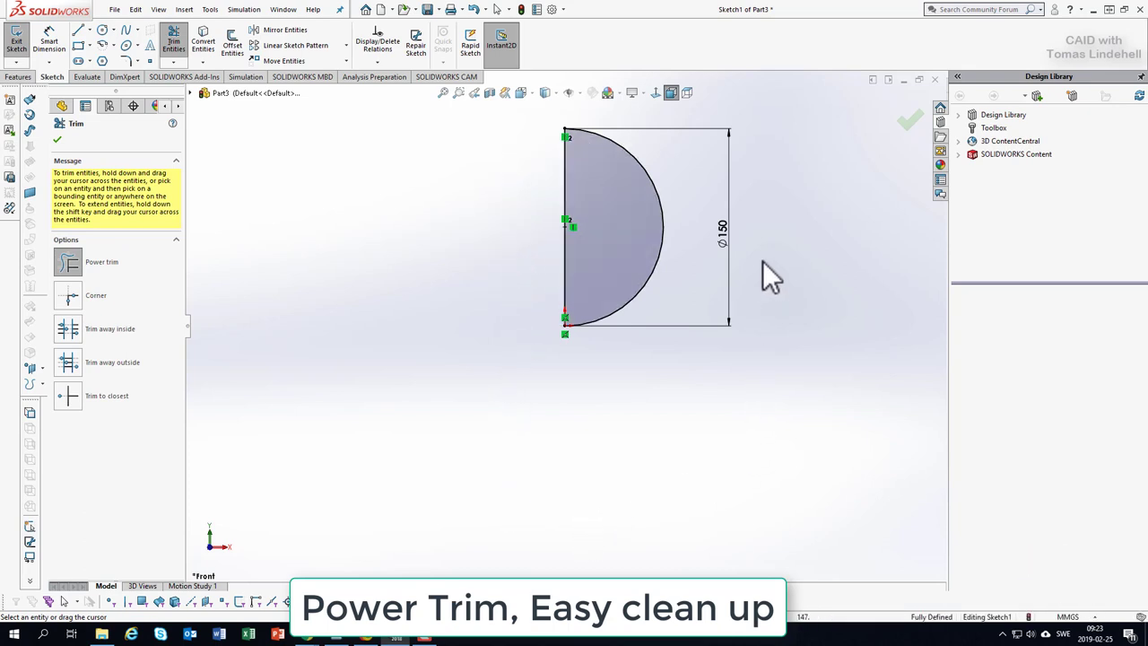
scroll(up, 3)
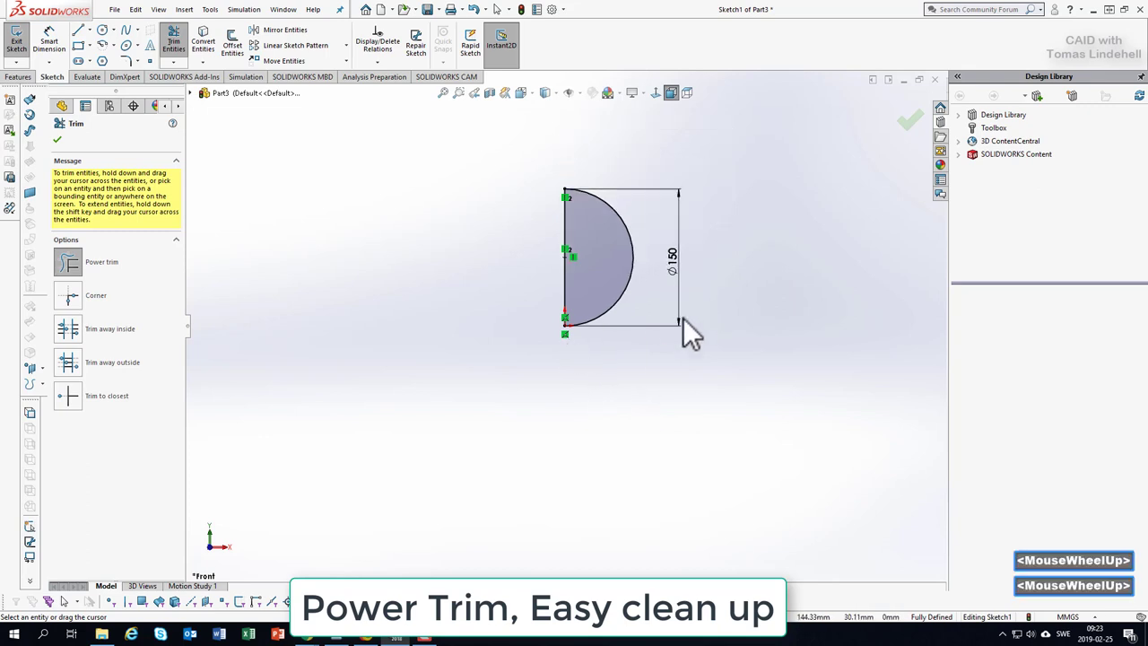
scroll(down, 3)
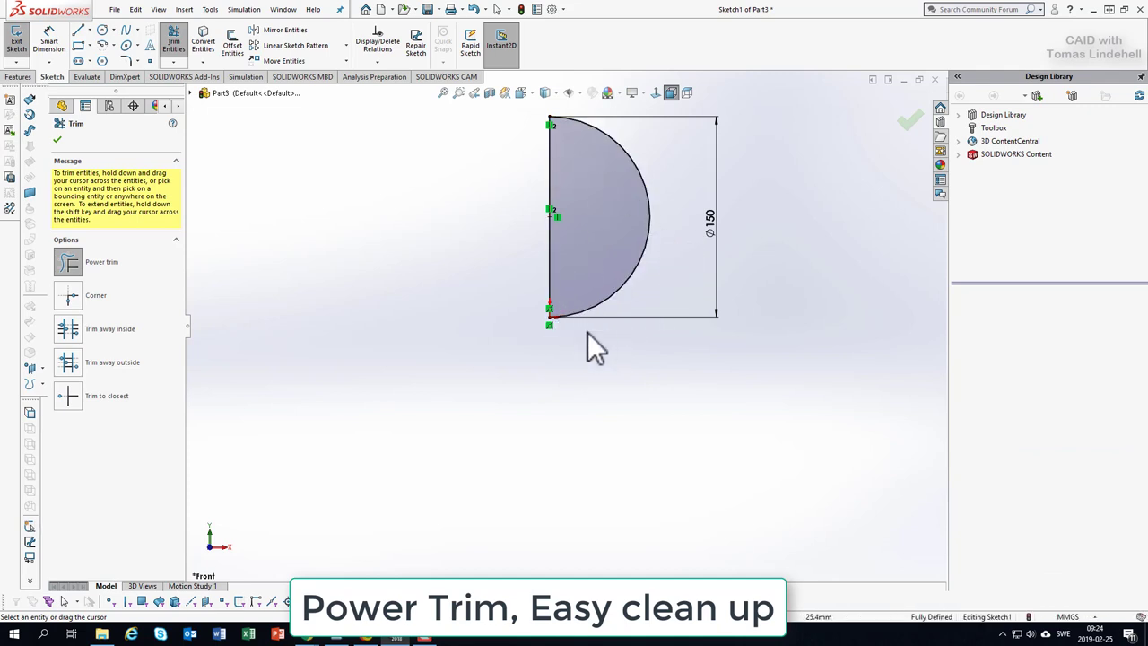
mouse_move(595, 481)
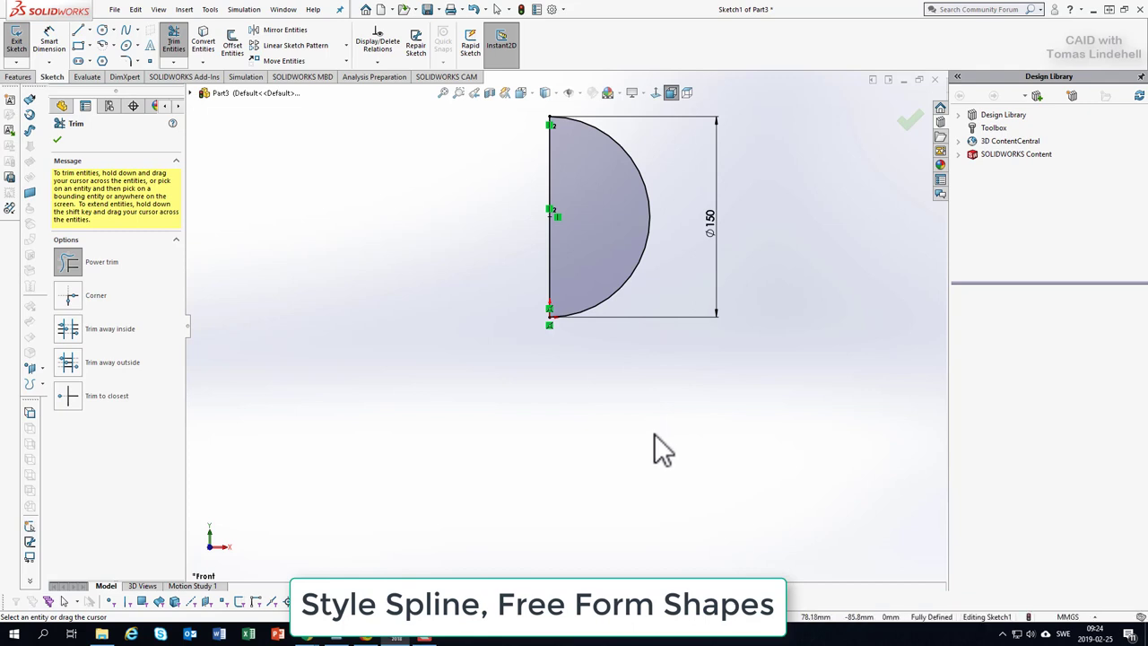
mouse_move(182, 147)
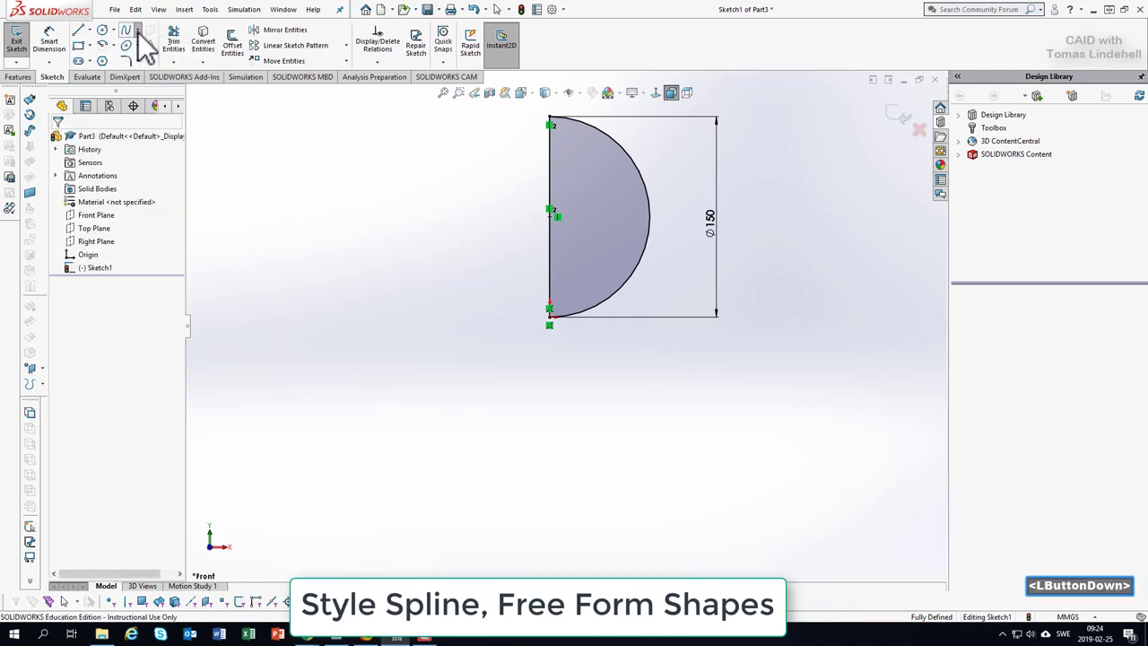
- Draw a style spline inside the half circle ending at the bottom of the centre line
click(147, 44)
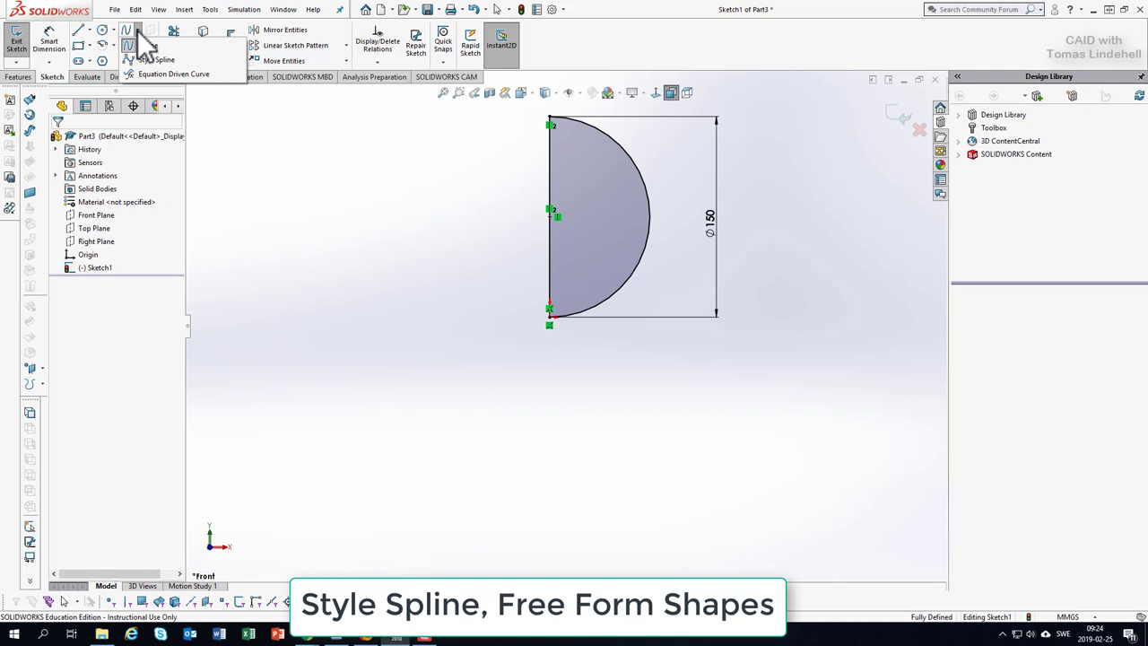
mouse_move(143, 50)
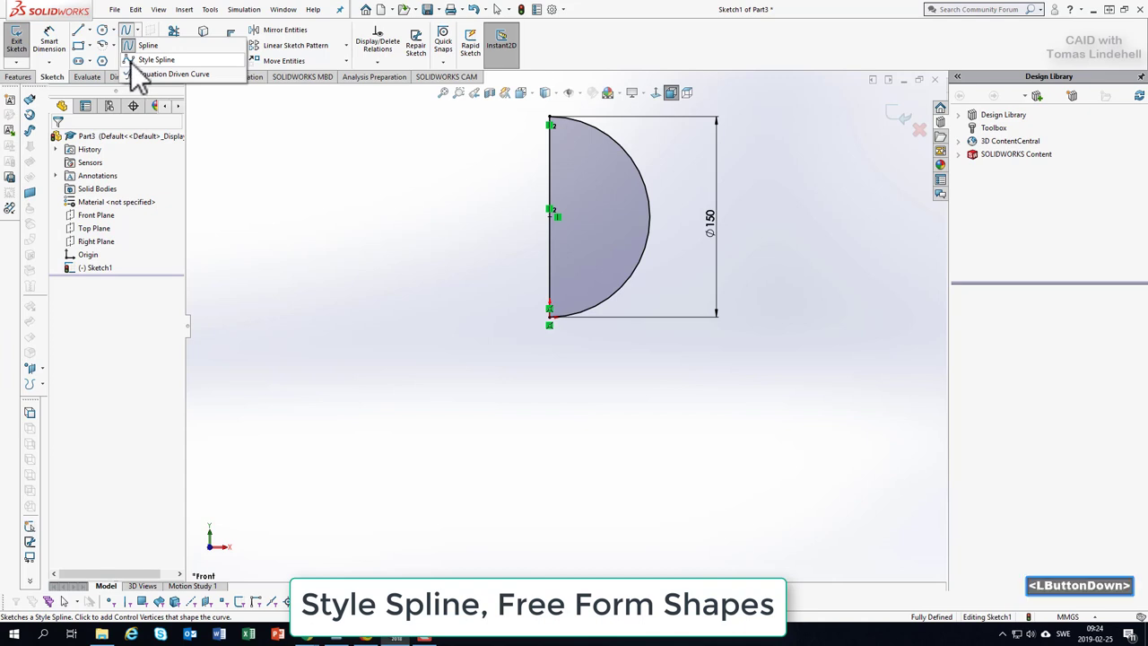
click(158, 59)
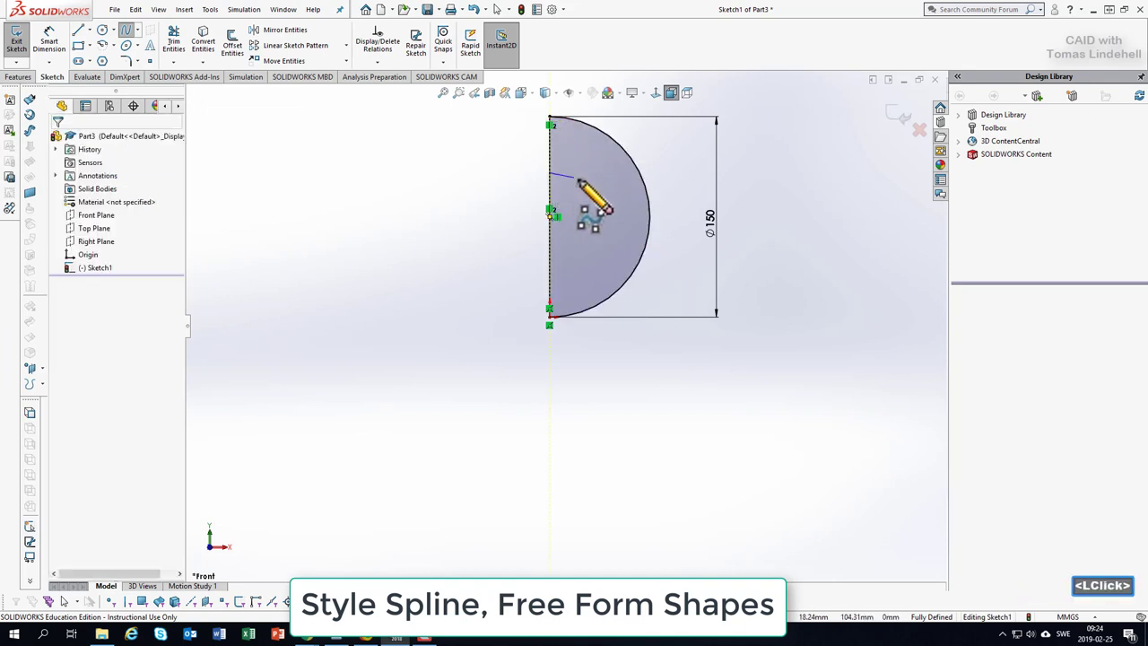
click(642, 296)
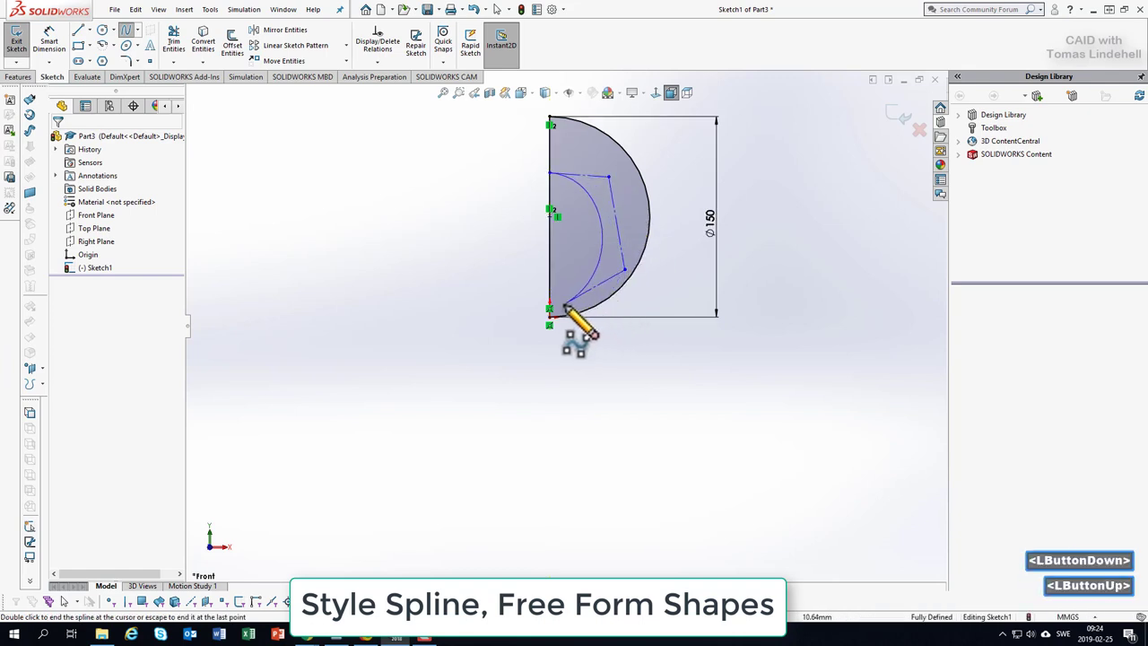
click(560, 314)
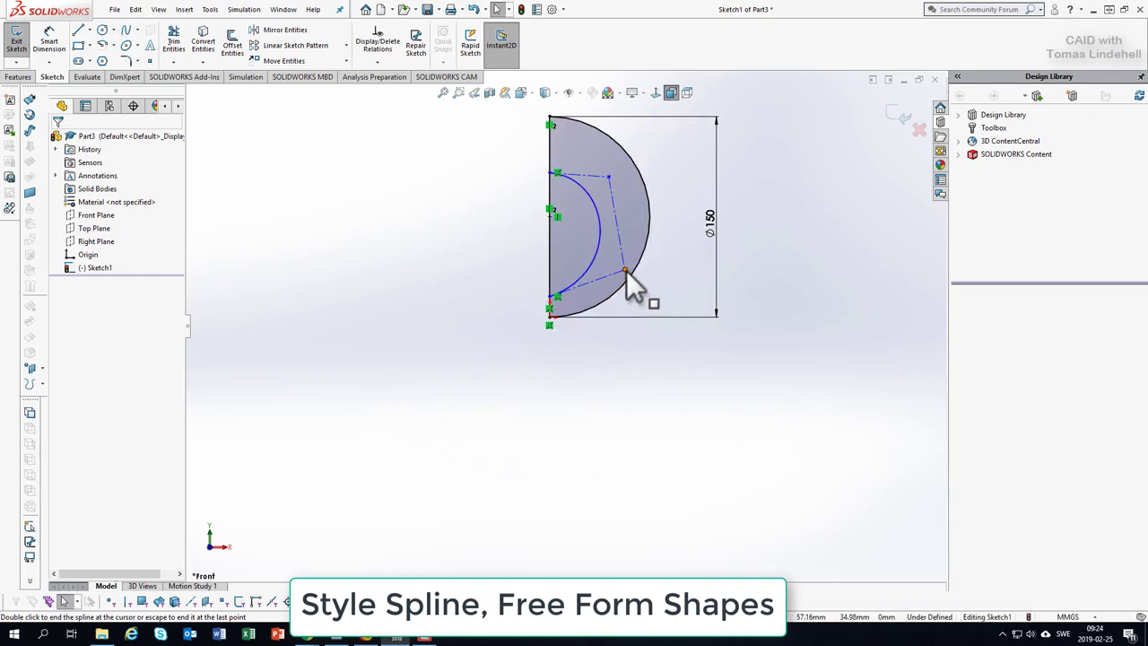
click(624, 271)
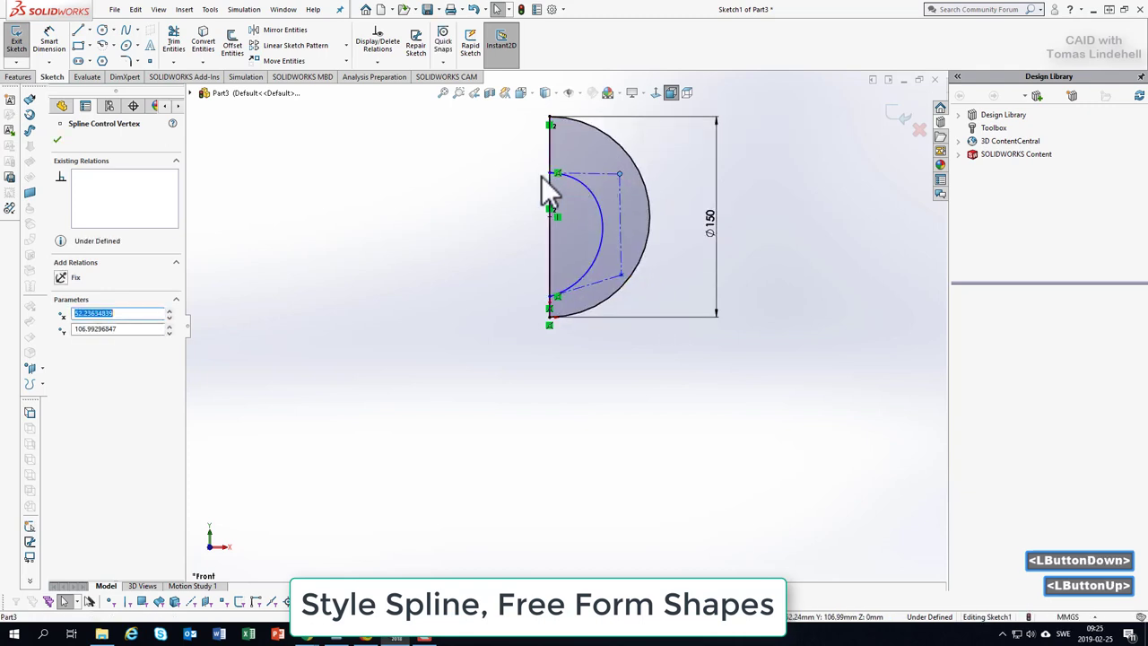
- Drag the spline's control vertices right so the body bulges past the arc, top points horizontal
click(546, 179)
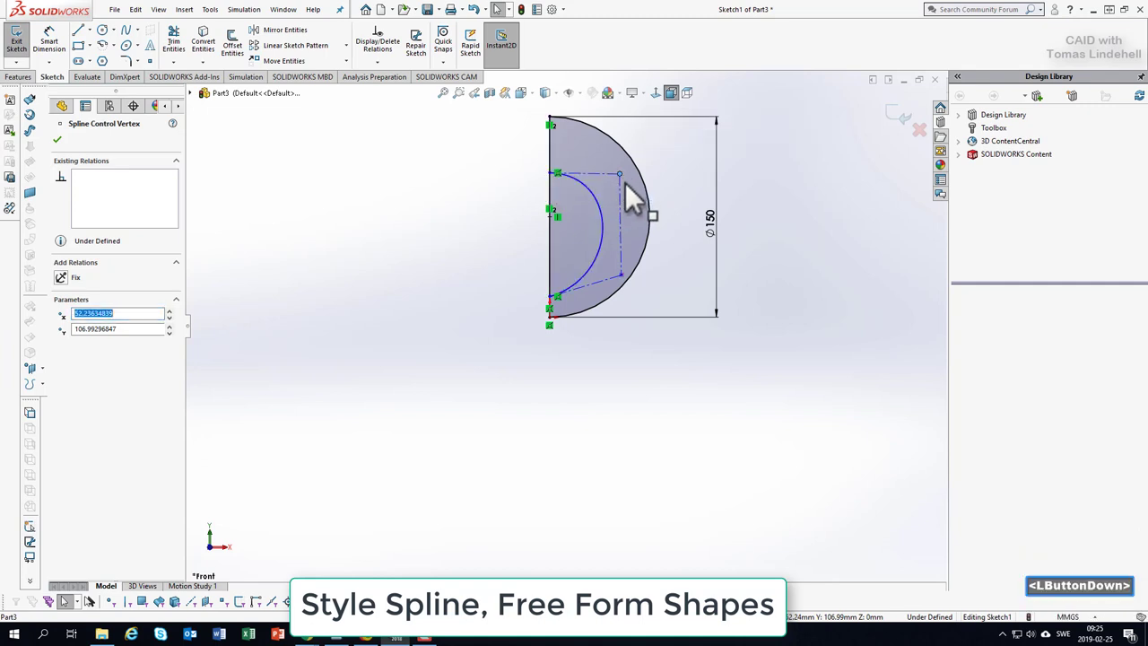
drag(618, 172, 624, 183)
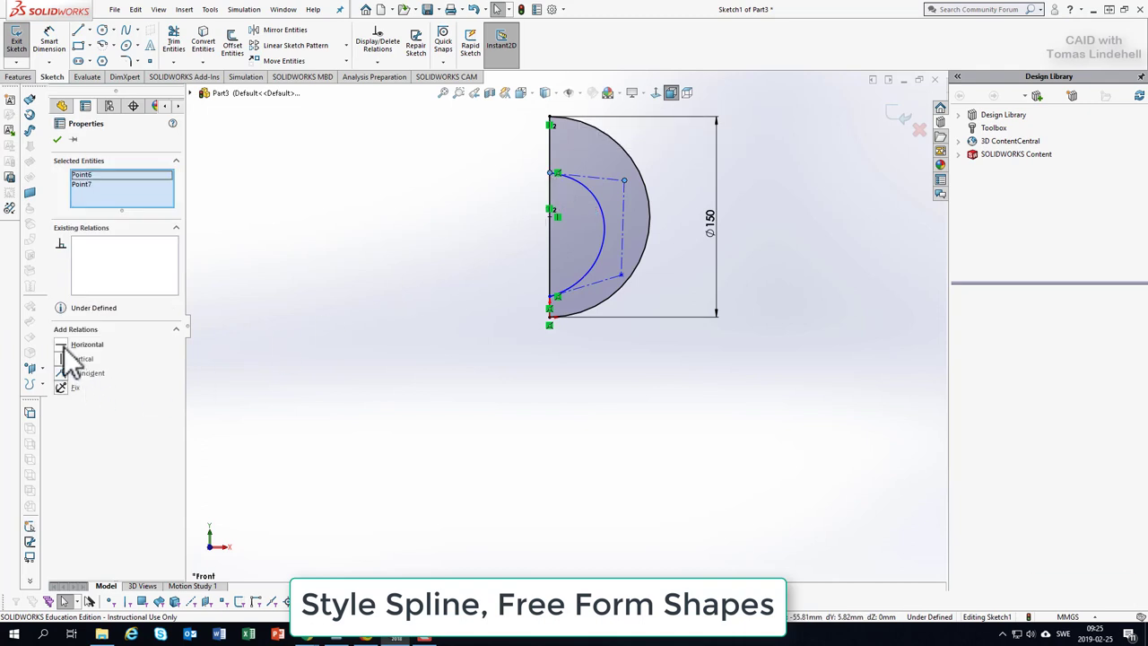
click(86, 344)
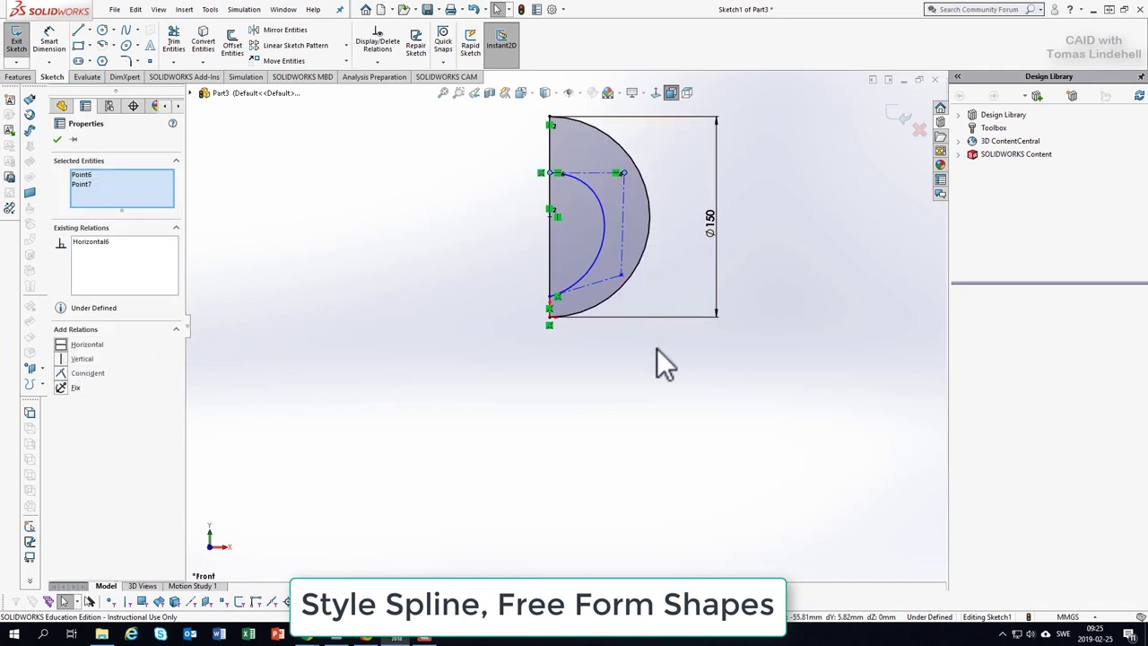
click(621, 276)
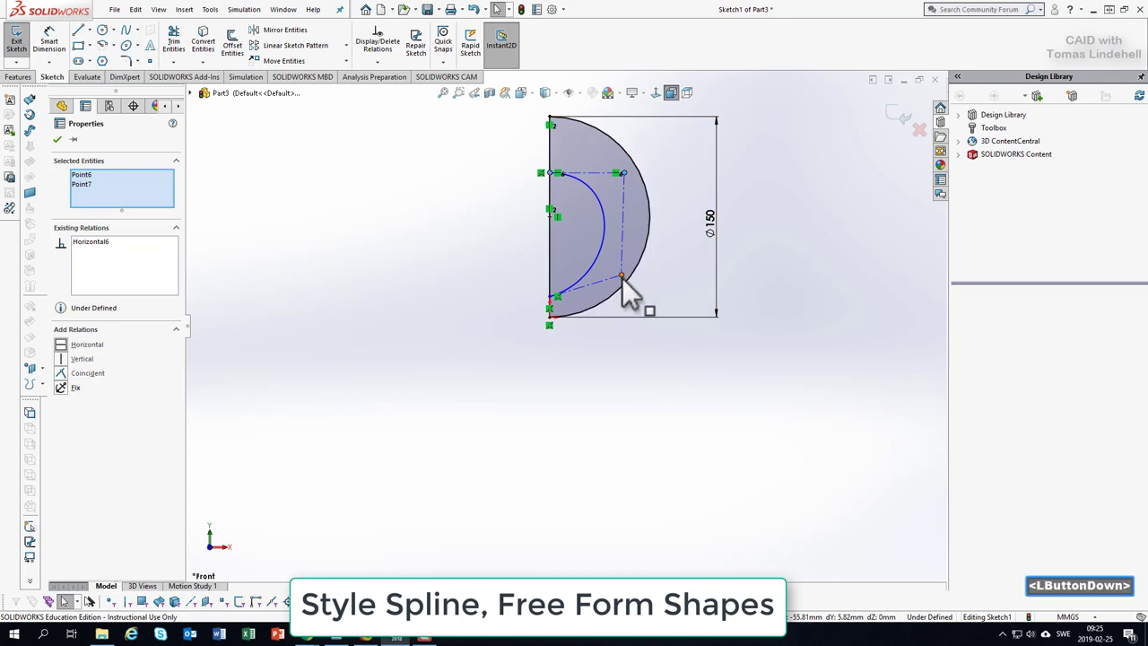
click(622, 254)
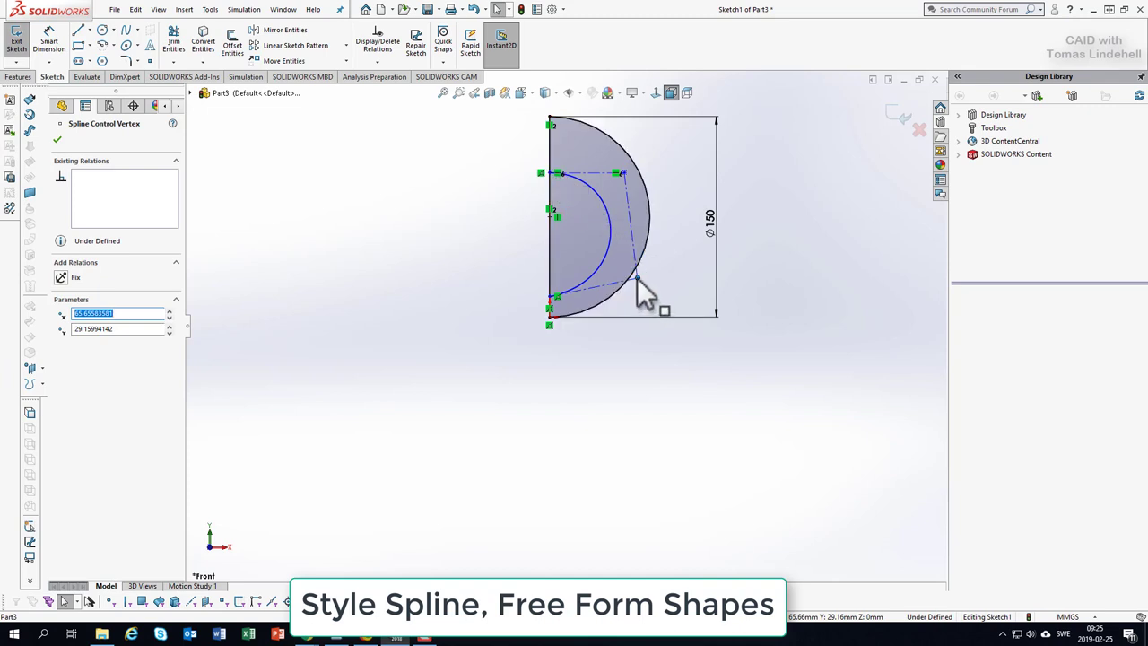
drag(637, 285, 673, 295)
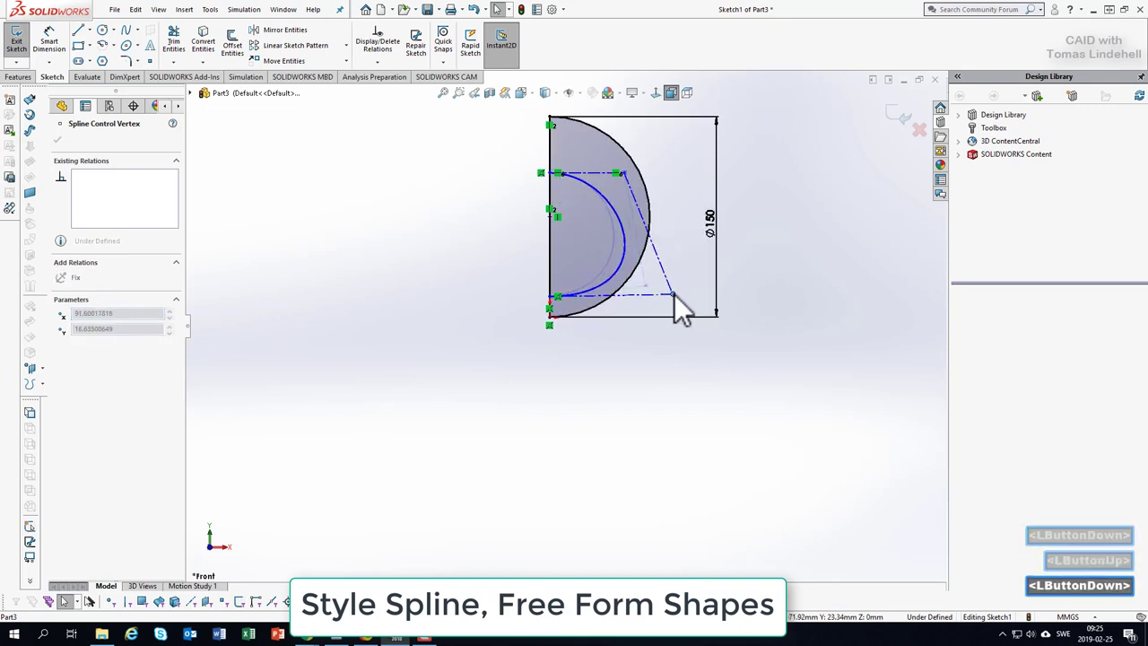
drag(673, 296, 662, 168)
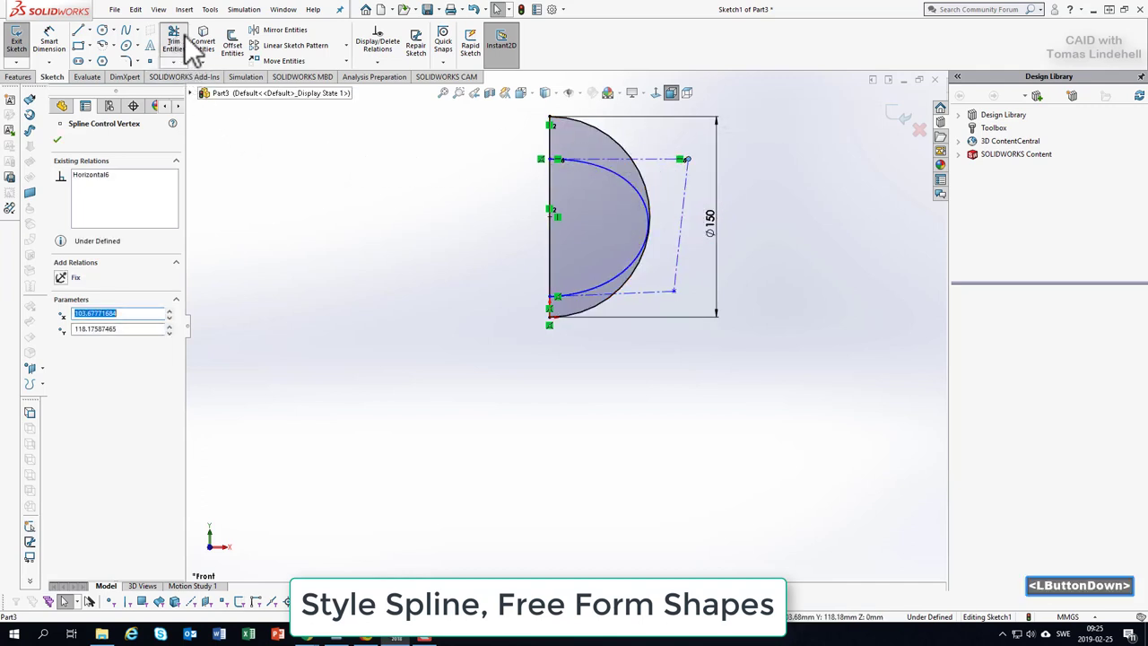
- Trim away the guide arc and sketch a small foot-ring circle on the spline near its base
click(172, 43)
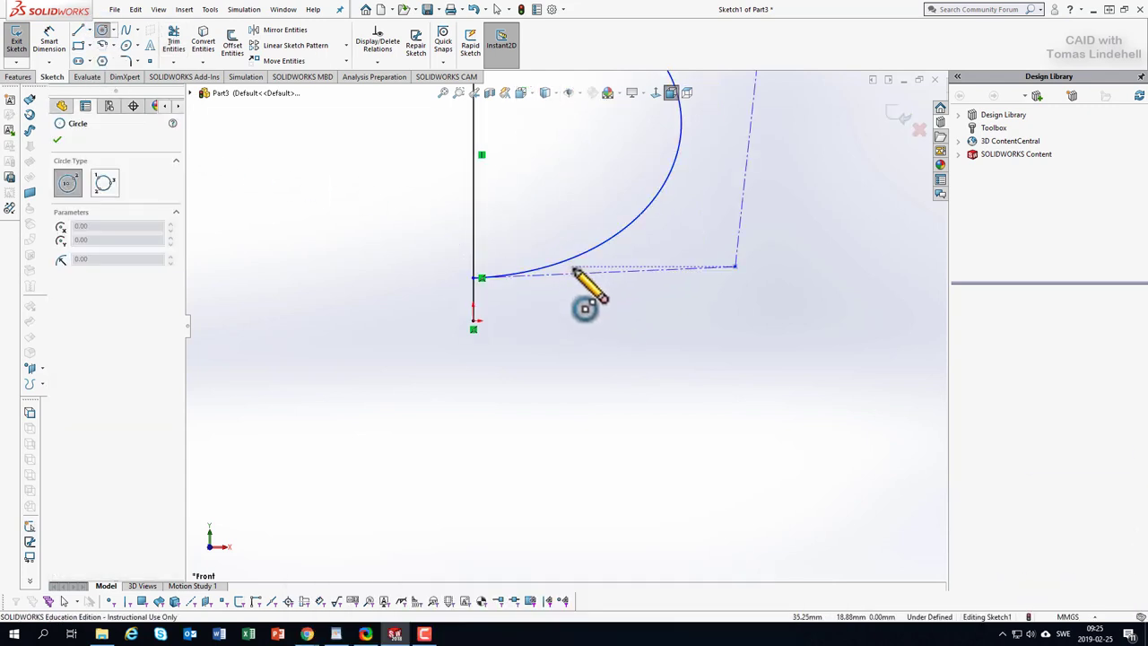
click(582, 287)
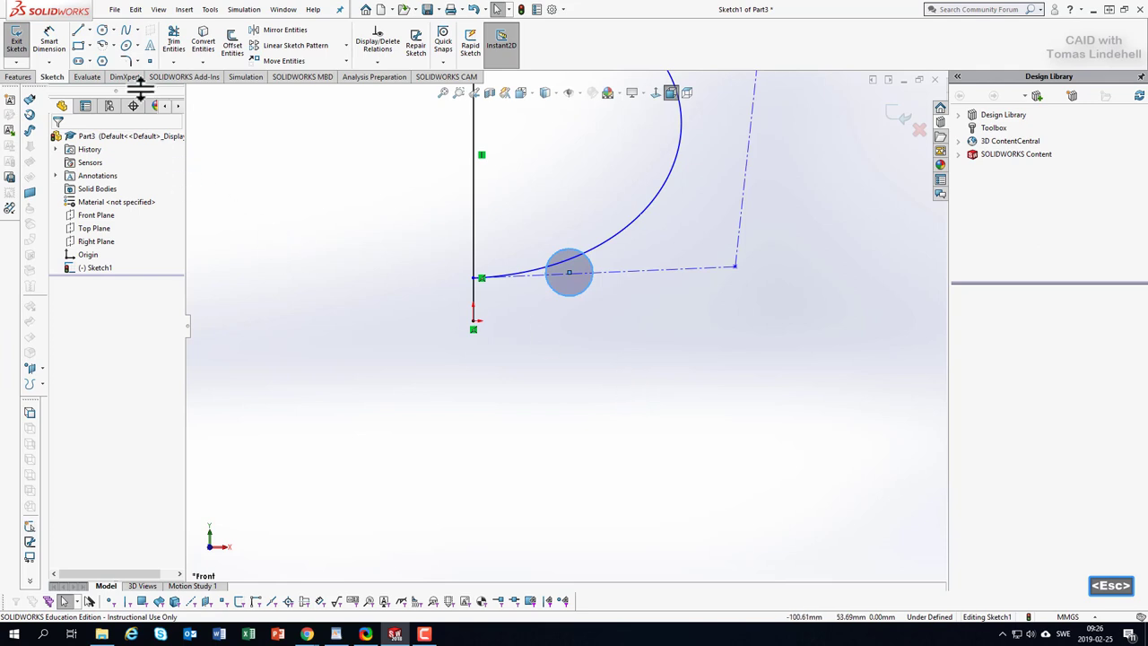
click(172, 39)
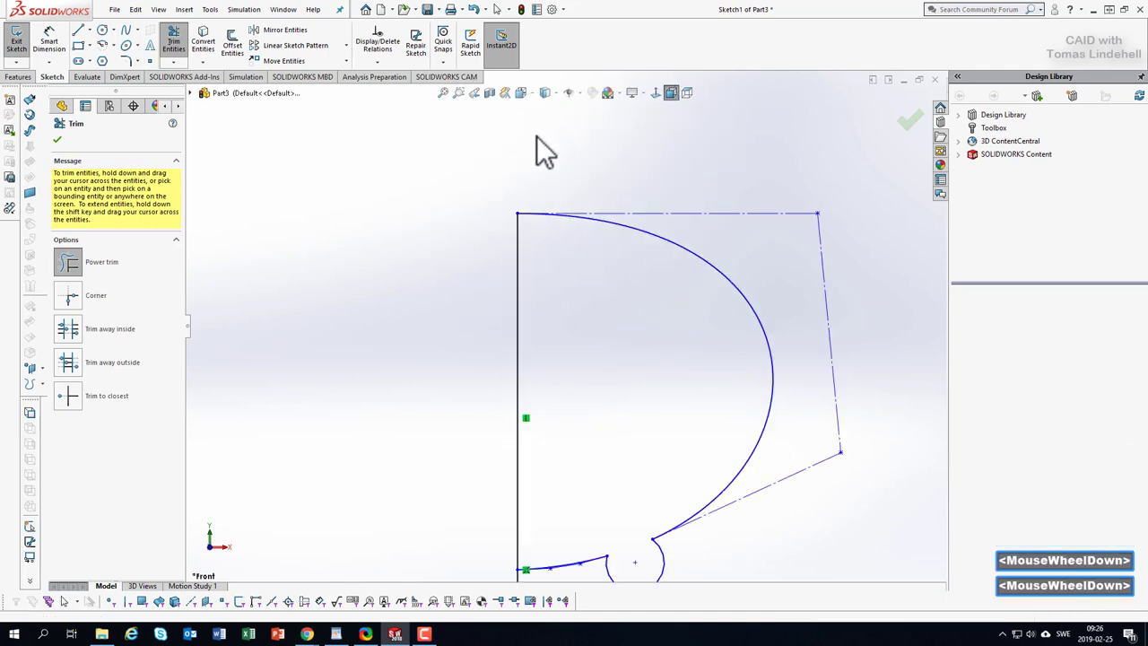
mouse_move(416, 136)
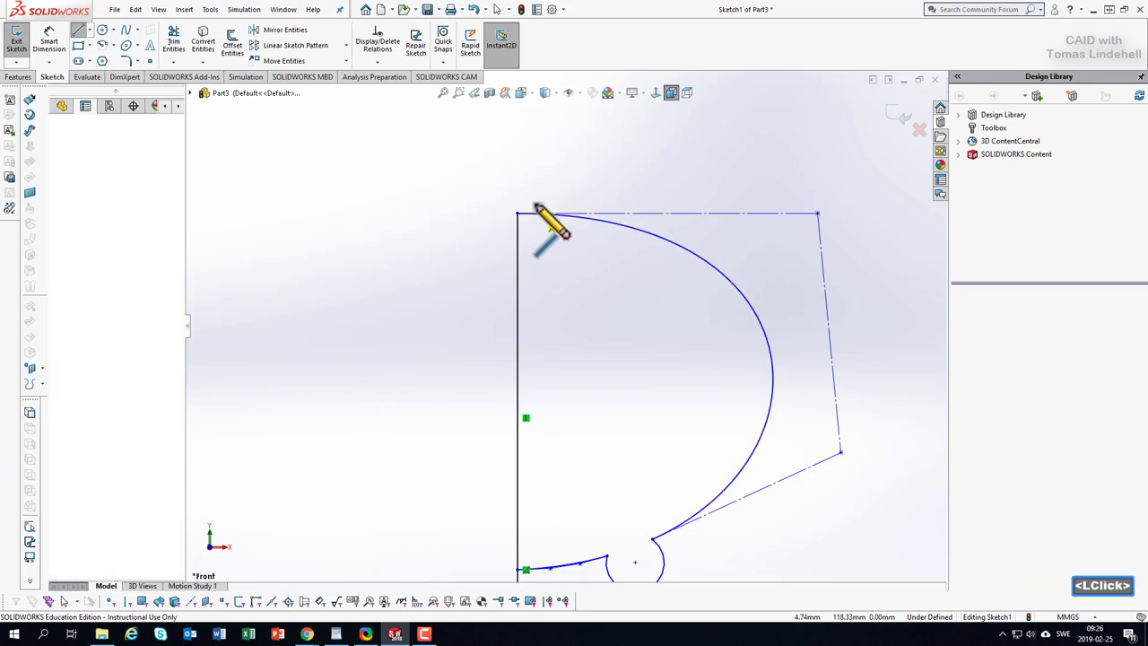
- Draw a short line and tangent arc knob outline atop the centre line, closing on the axis
click(538, 215)
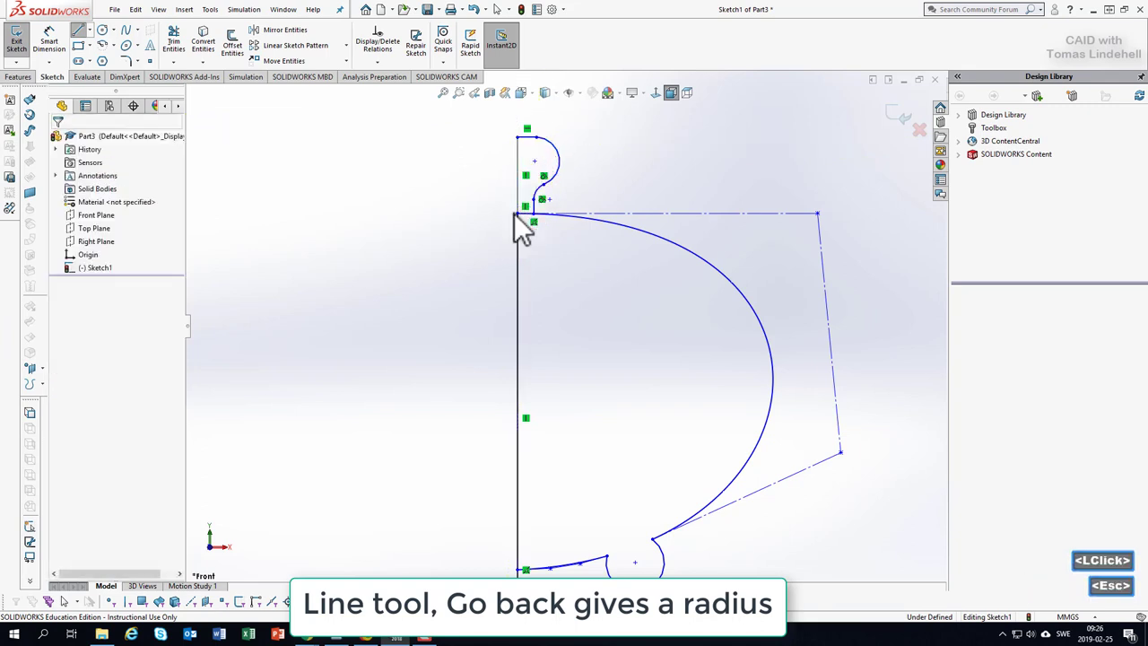
click(172, 39)
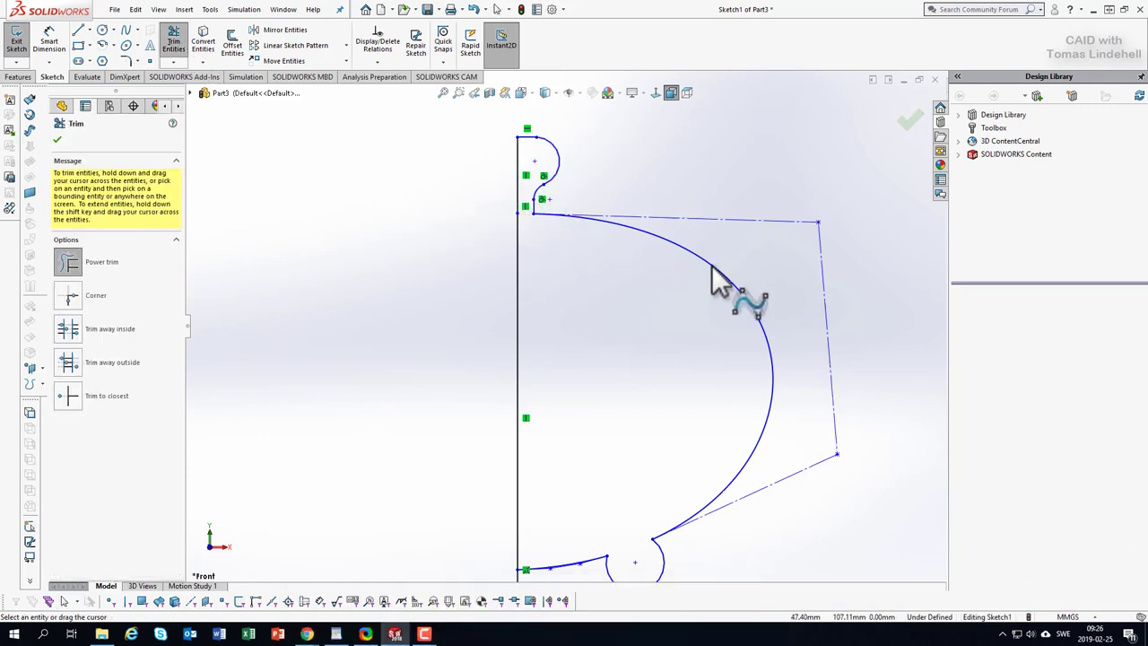
- Trim the excess off the foot circle and the stray axis line so the profile closes shaded
scroll(up, 3)
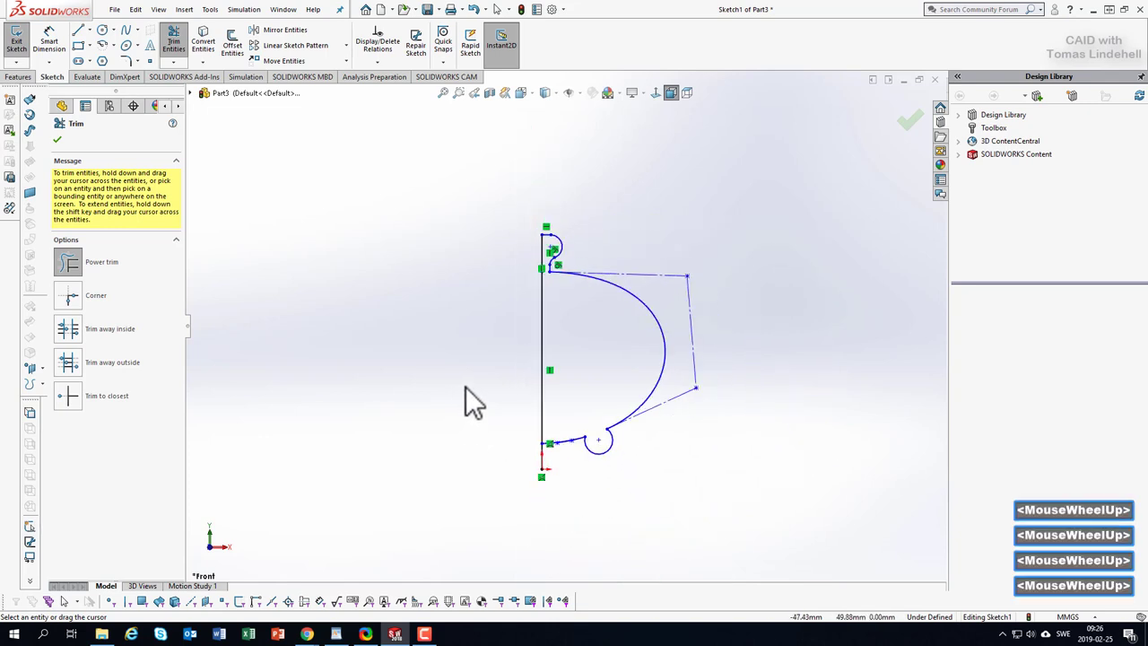
scroll(up, 3)
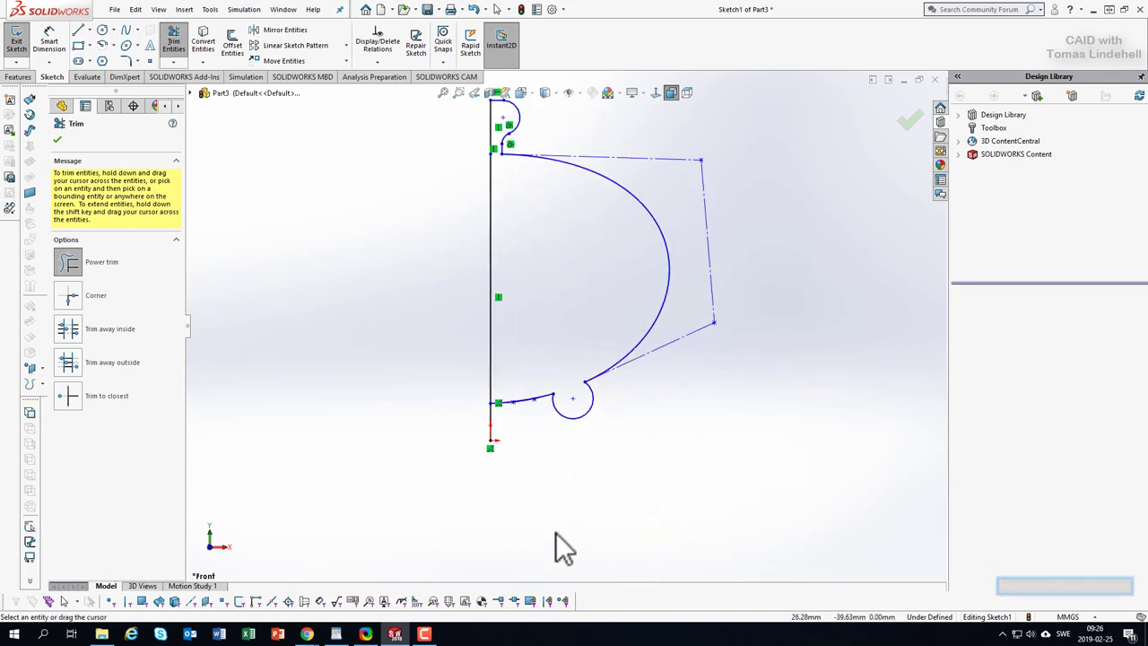
mouse_move(547, 481)
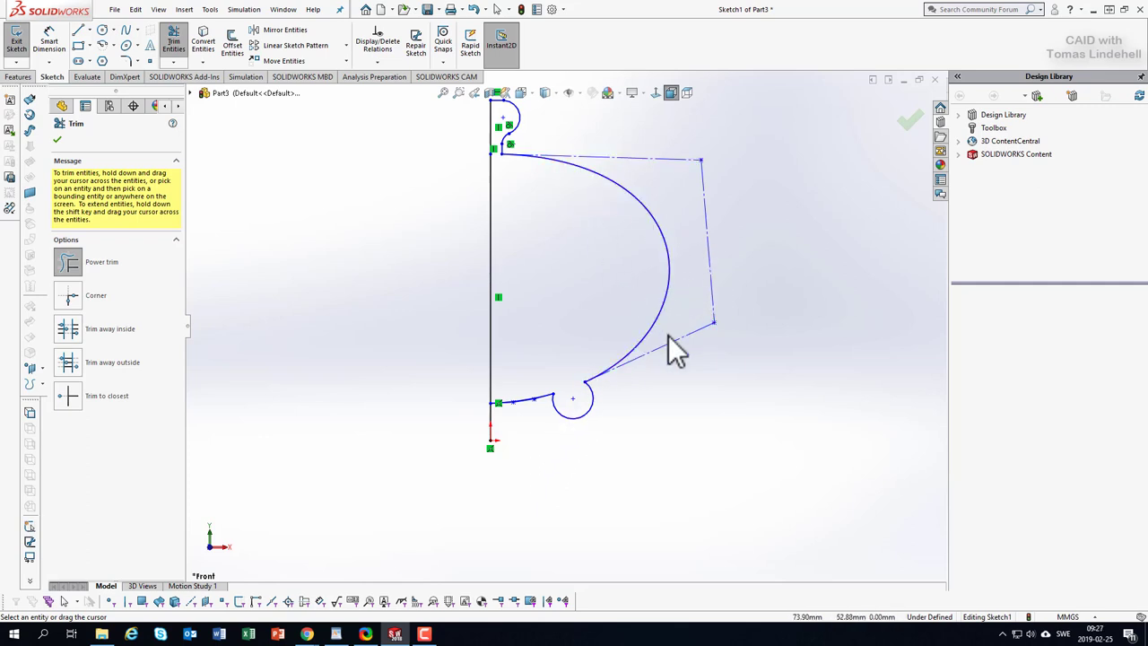
mouse_move(678, 368)
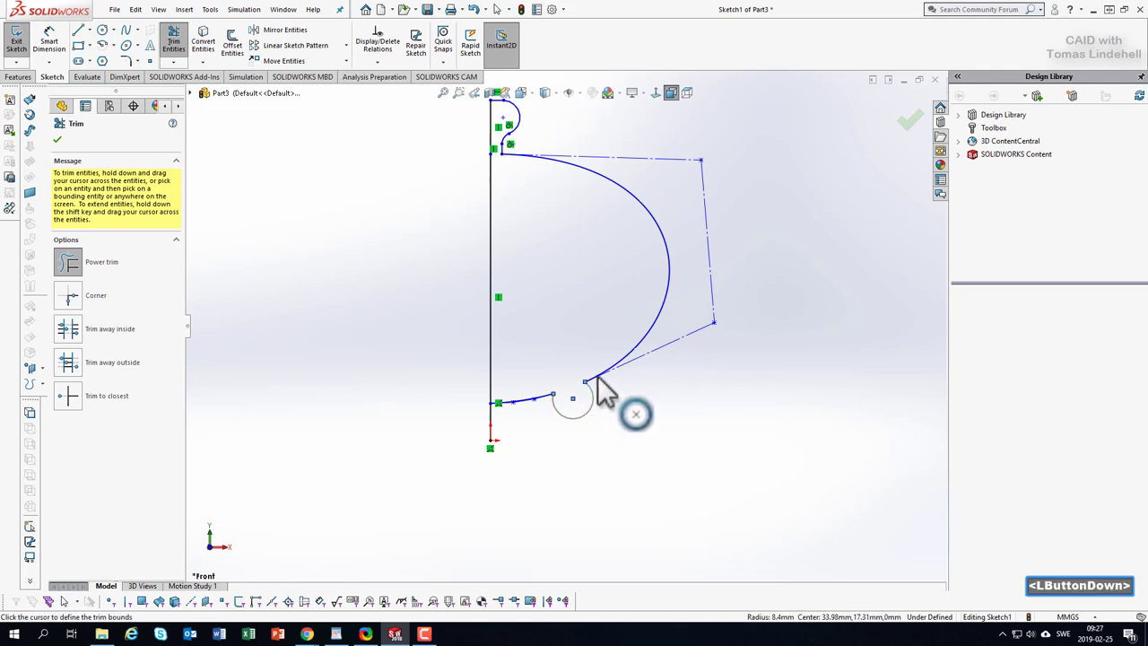
click(595, 384)
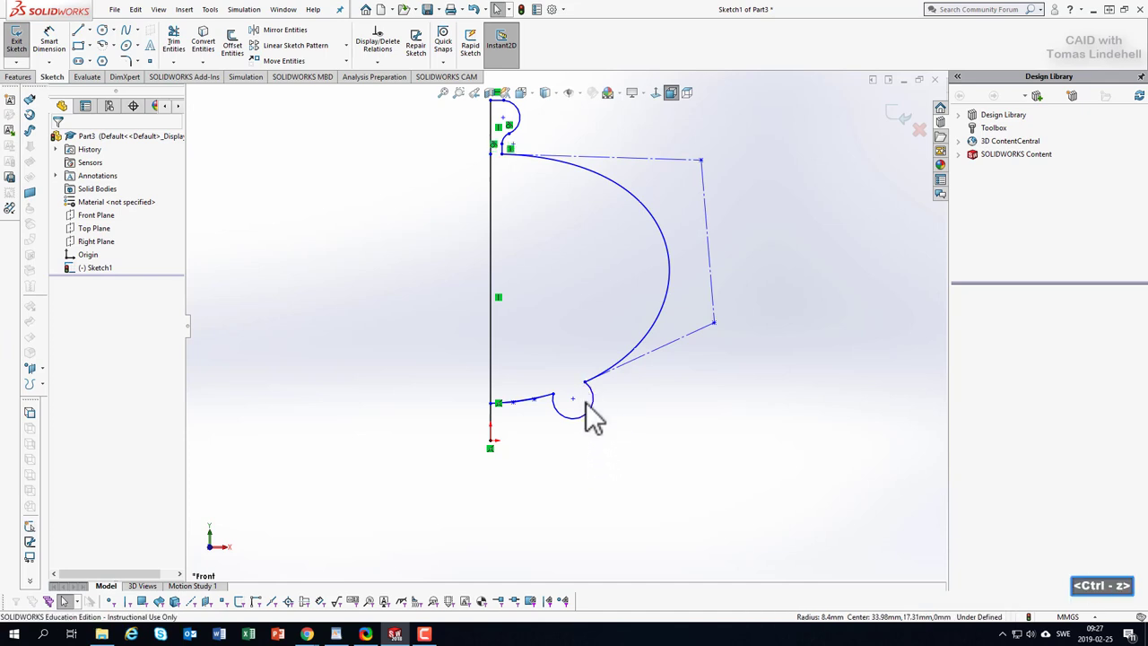
scroll(down, 3)
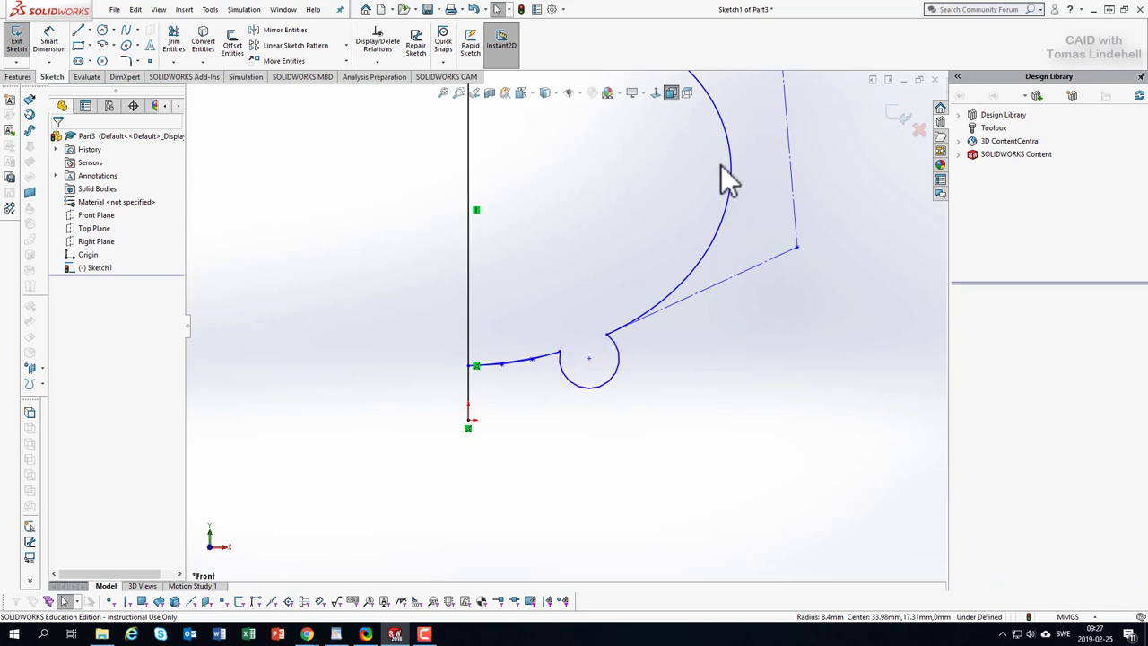
mouse_move(541, 520)
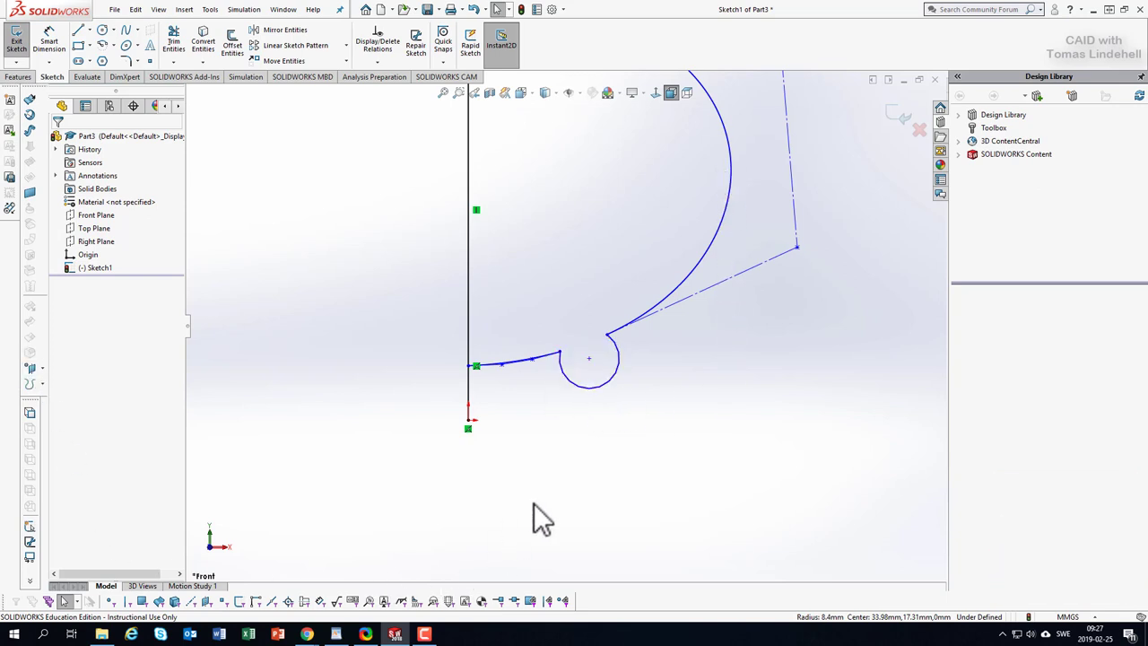
mouse_move(599, 416)
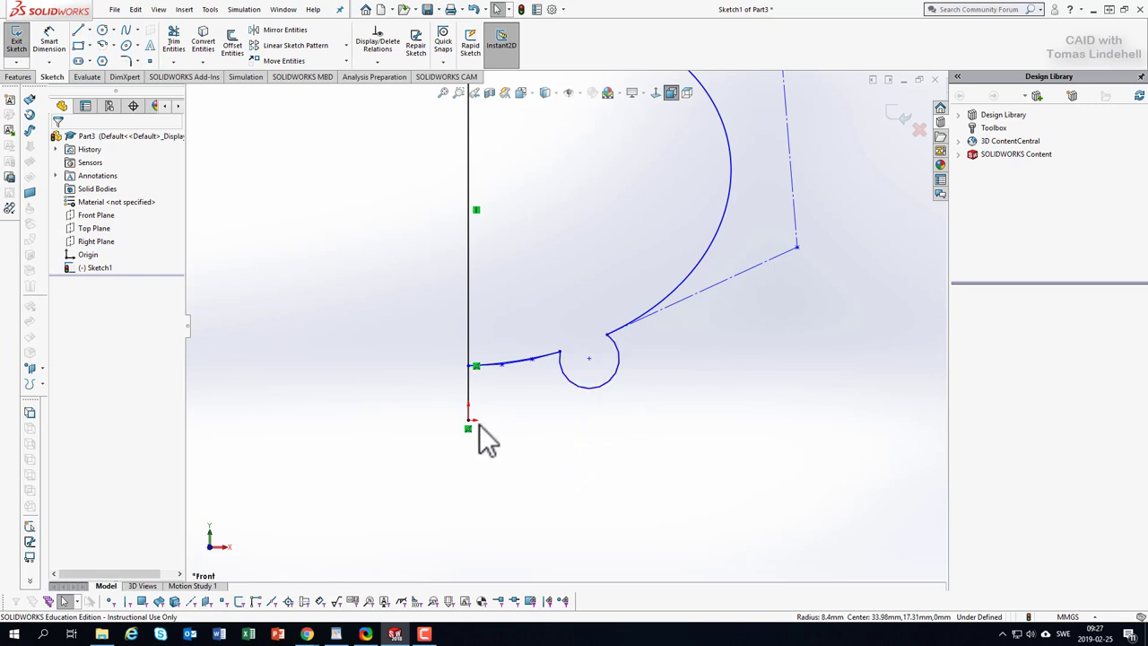
mouse_move(491, 404)
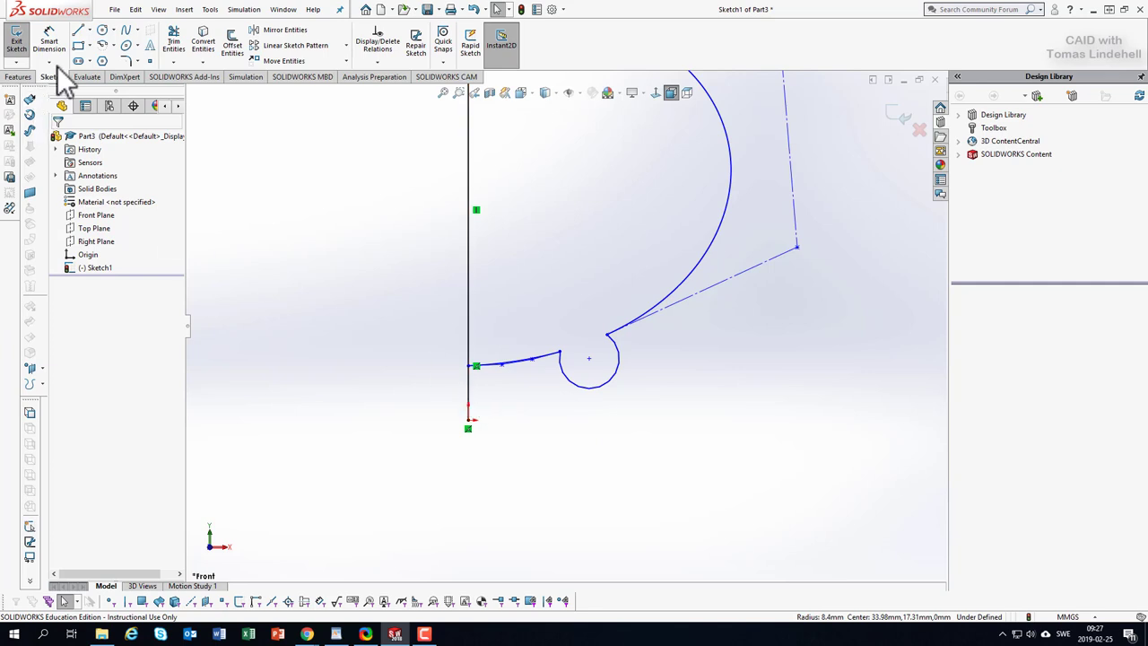
click(172, 39)
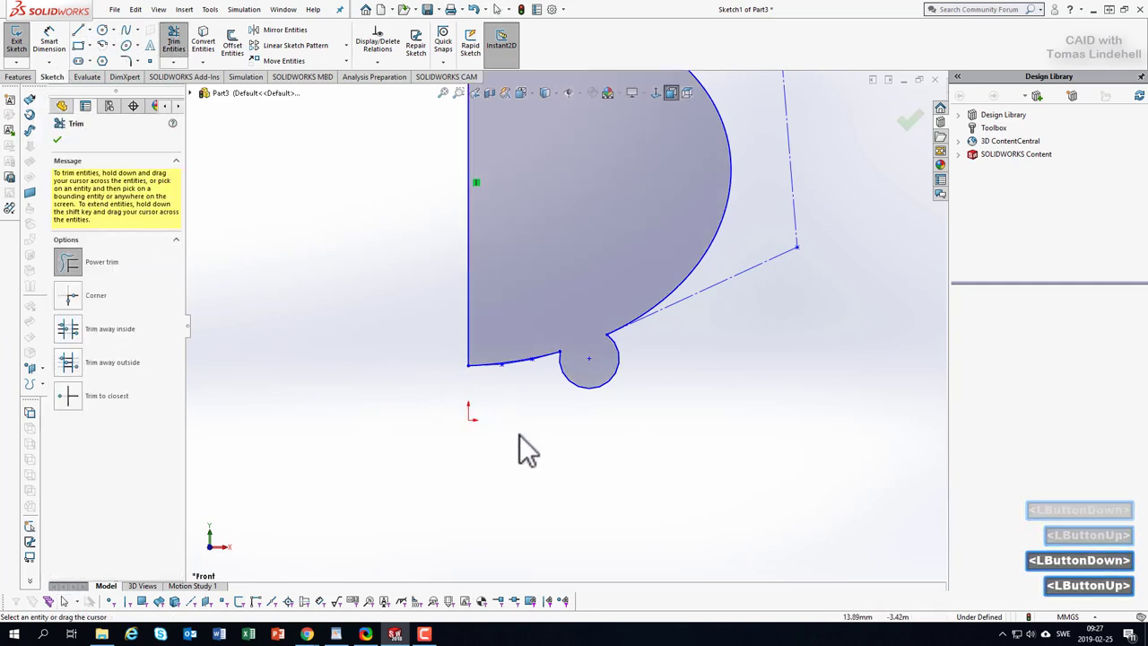
scroll(up, 3)
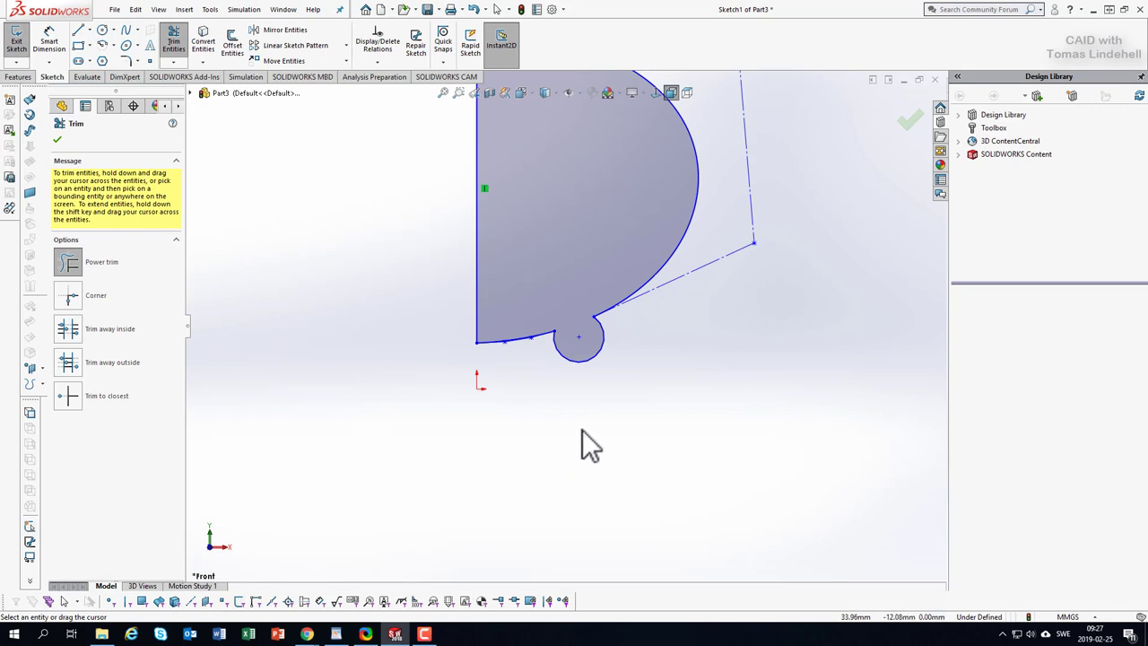
mouse_move(599, 452)
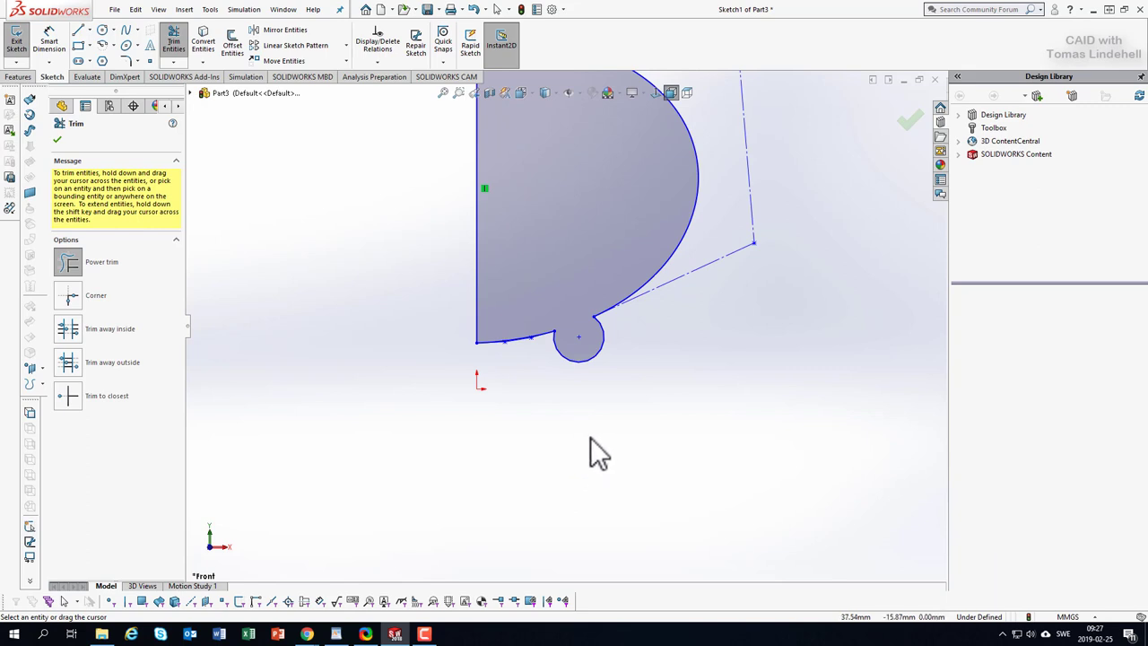
scroll(down, 3)
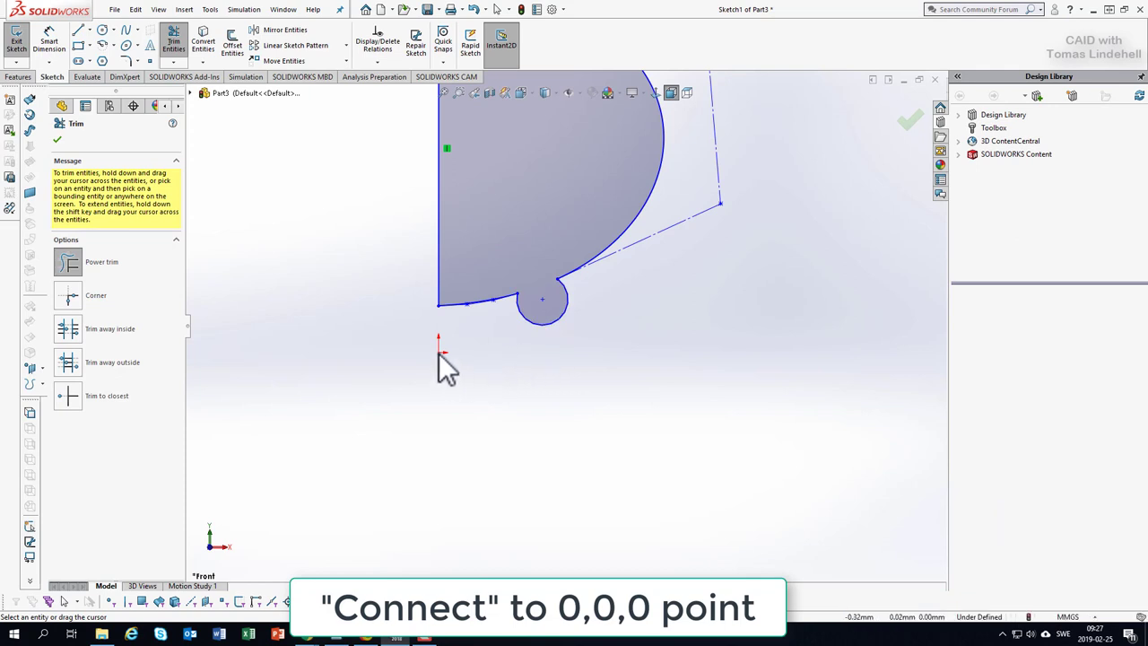
mouse_move(458, 365)
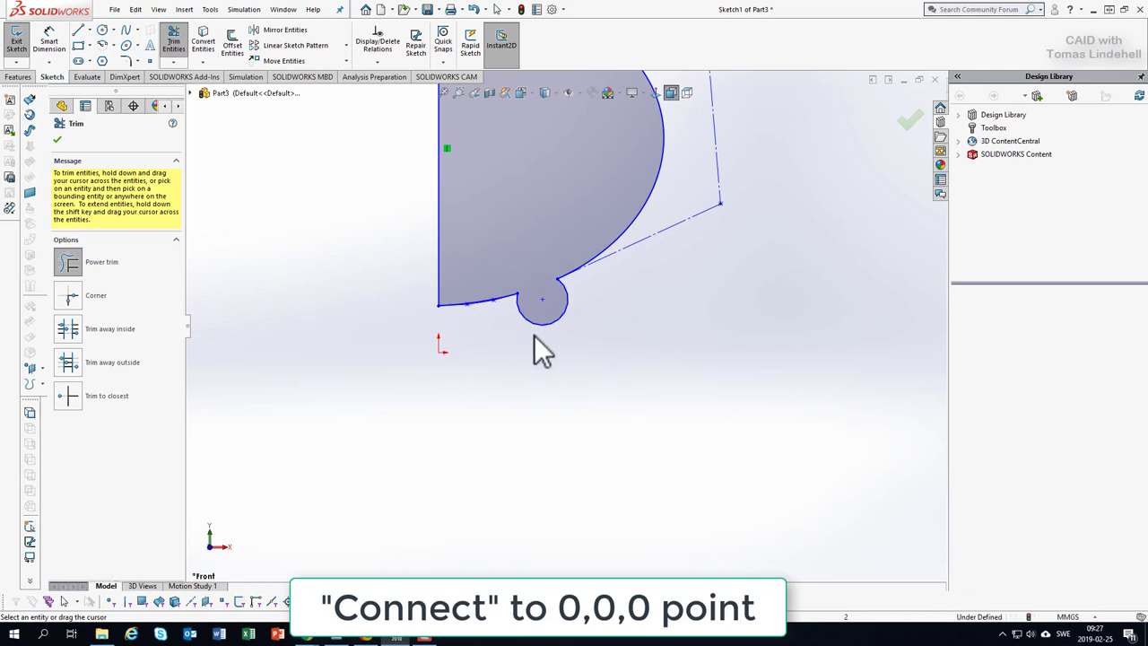
mouse_move(439, 367)
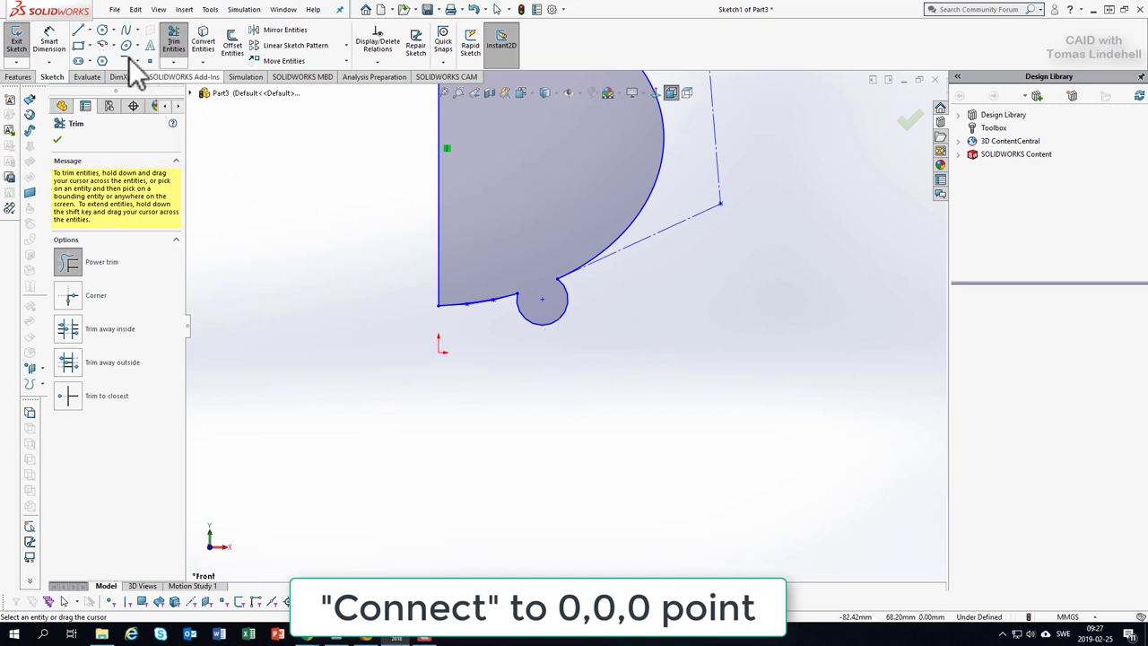
- Draw a horizontal base line from the origin and make the foot circle tangent to it
click(89, 29)
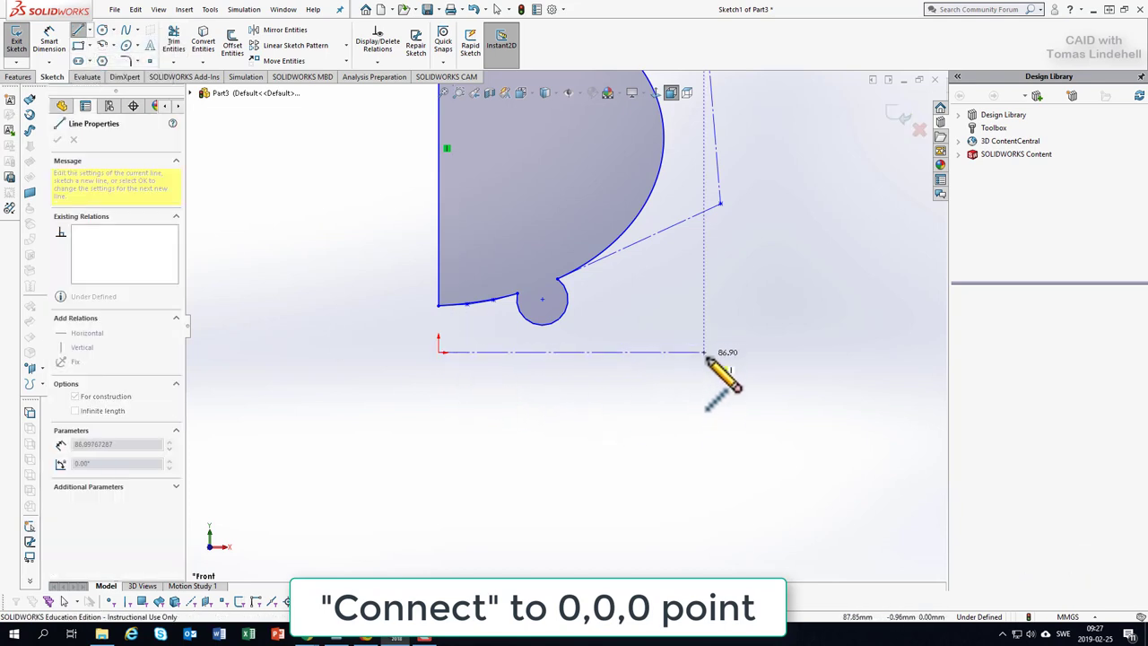
click(703, 352)
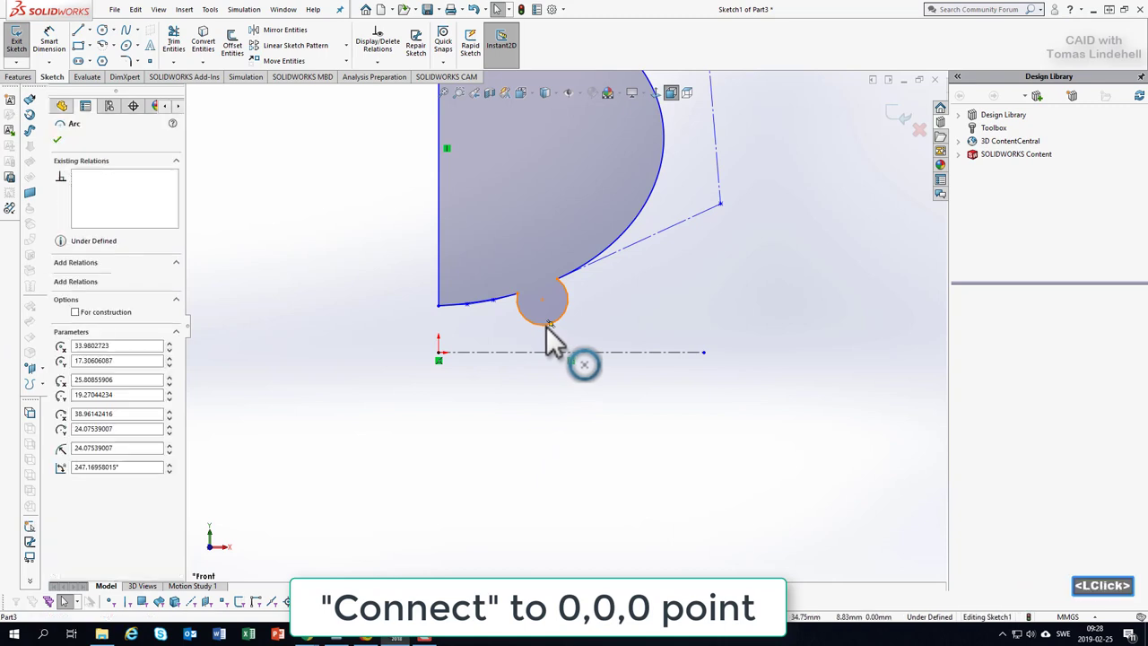
click(552, 349)
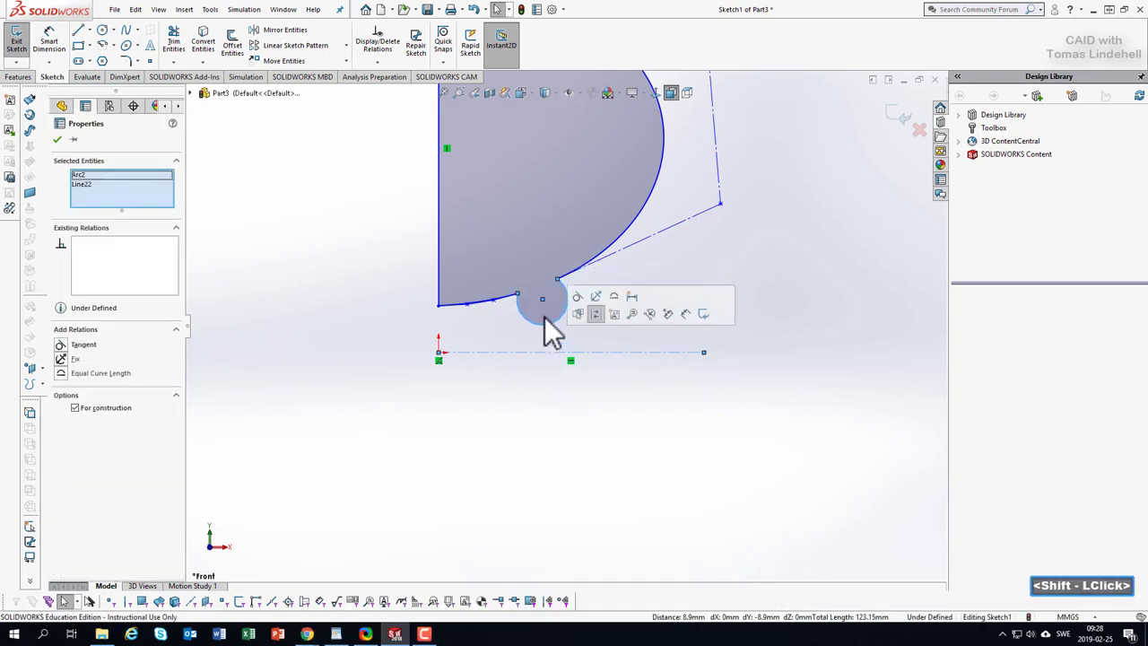
mouse_move(506, 398)
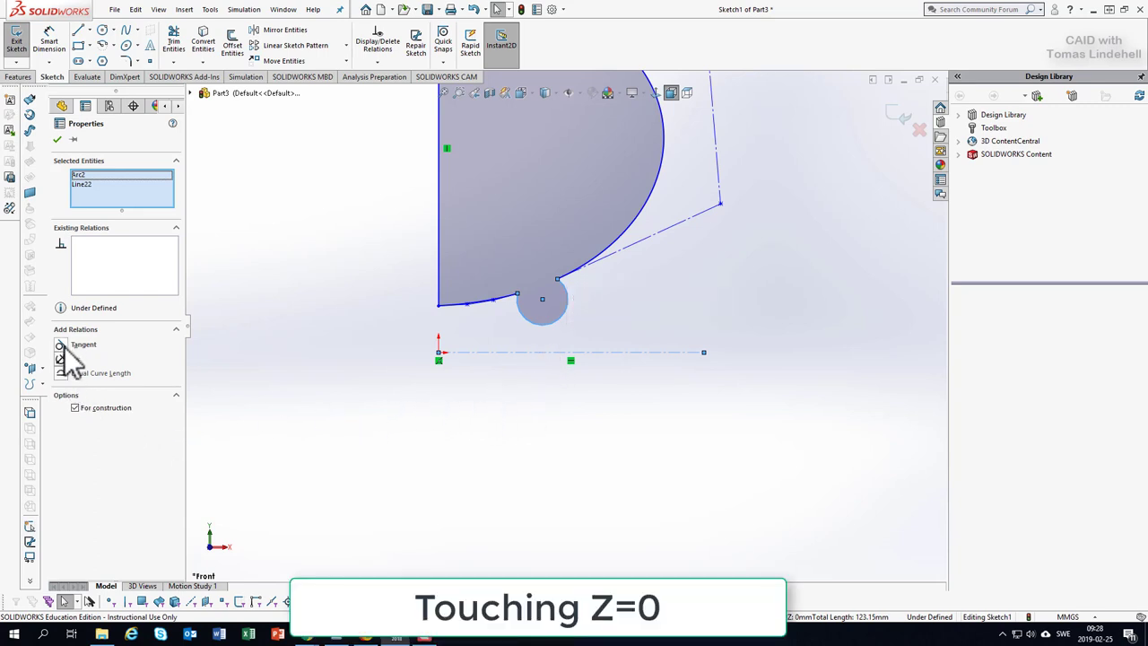
click(61, 344)
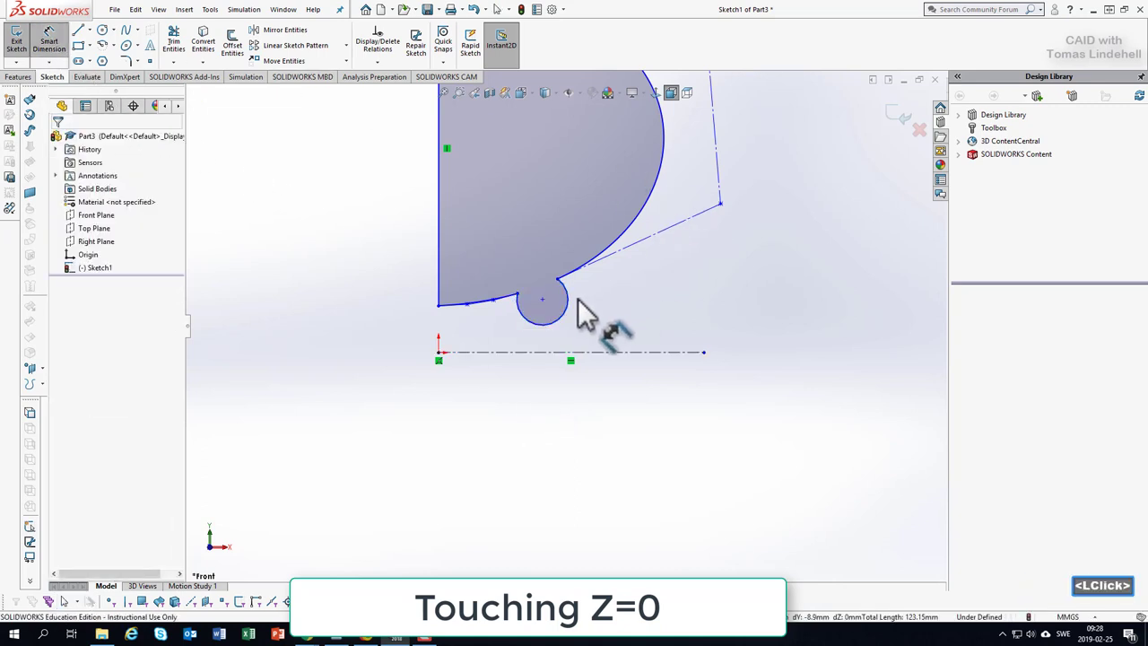
- Set the foot circle radius to 8 and re-apply its Tangent relation to the base line
click(541, 308)
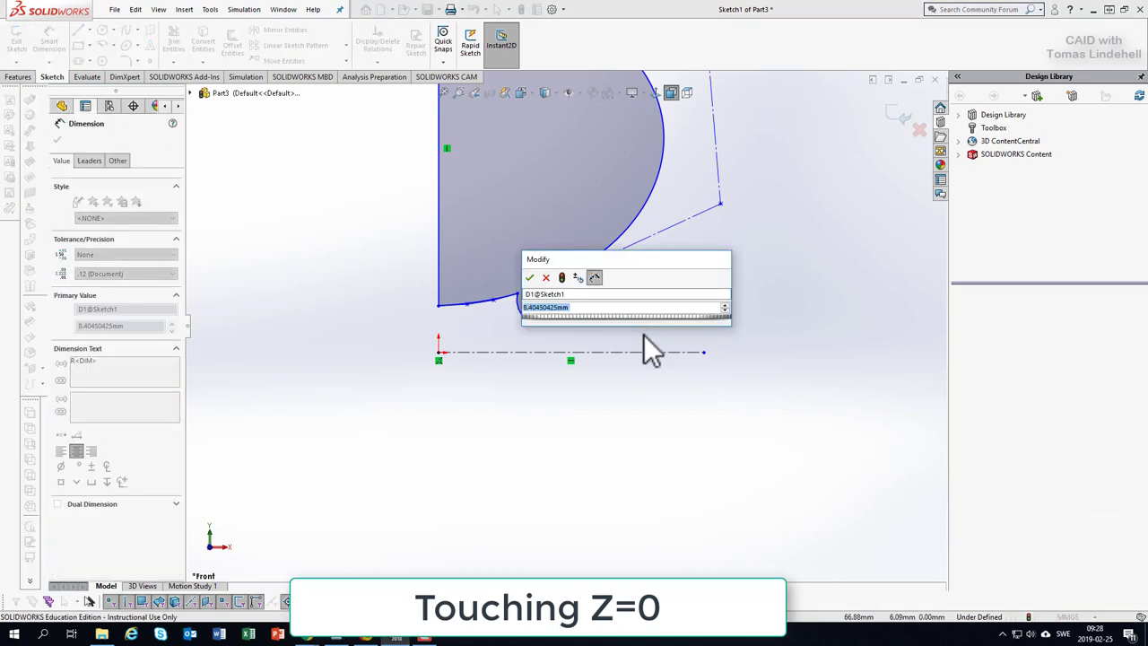
click(529, 276)
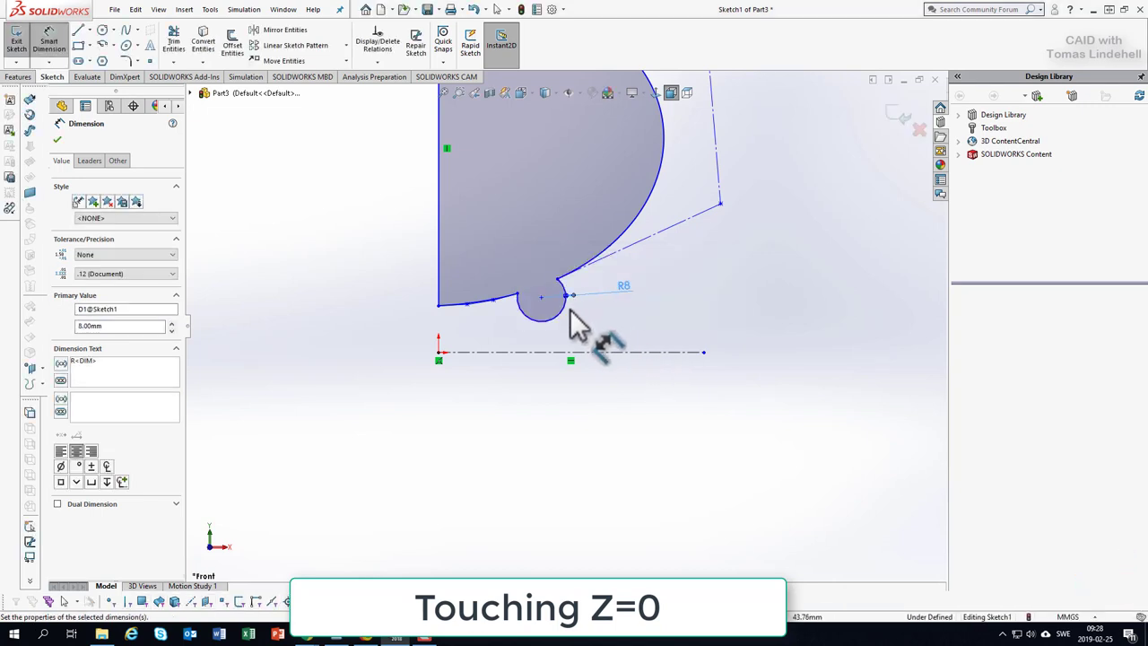
mouse_move(529, 439)
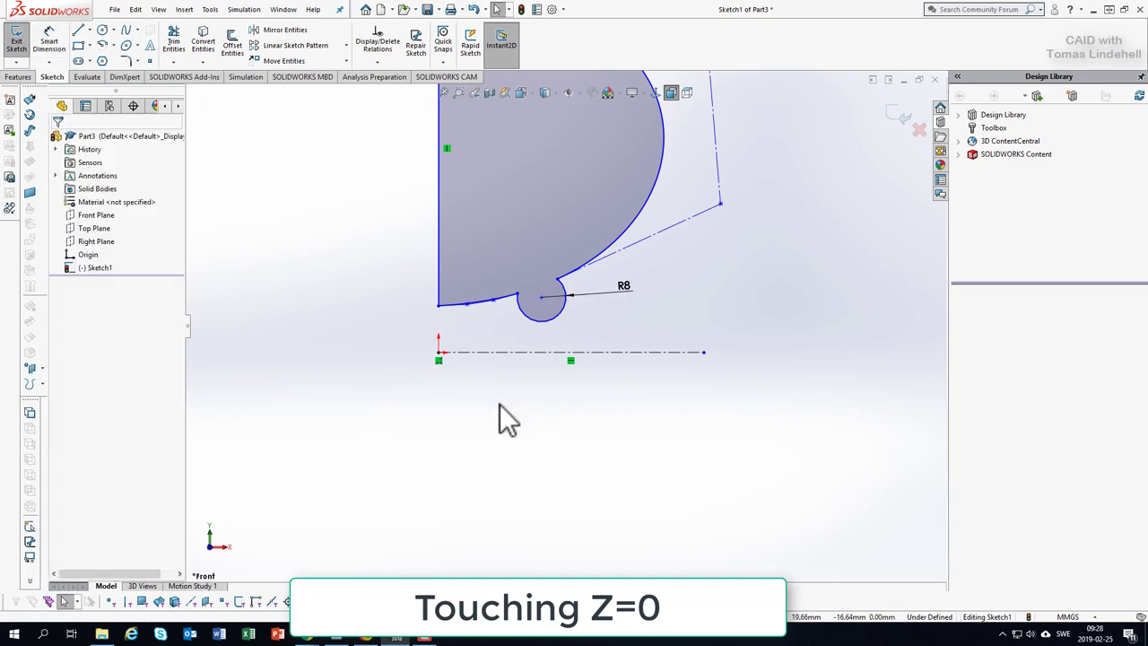
mouse_move(133, 105)
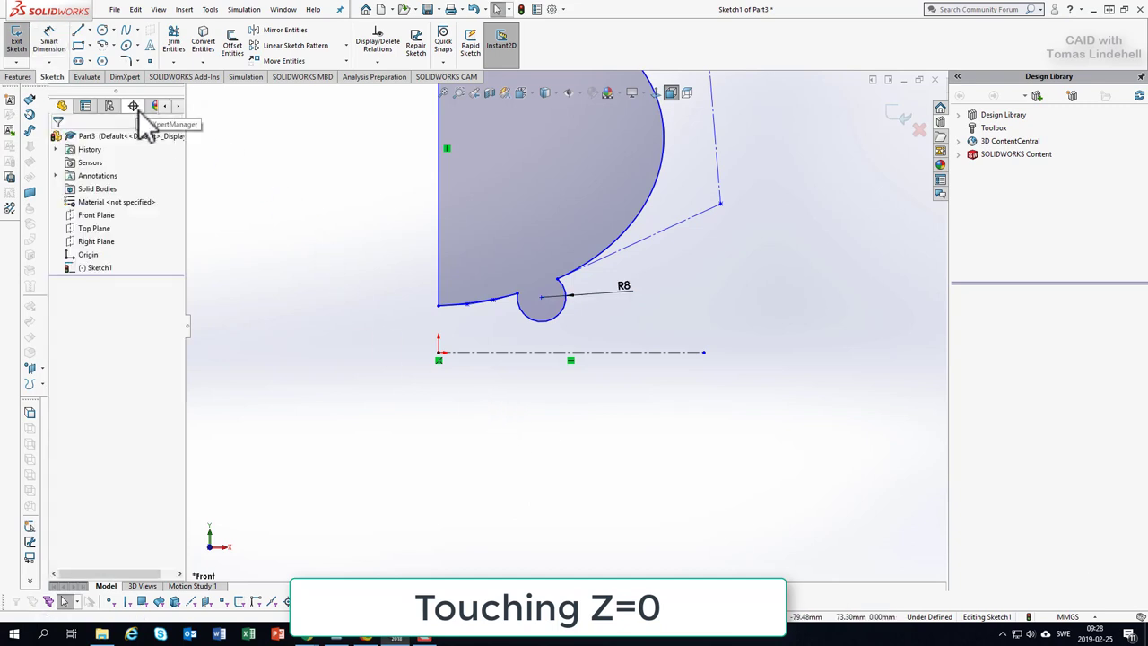
click(541, 298)
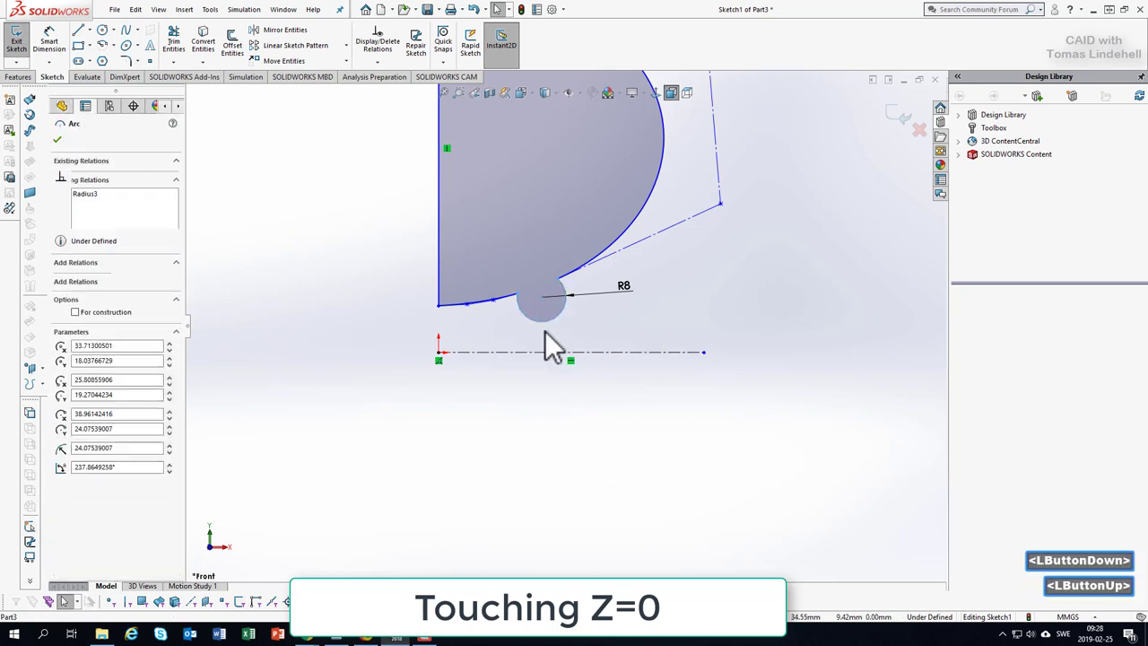
click(517, 294)
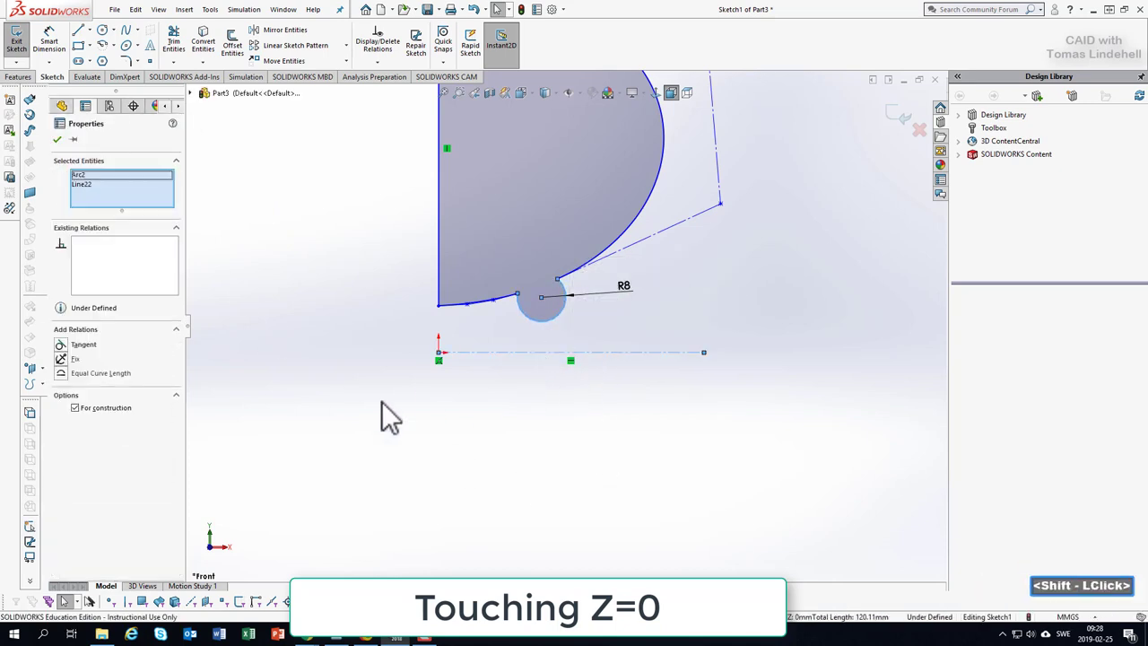
click(82, 344)
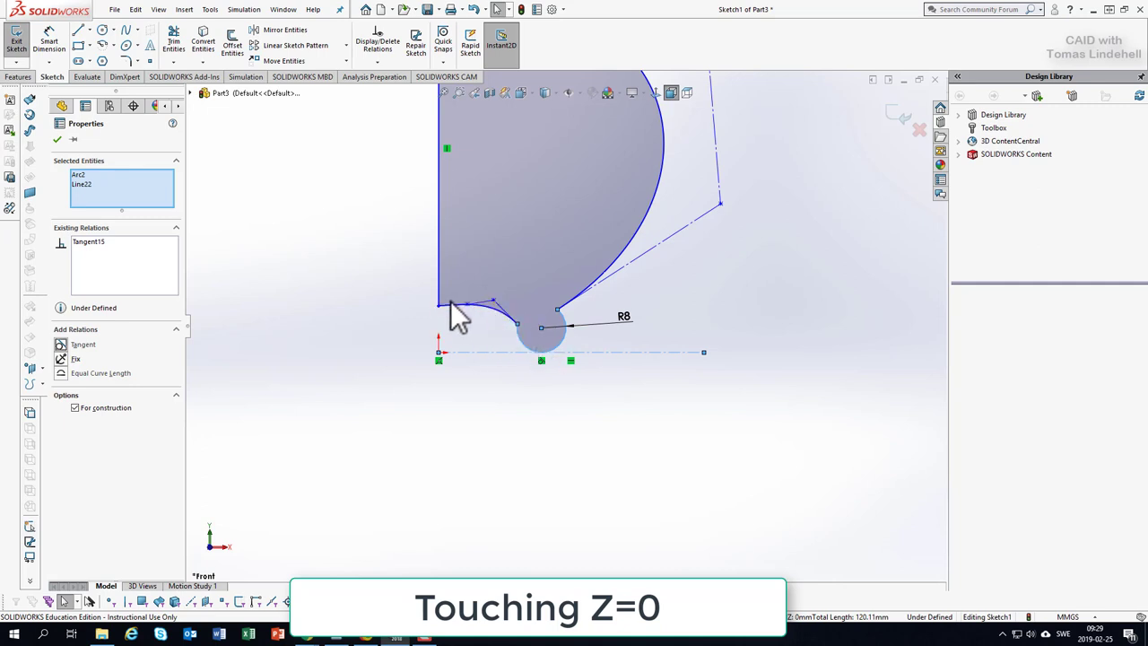
mouse_move(491, 331)
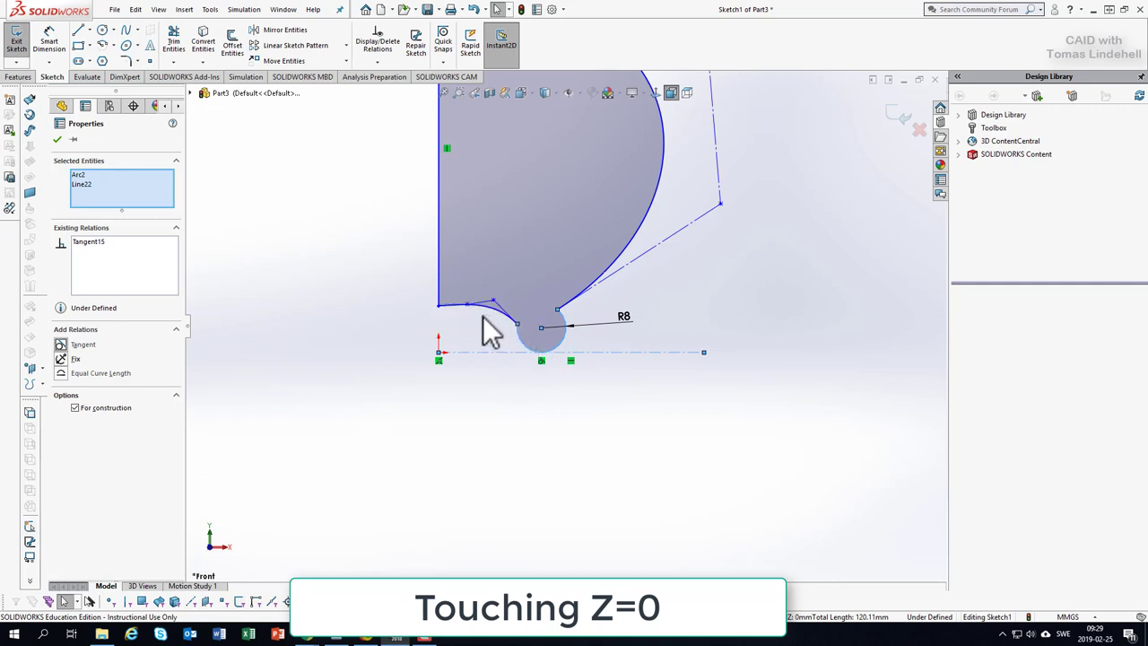
mouse_move(470, 446)
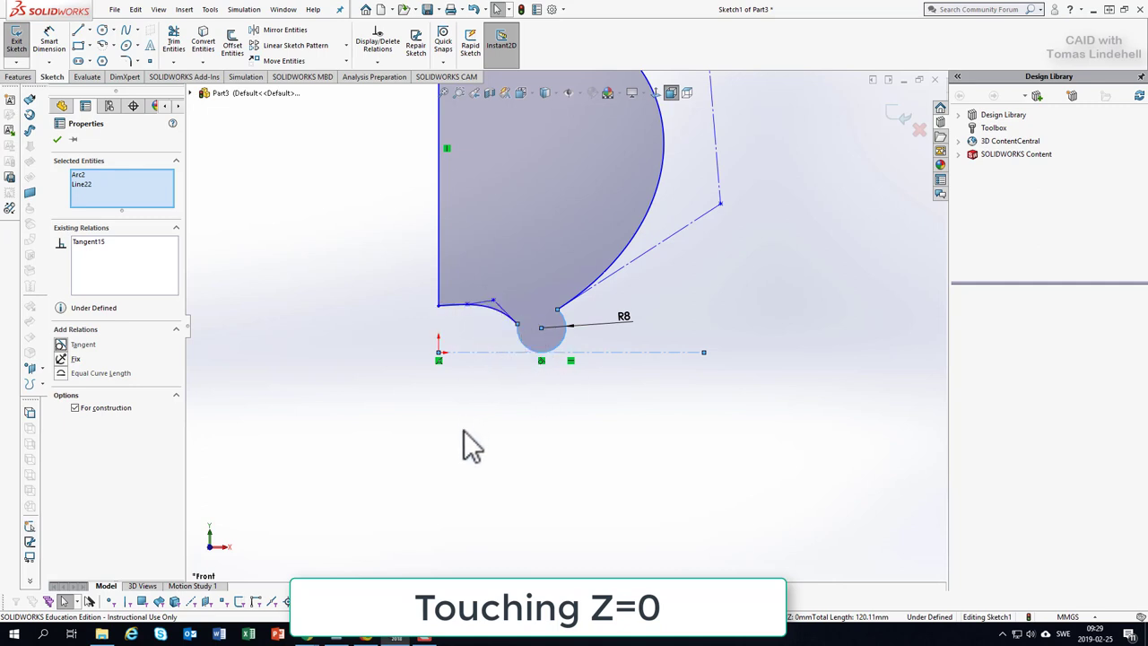
mouse_move(570, 367)
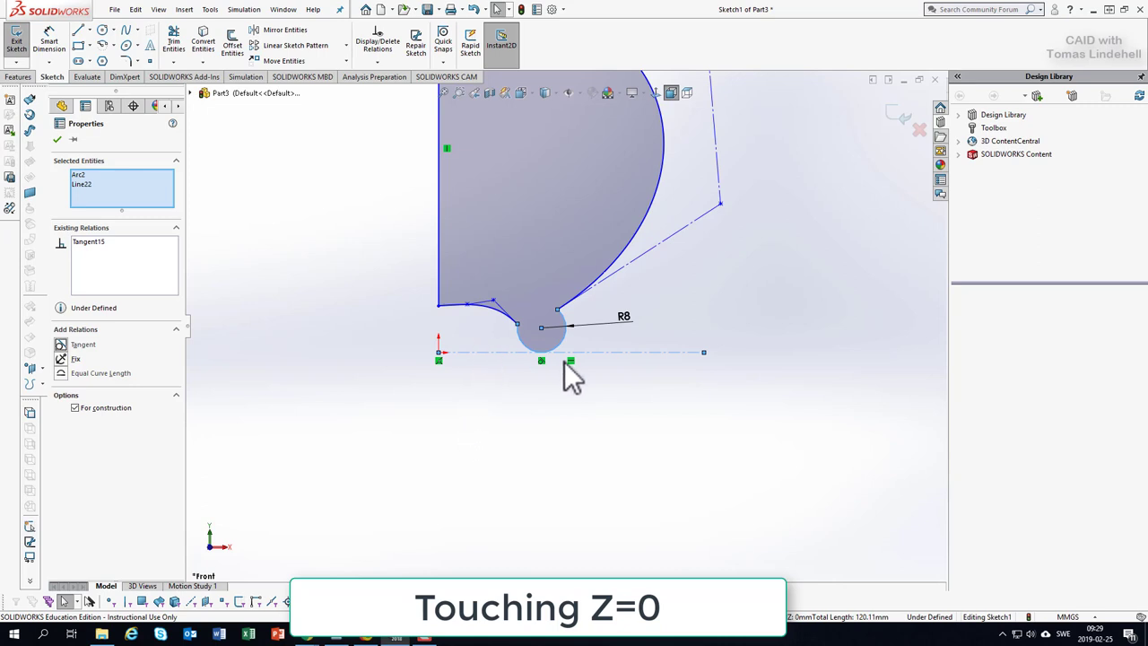
click(61, 140)
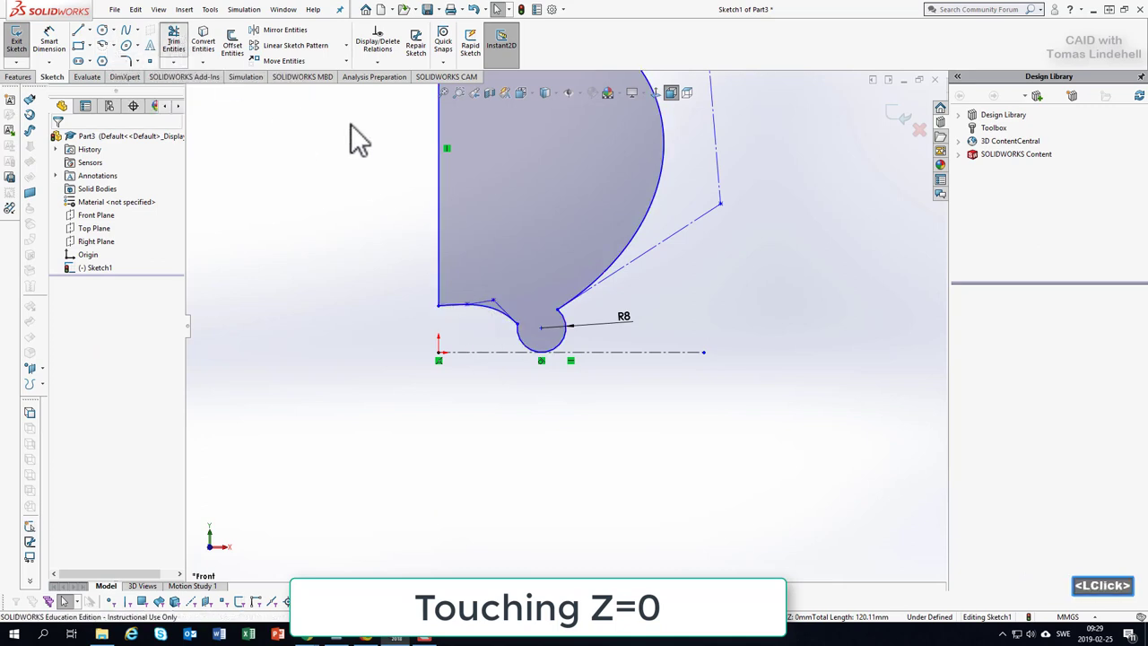
click(172, 39)
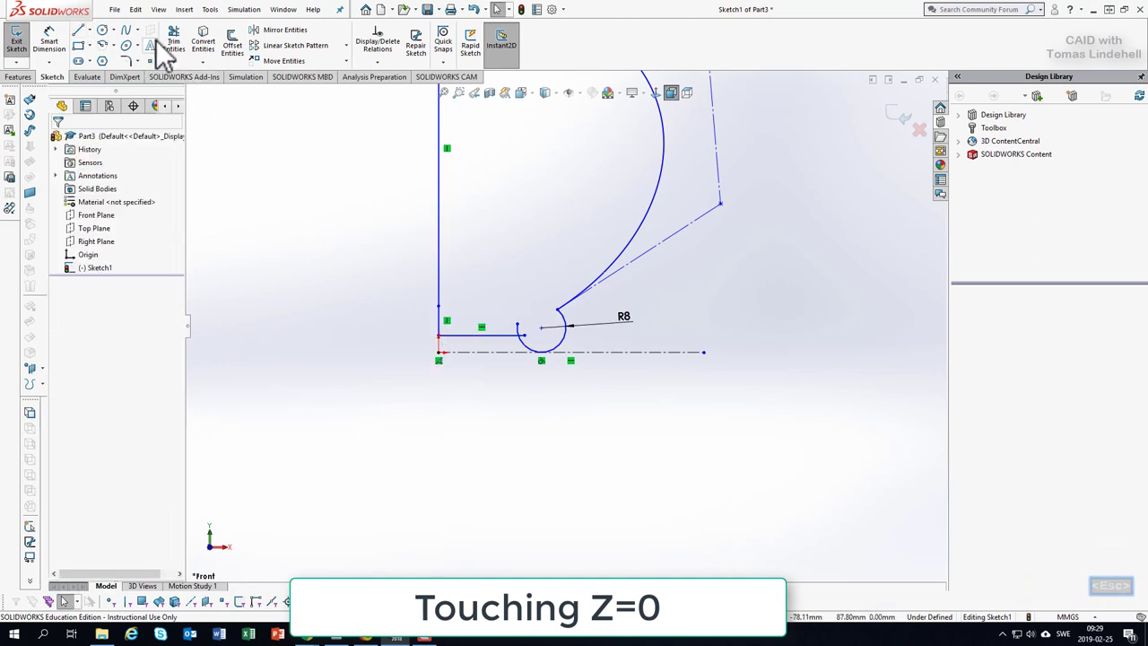
- Trim leftover sketch pieces and drag a spline control point to reshape the body's upper curve
click(172, 39)
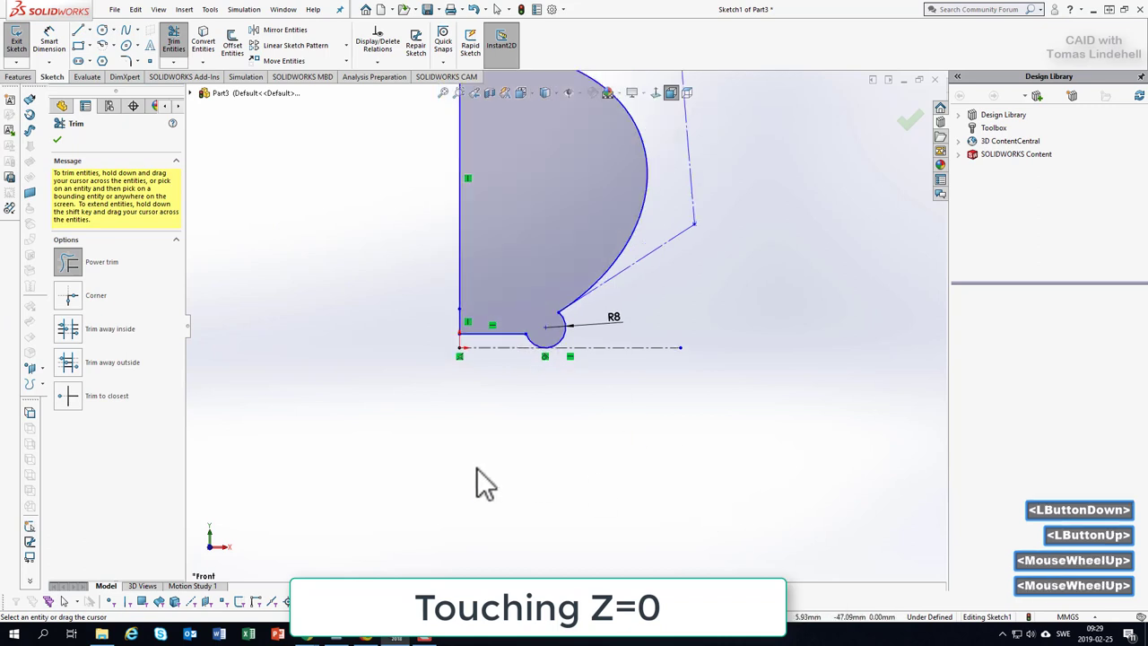
scroll(down, 3)
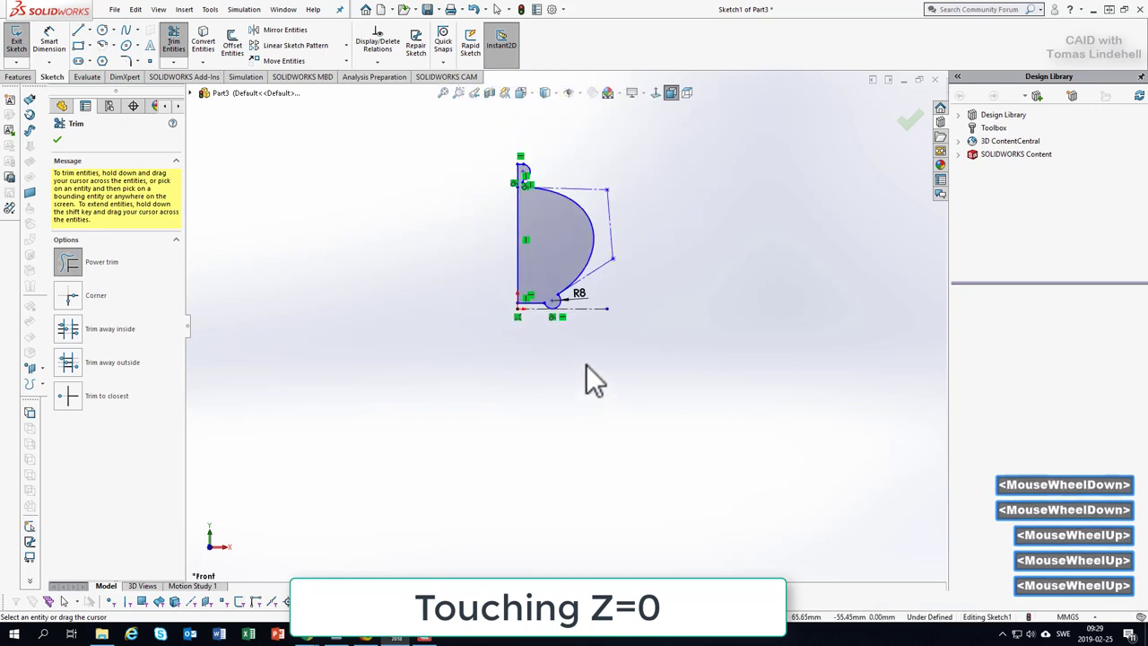
scroll(up, 3)
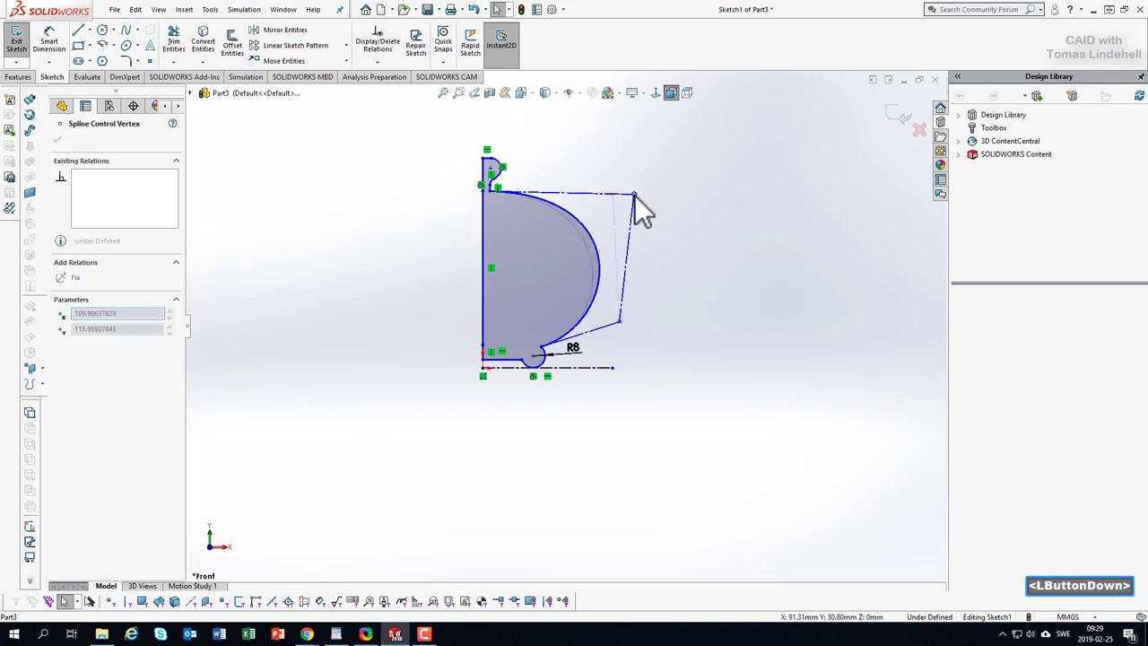
drag(636, 198, 602, 188)
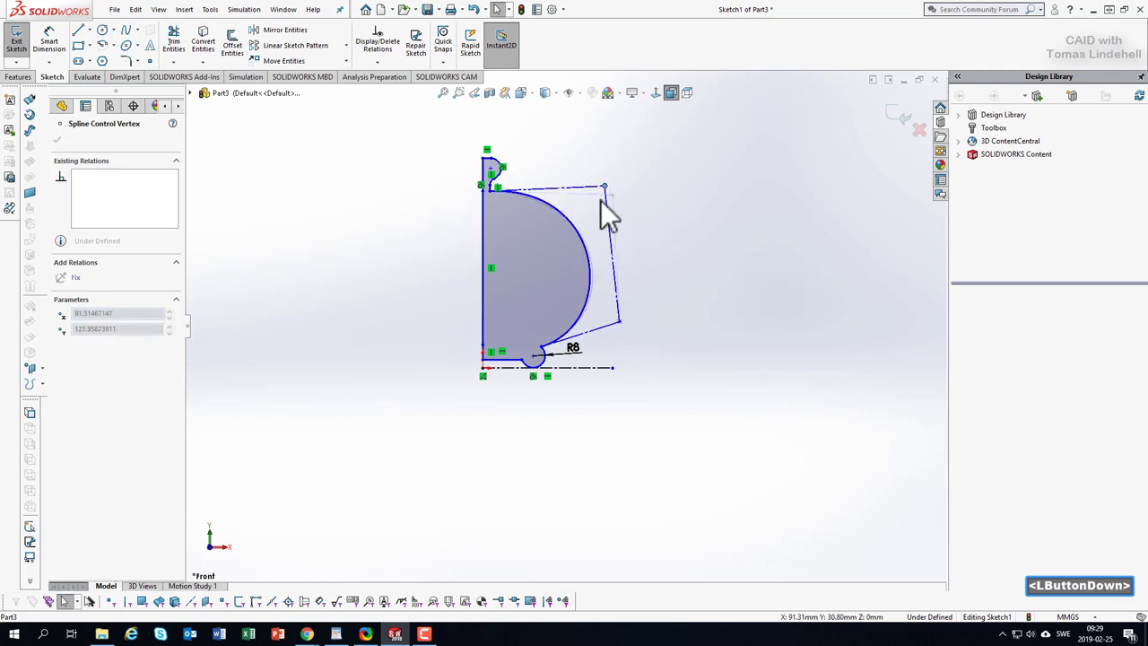
drag(604, 186, 612, 195)
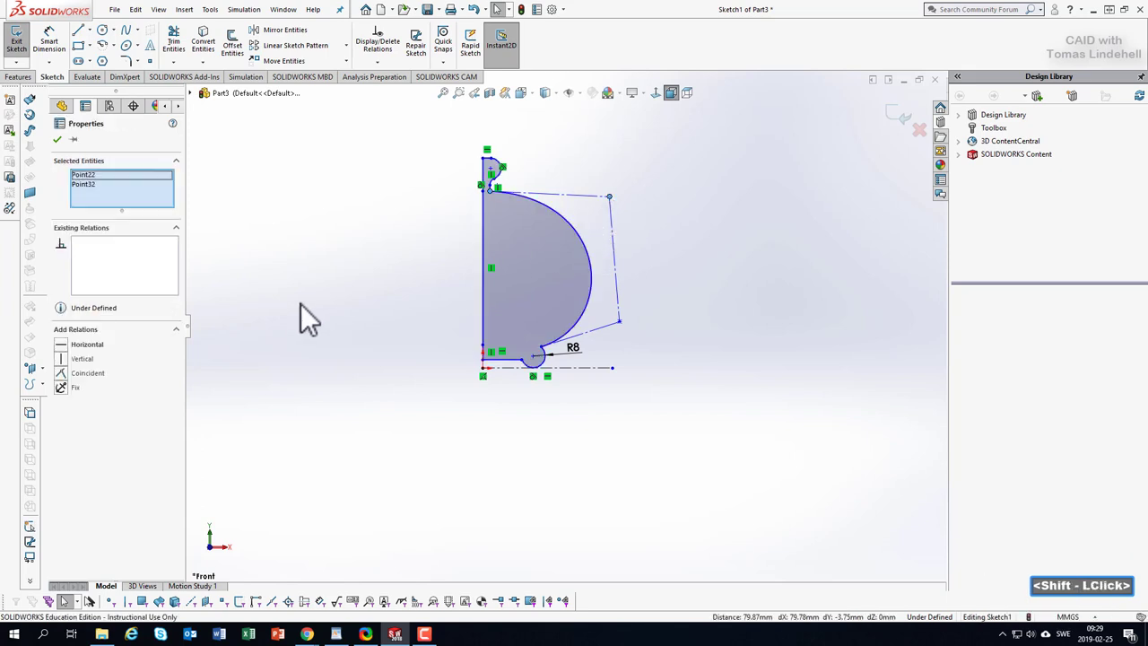
click(61, 345)
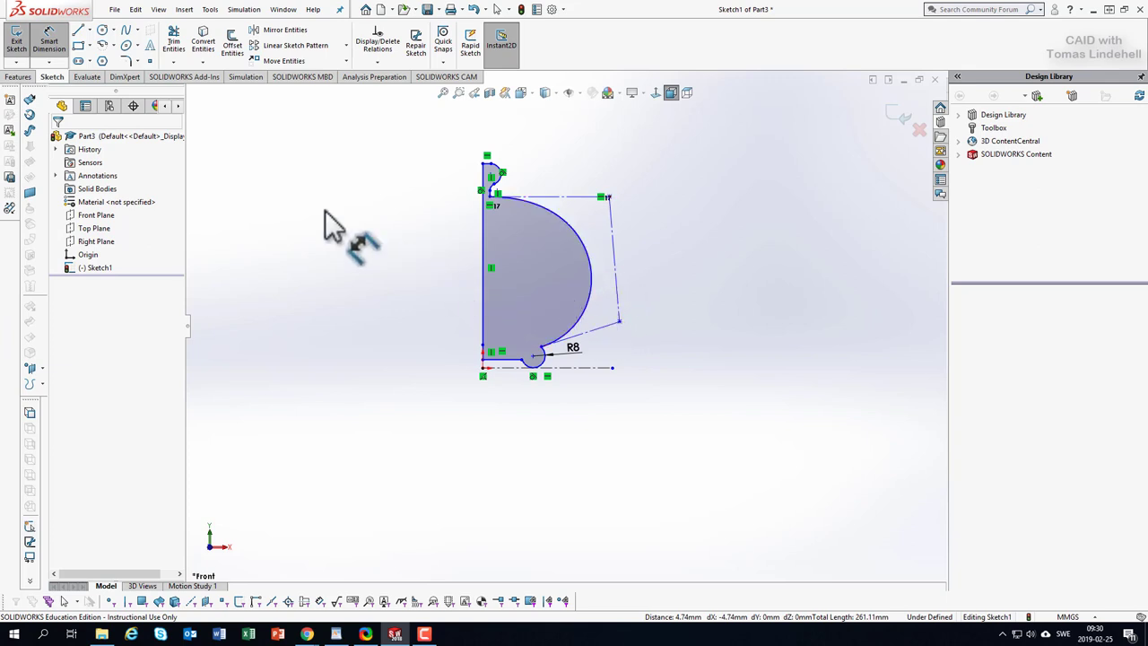
- Add a vertical guide line right of the profile and make it tangent to the body spline
click(90, 28)
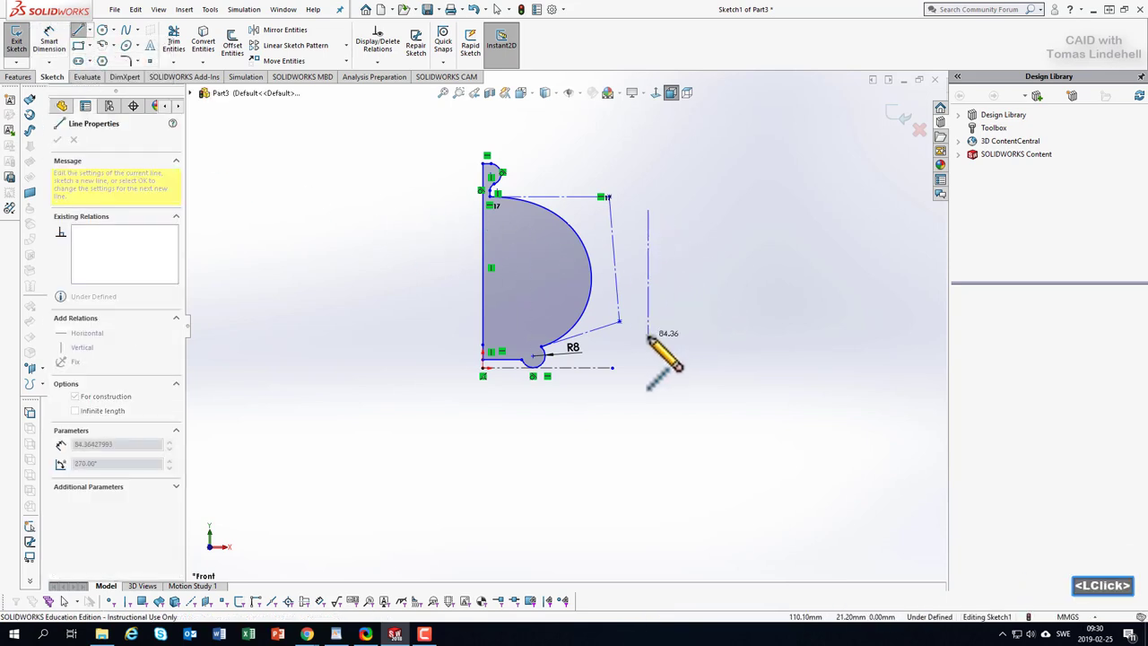
key(Escape)
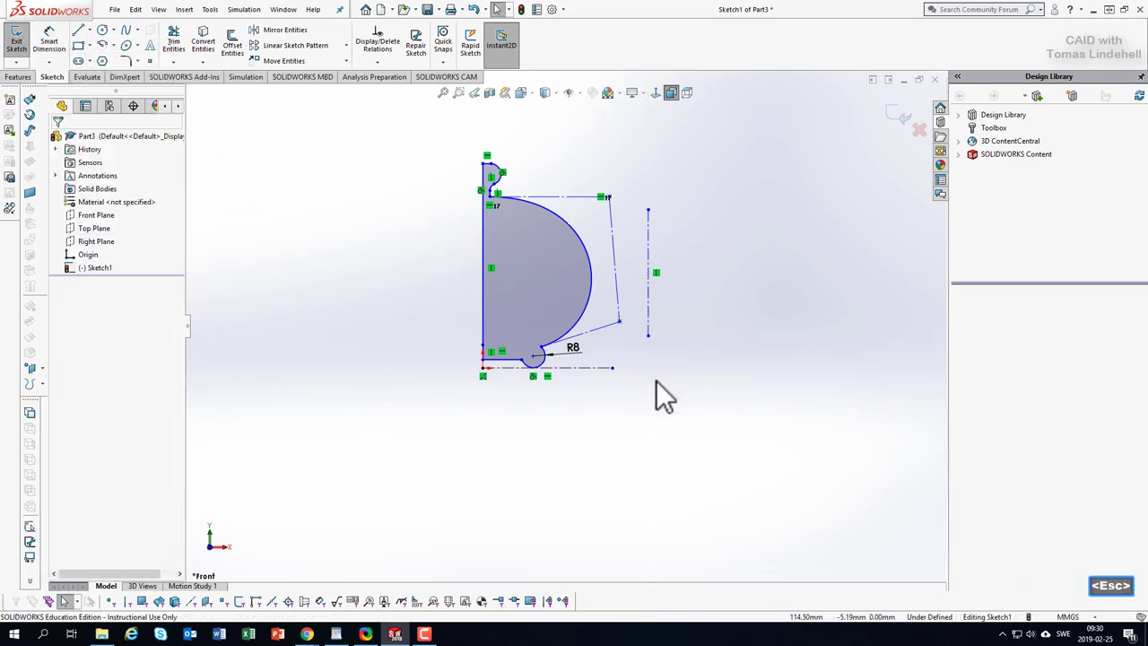
click(650, 269)
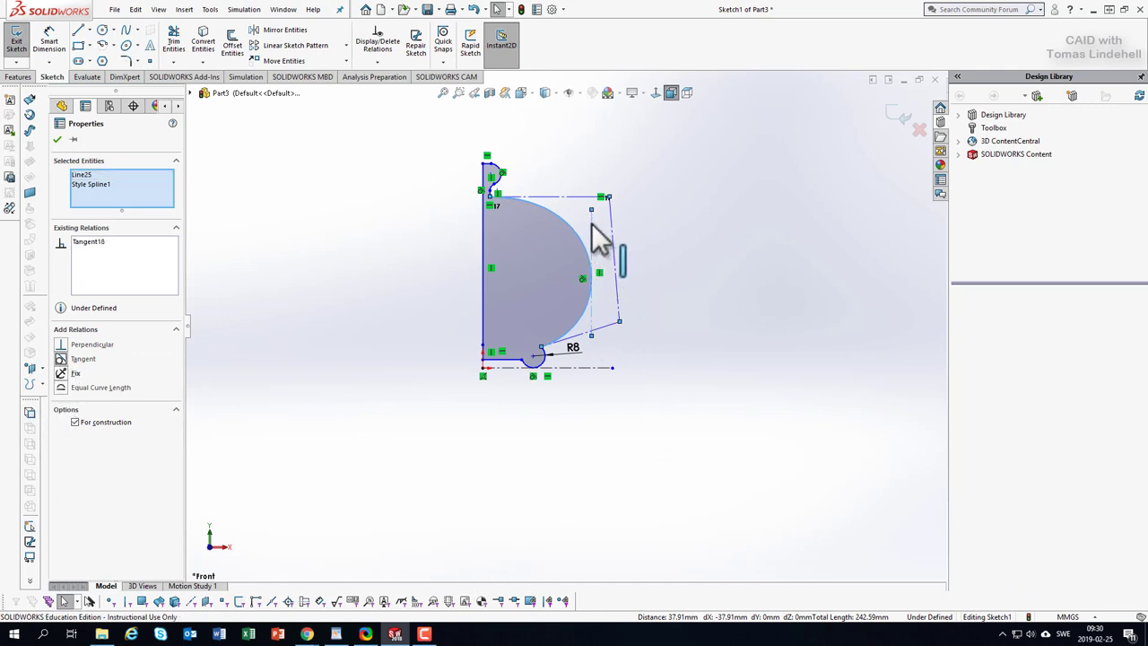
mouse_move(434, 231)
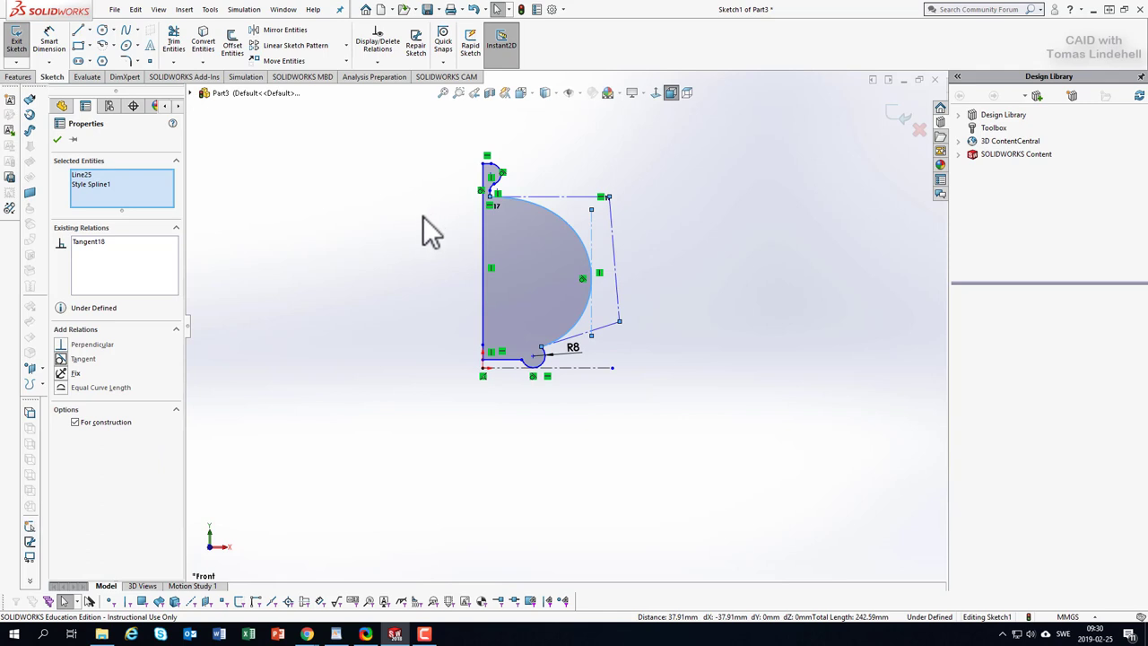
mouse_move(143, 93)
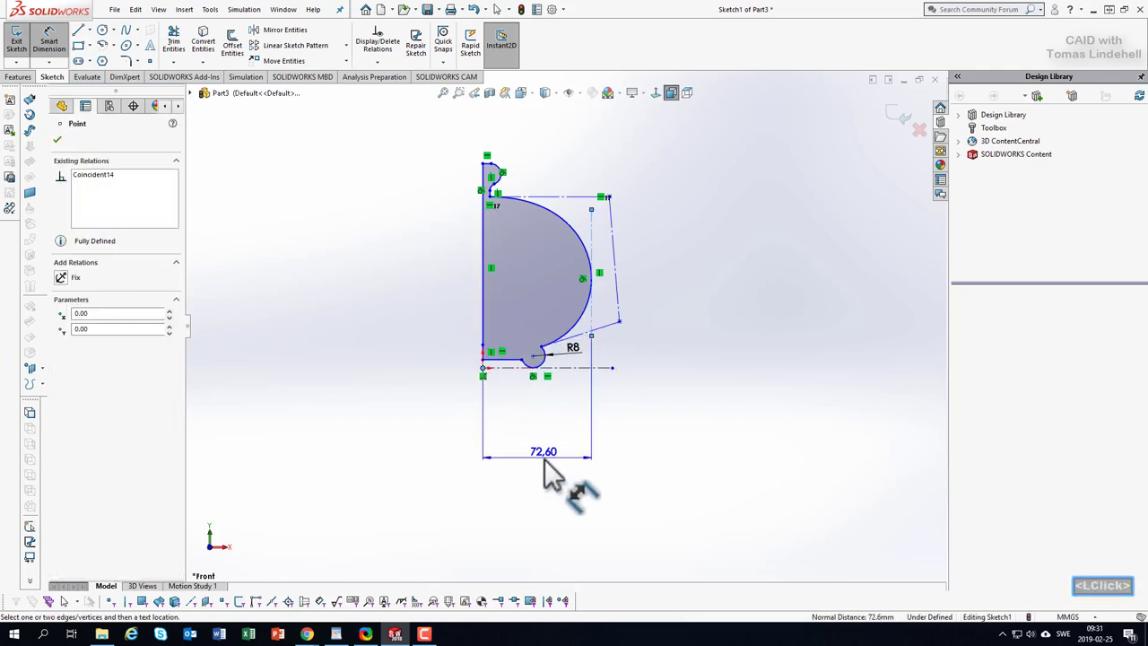
- Dimension the half-width from the guide line to the left edge as 75
click(541, 452)
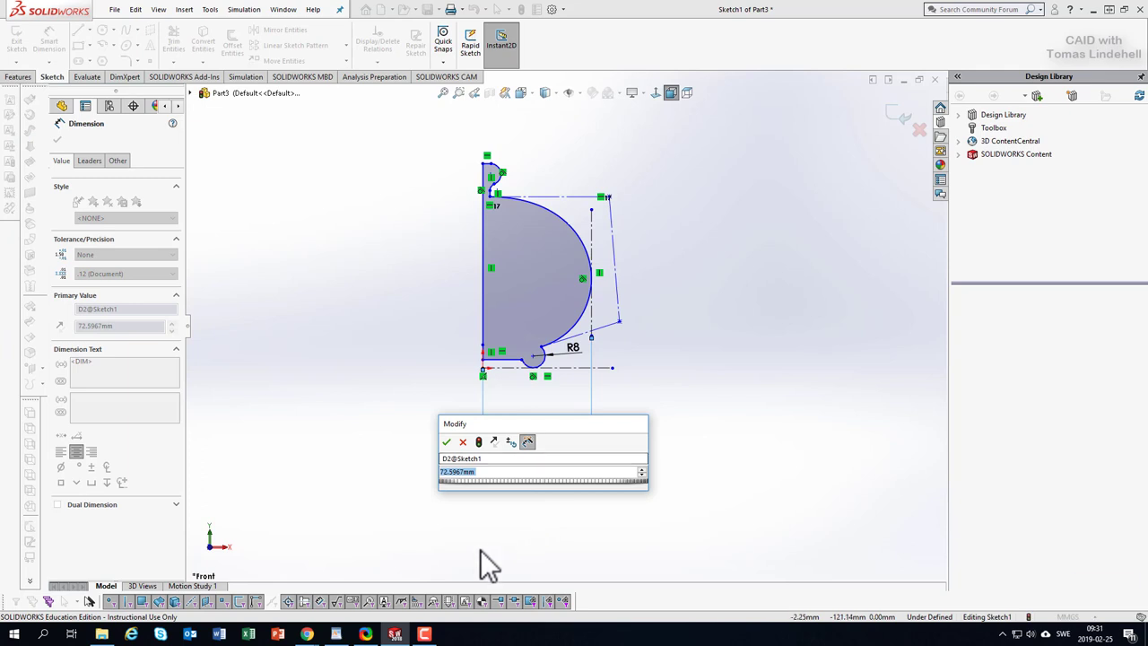
text(75.00mm)
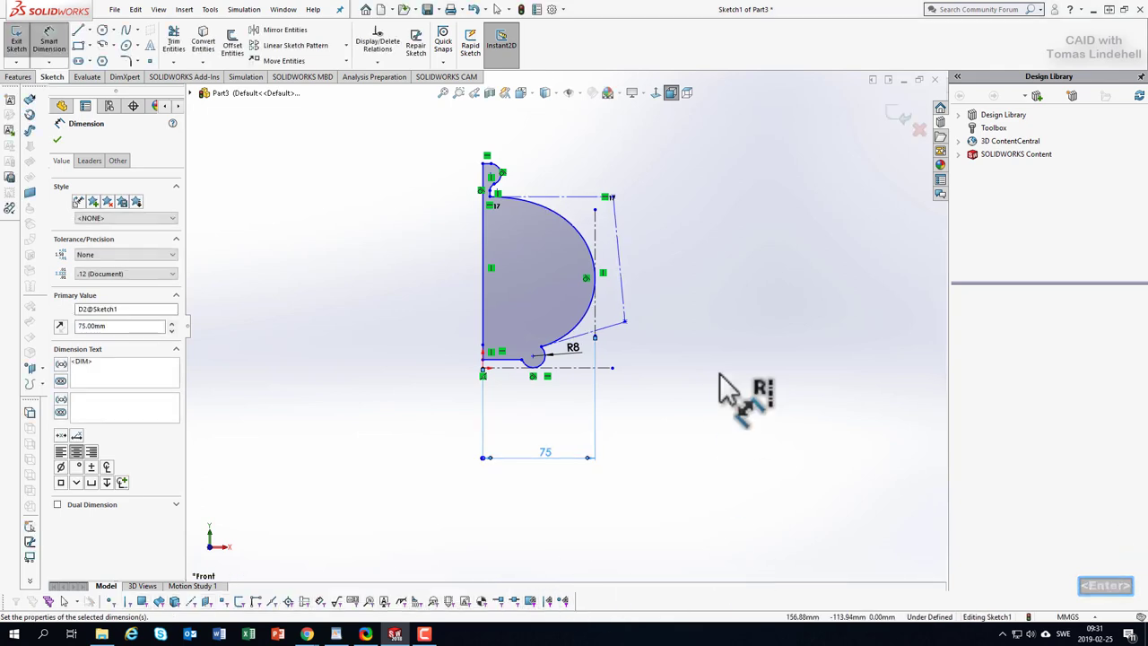
mouse_move(627, 296)
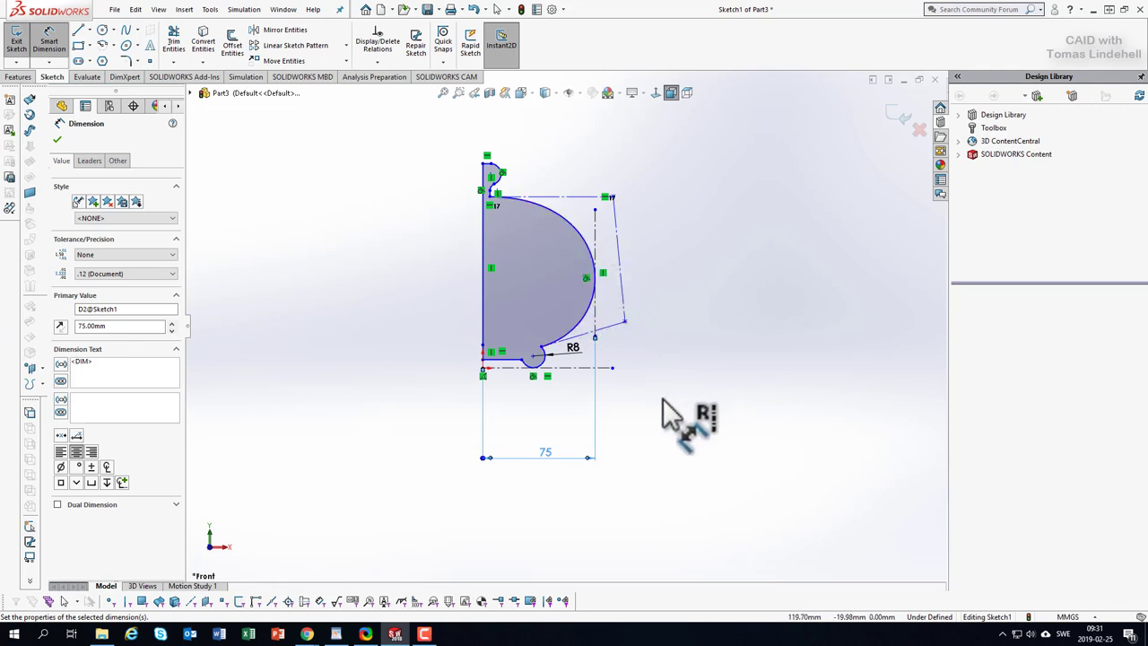
mouse_move(786, 403)
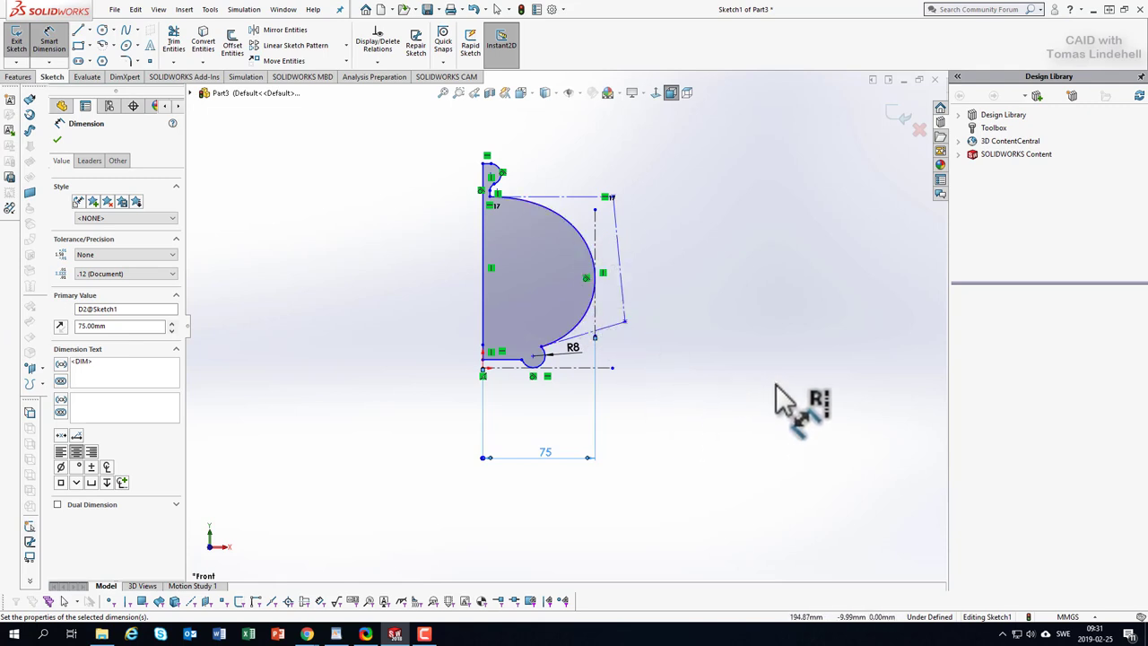
mouse_move(546, 283)
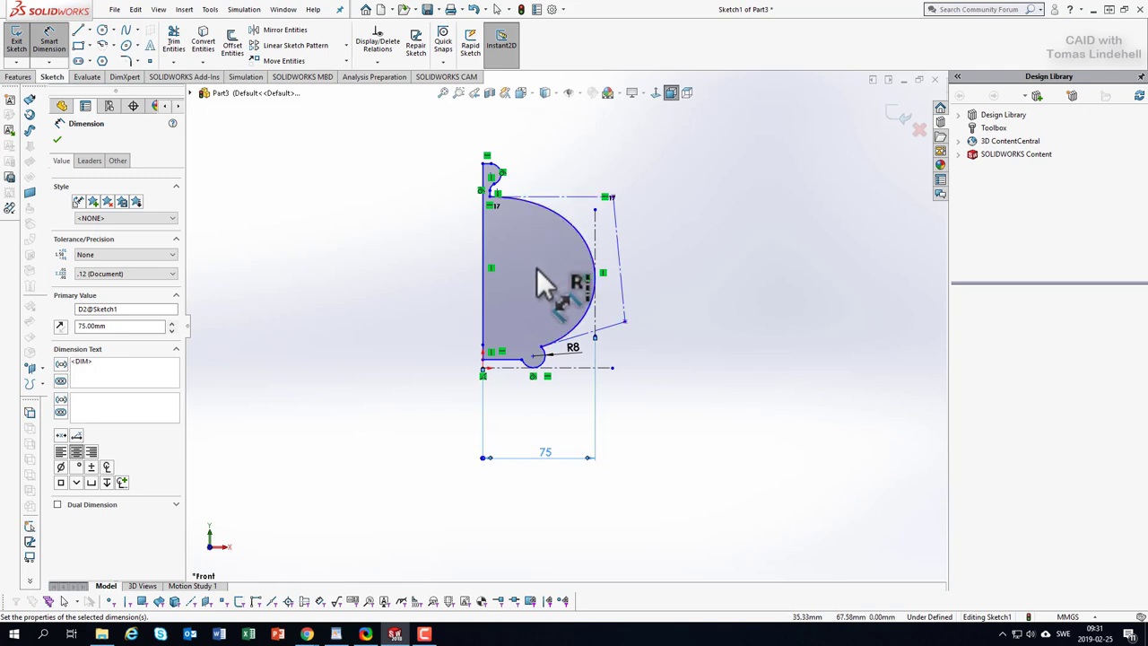
mouse_move(882, 260)
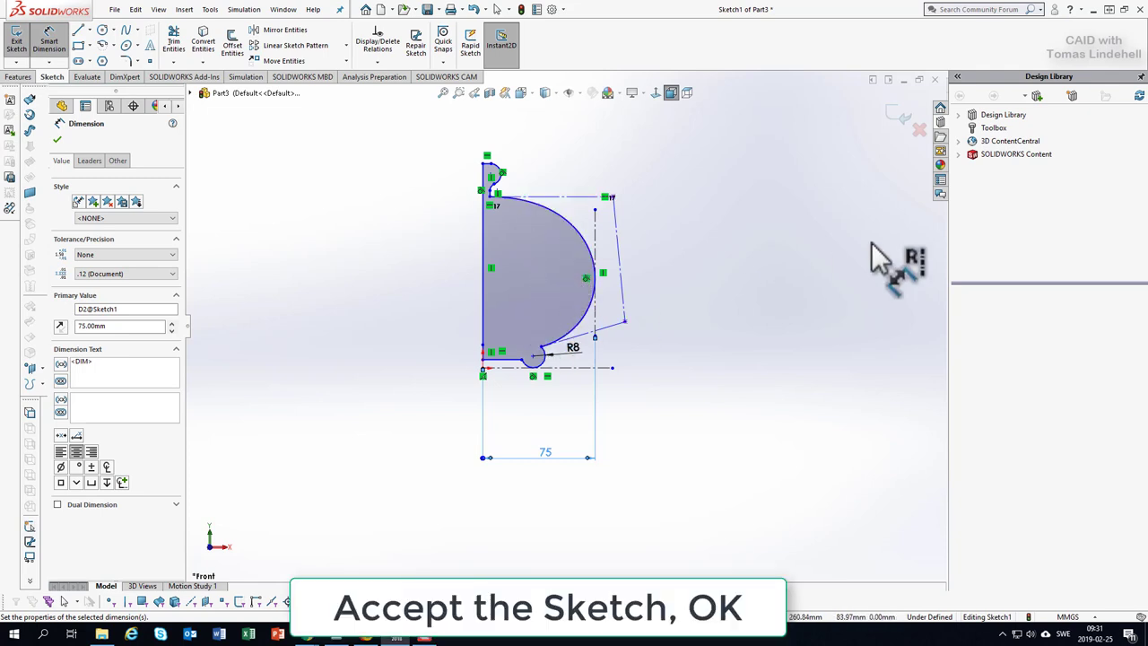
mouse_move(882, 193)
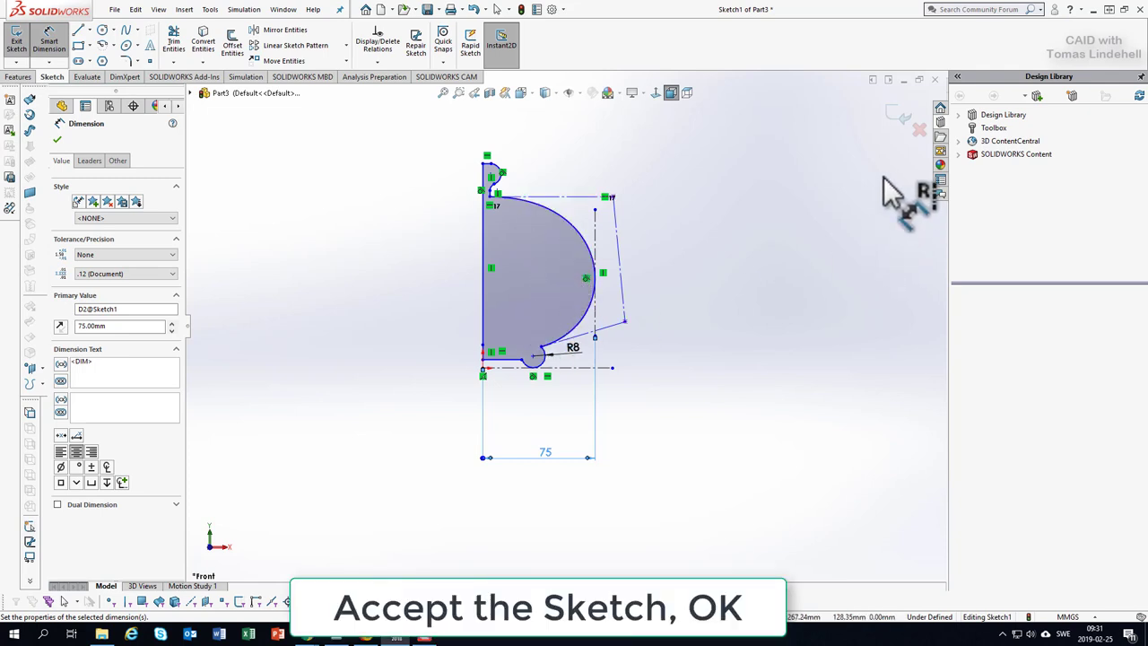
mouse_move(685, 287)
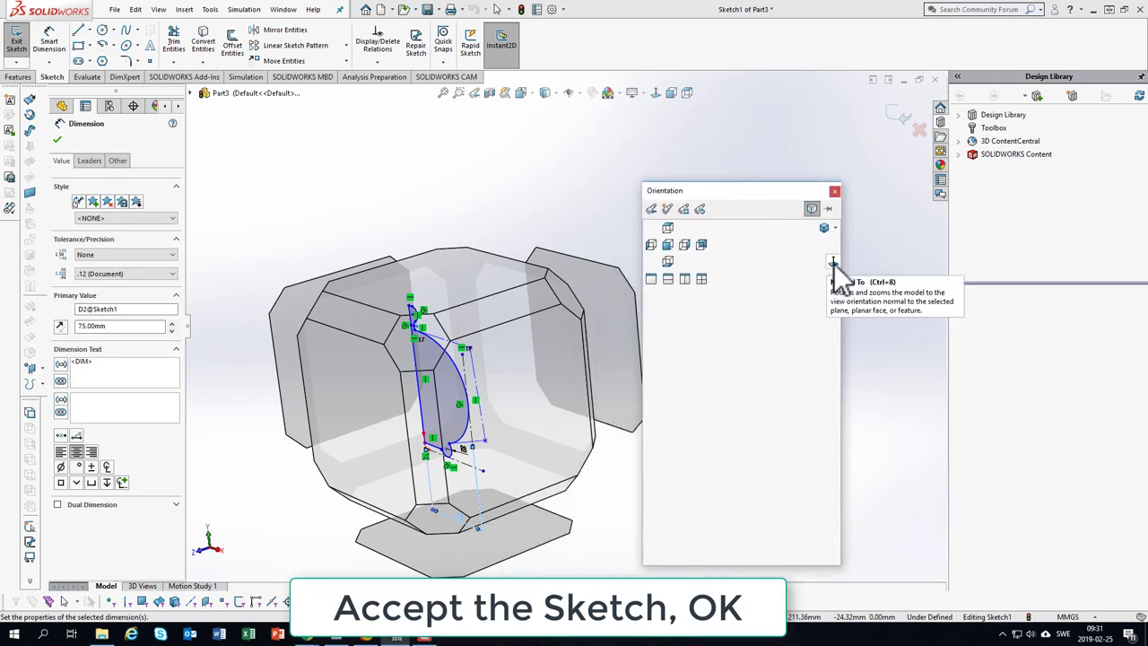
- View the sketch plane normal-to and accept the finished kettle half-profile sketch
click(834, 262)
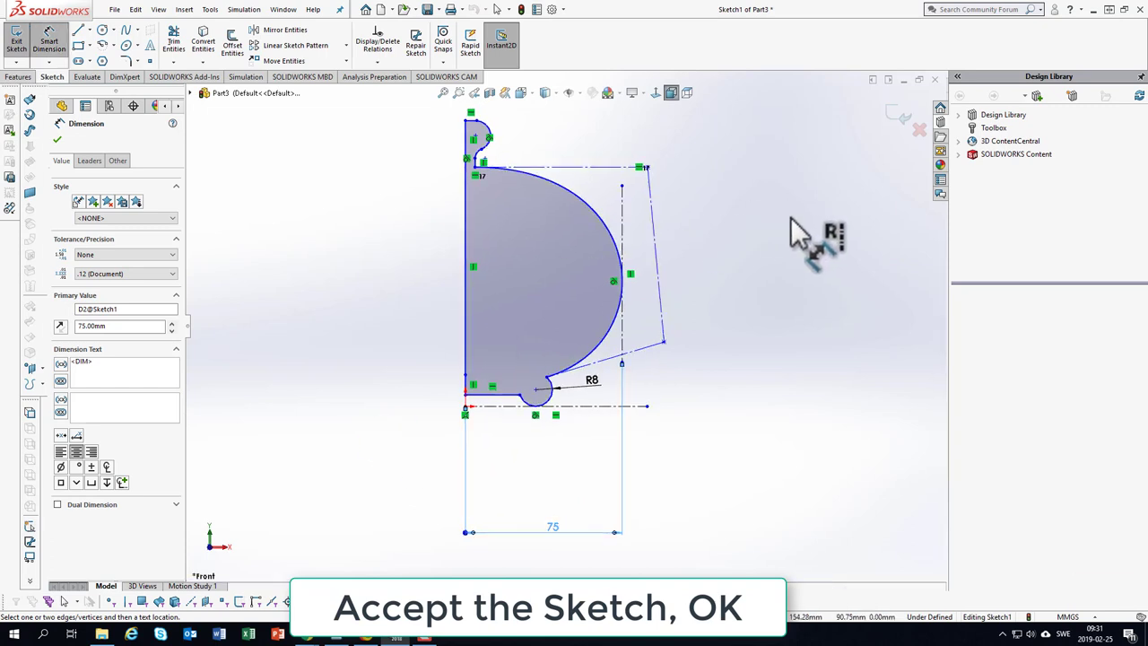
mouse_move(906, 129)
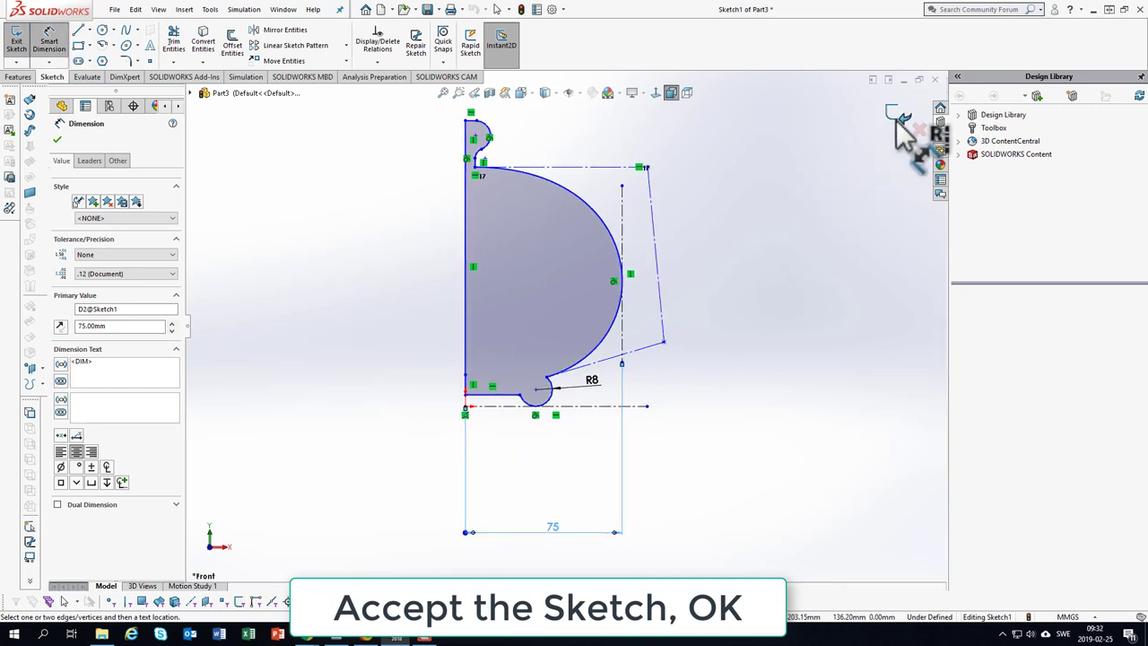
click(902, 119)
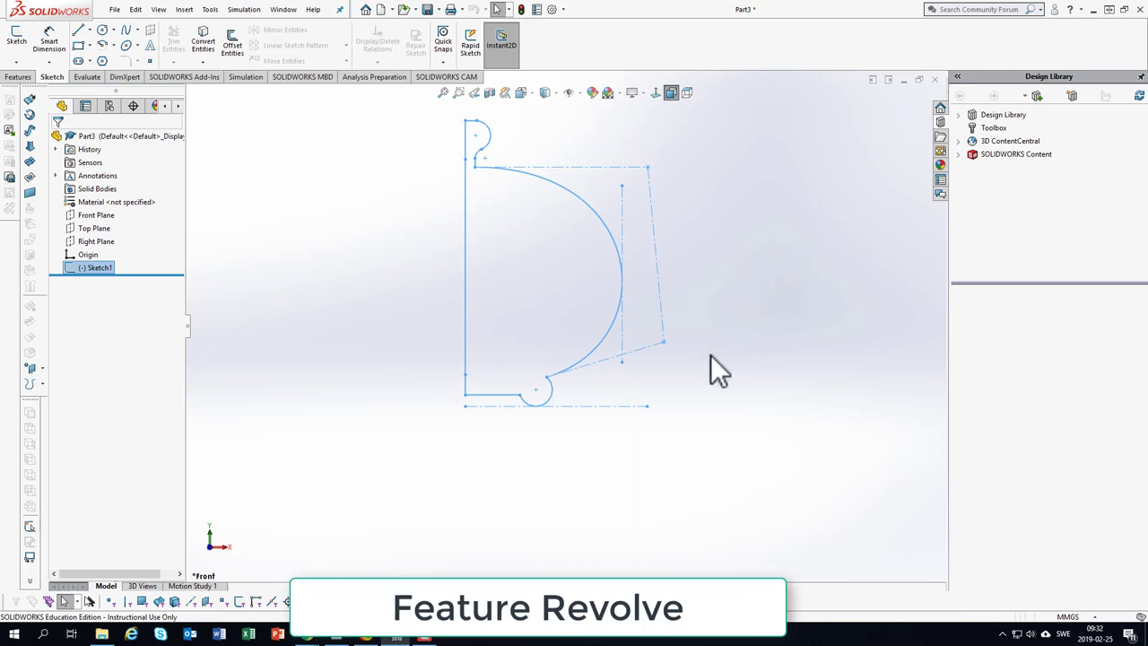
mouse_move(798, 296)
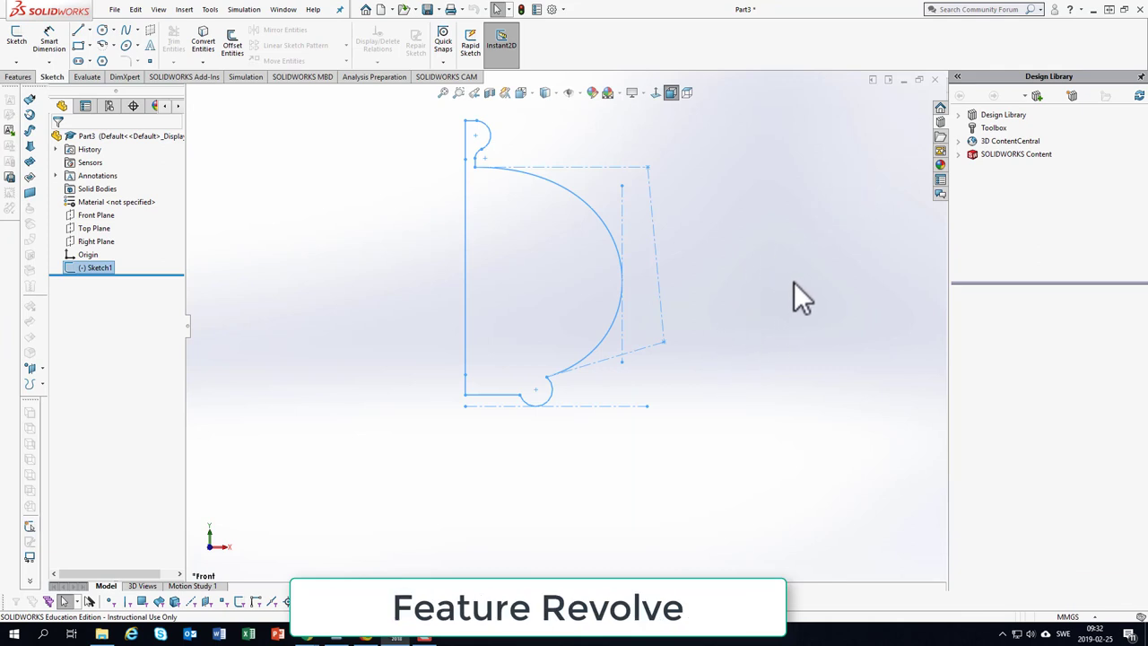
mouse_move(322, 196)
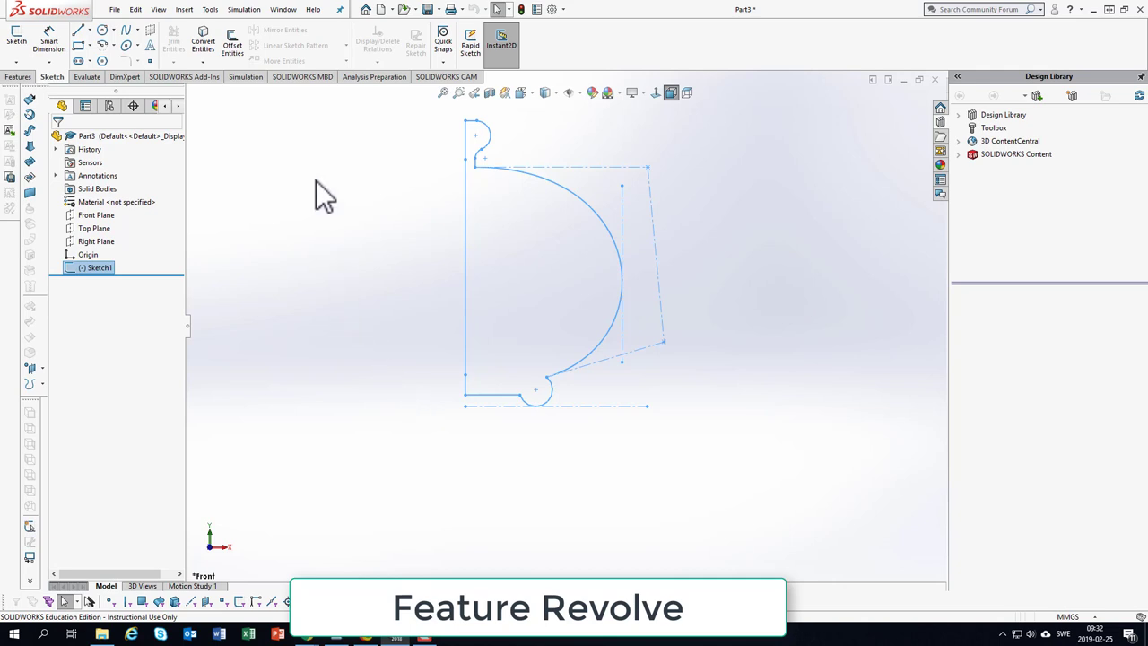
- Start a Revolved Boss/Base and pick the left vertical edge as the 360° revolve axis
click(18, 76)
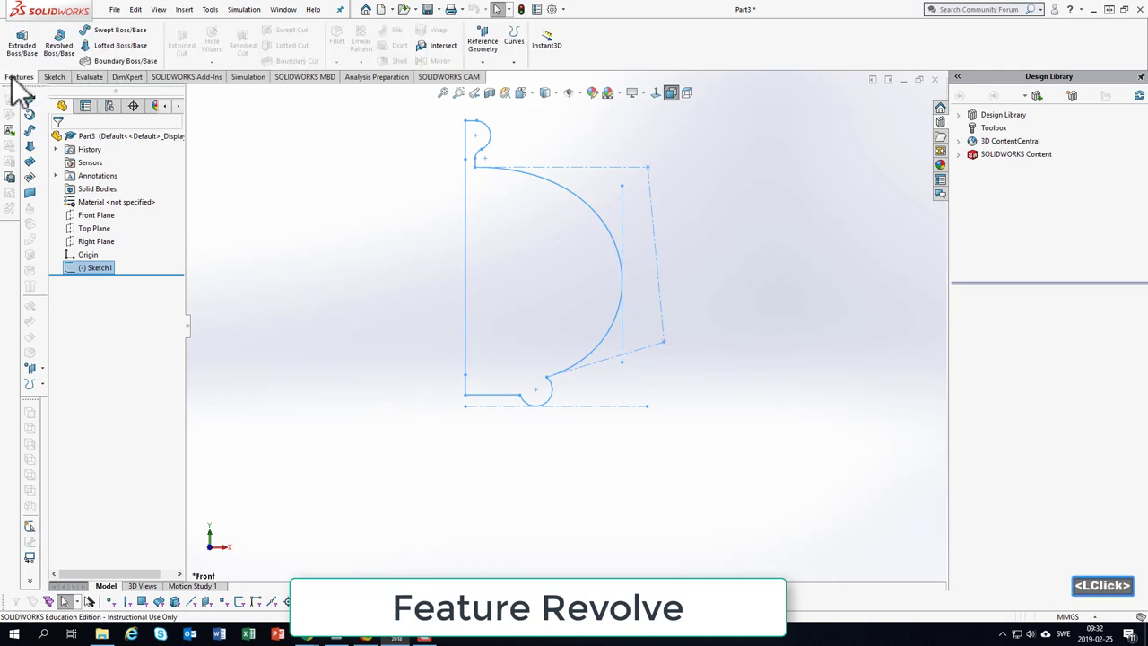
mouse_move(57, 45)
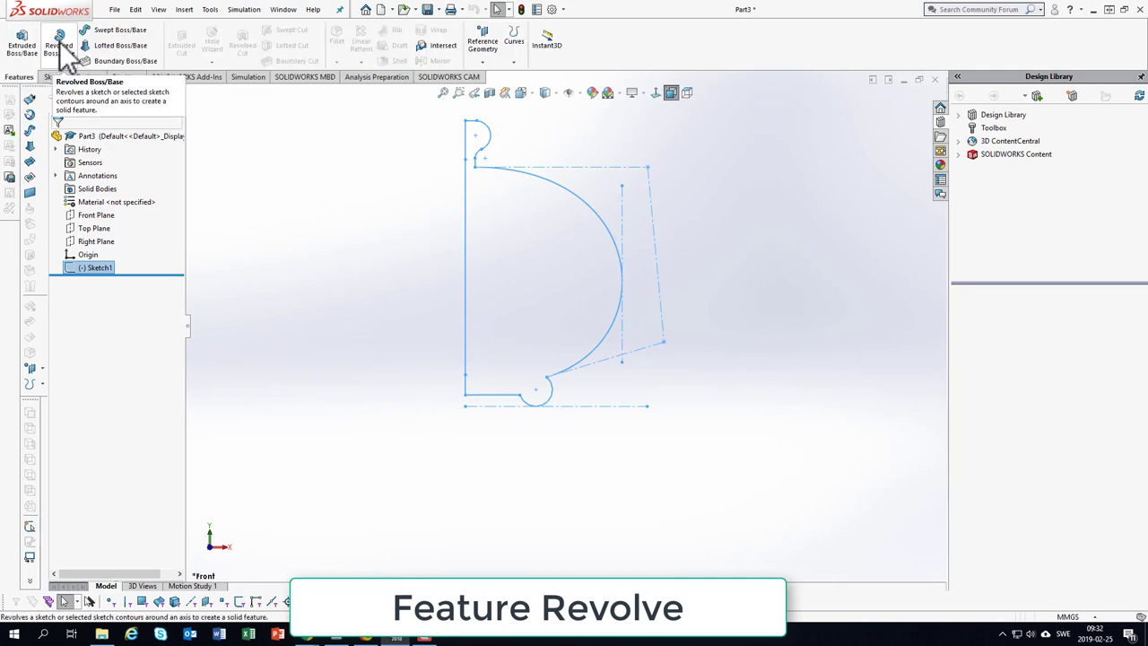
click(58, 45)
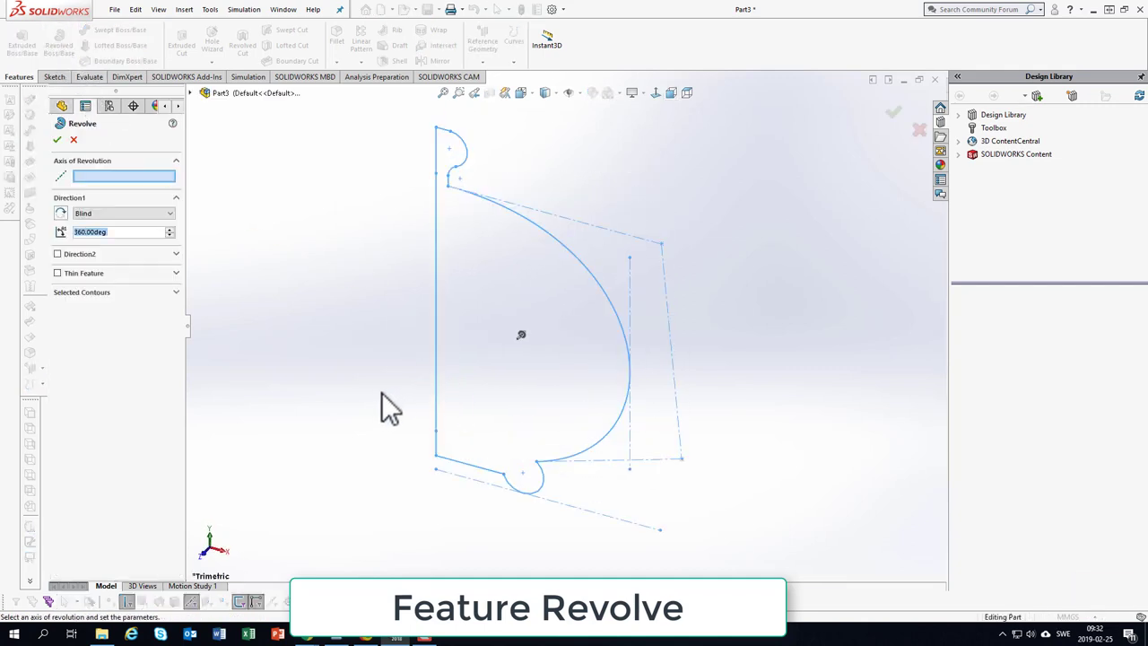
mouse_move(304, 323)
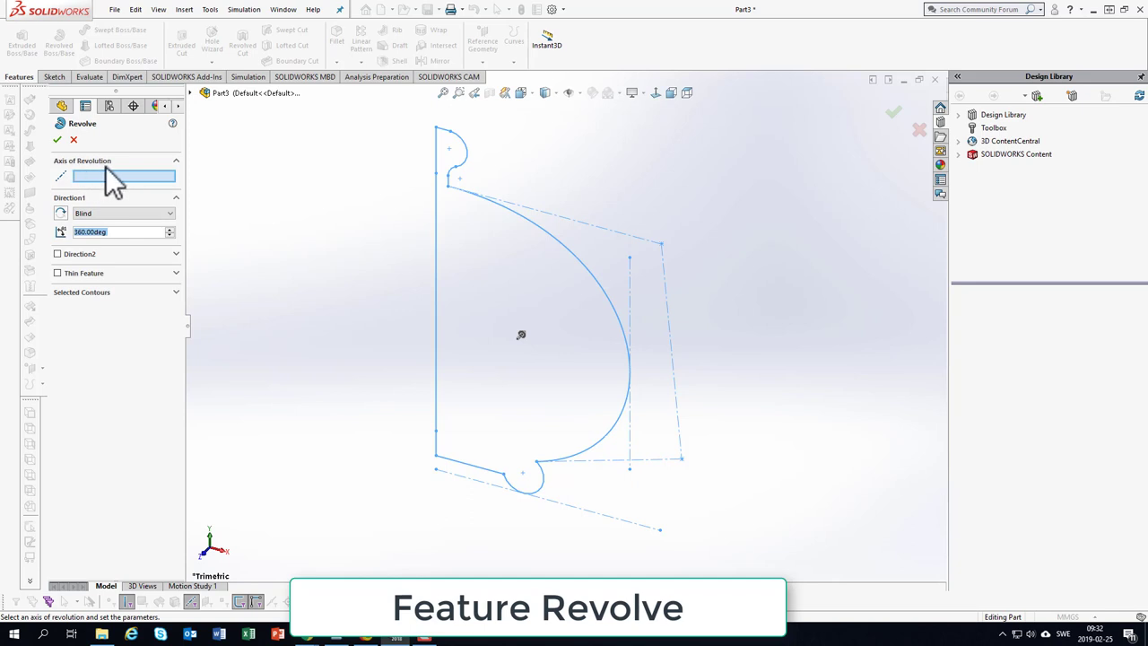
mouse_move(134, 189)
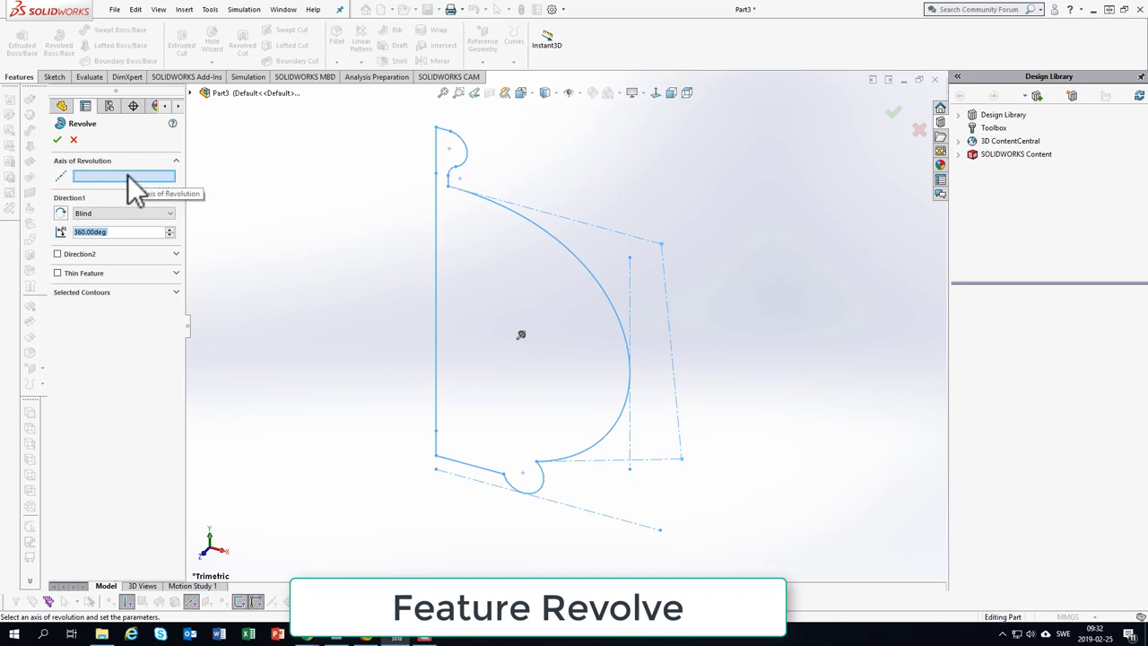
mouse_move(434, 296)
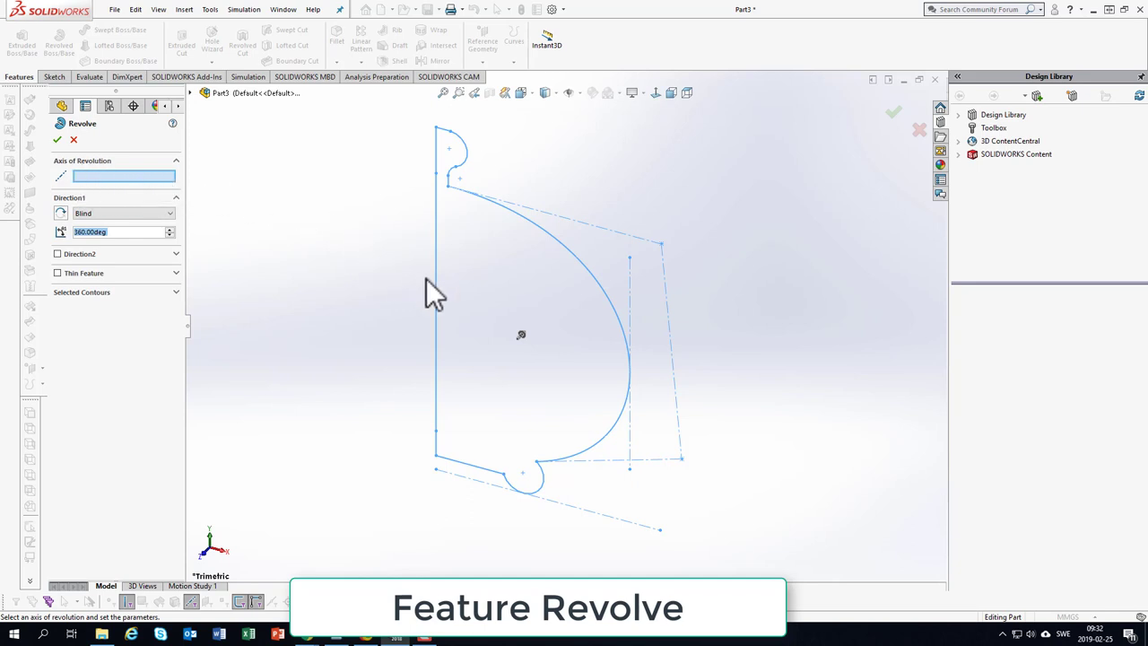
click(434, 314)
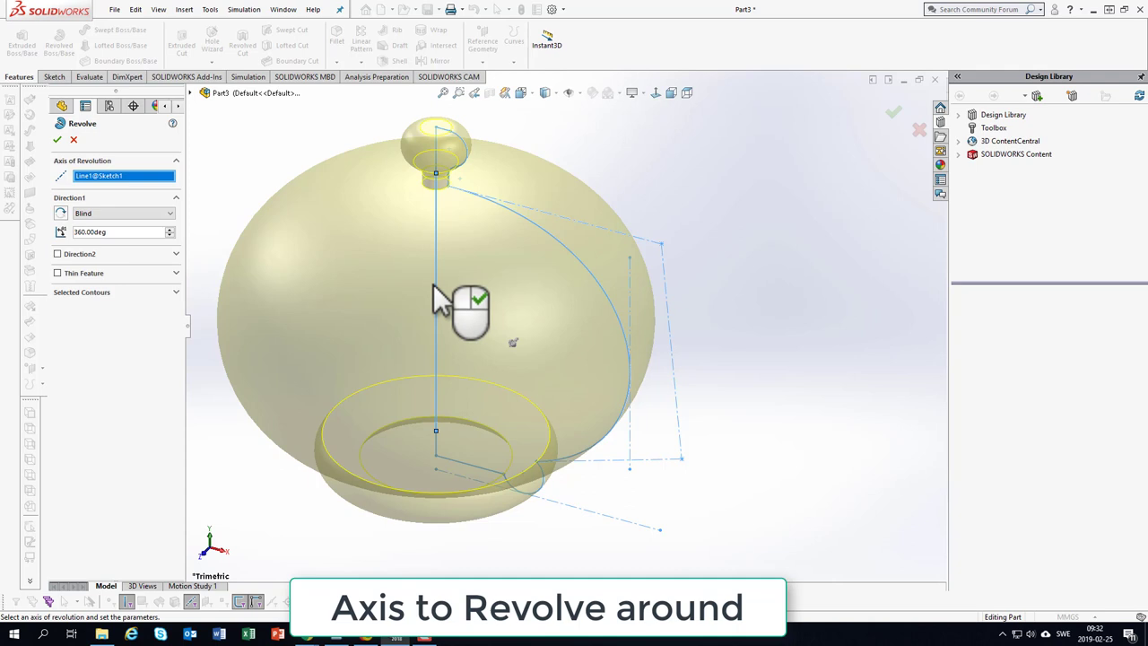
mouse_move(893, 143)
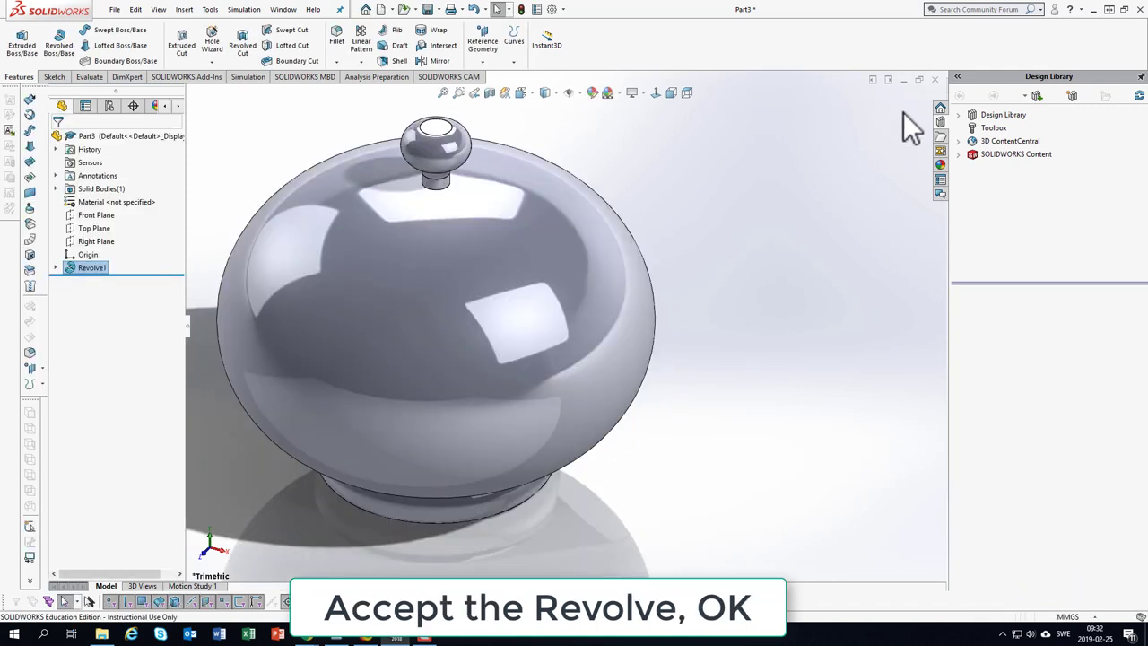
mouse_move(897, 140)
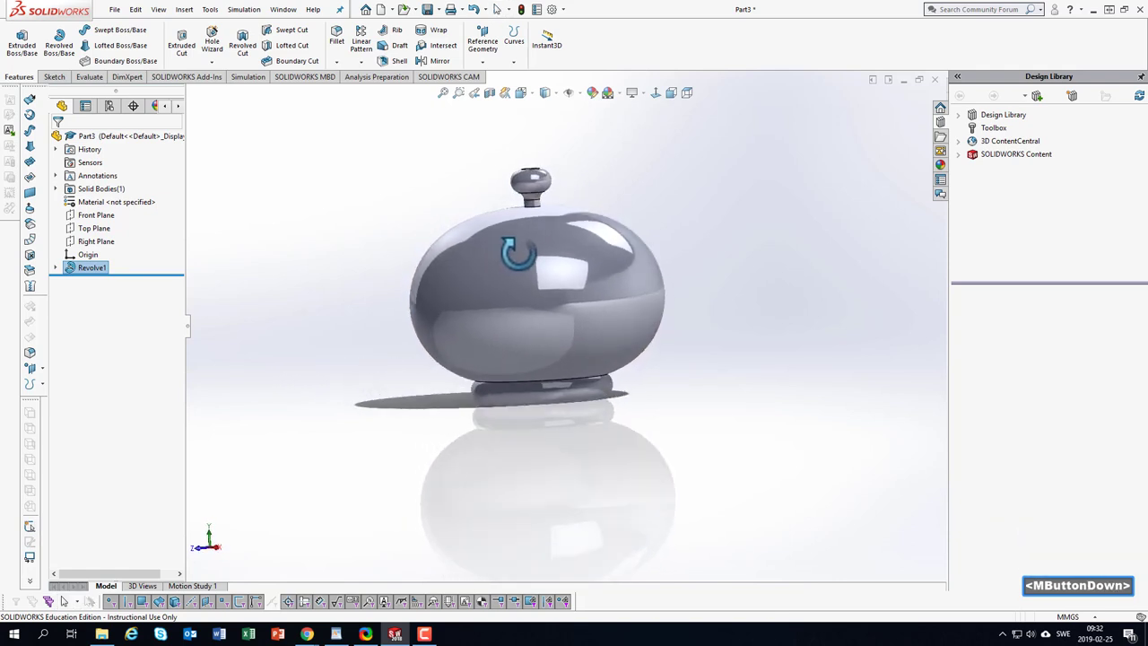
drag(520, 260, 506, 251)
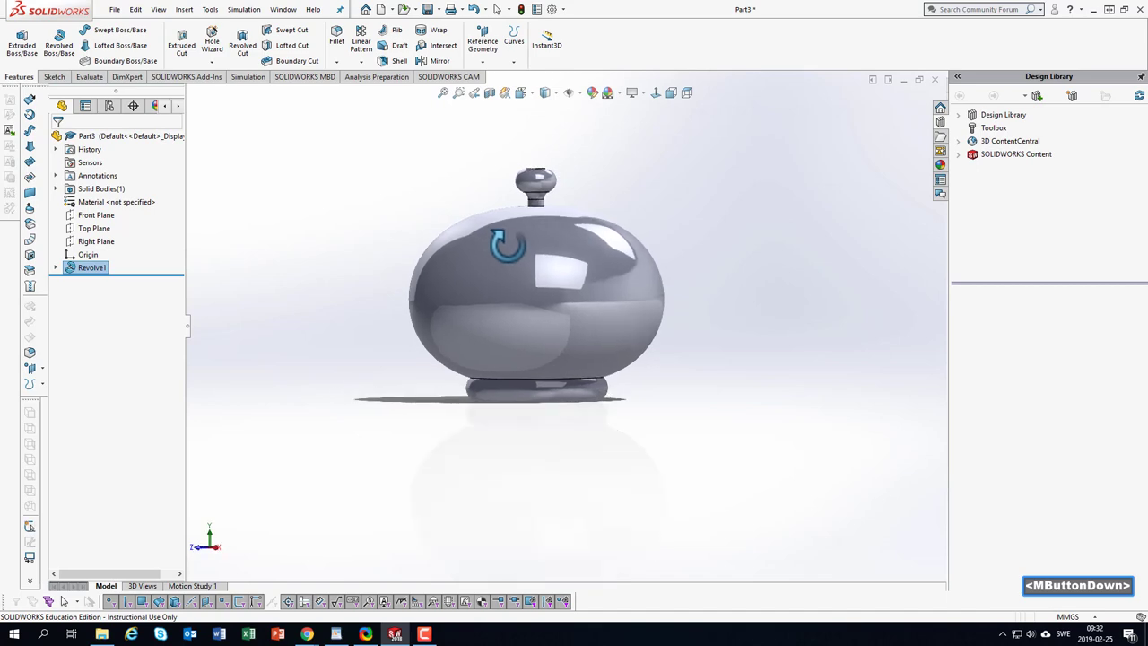